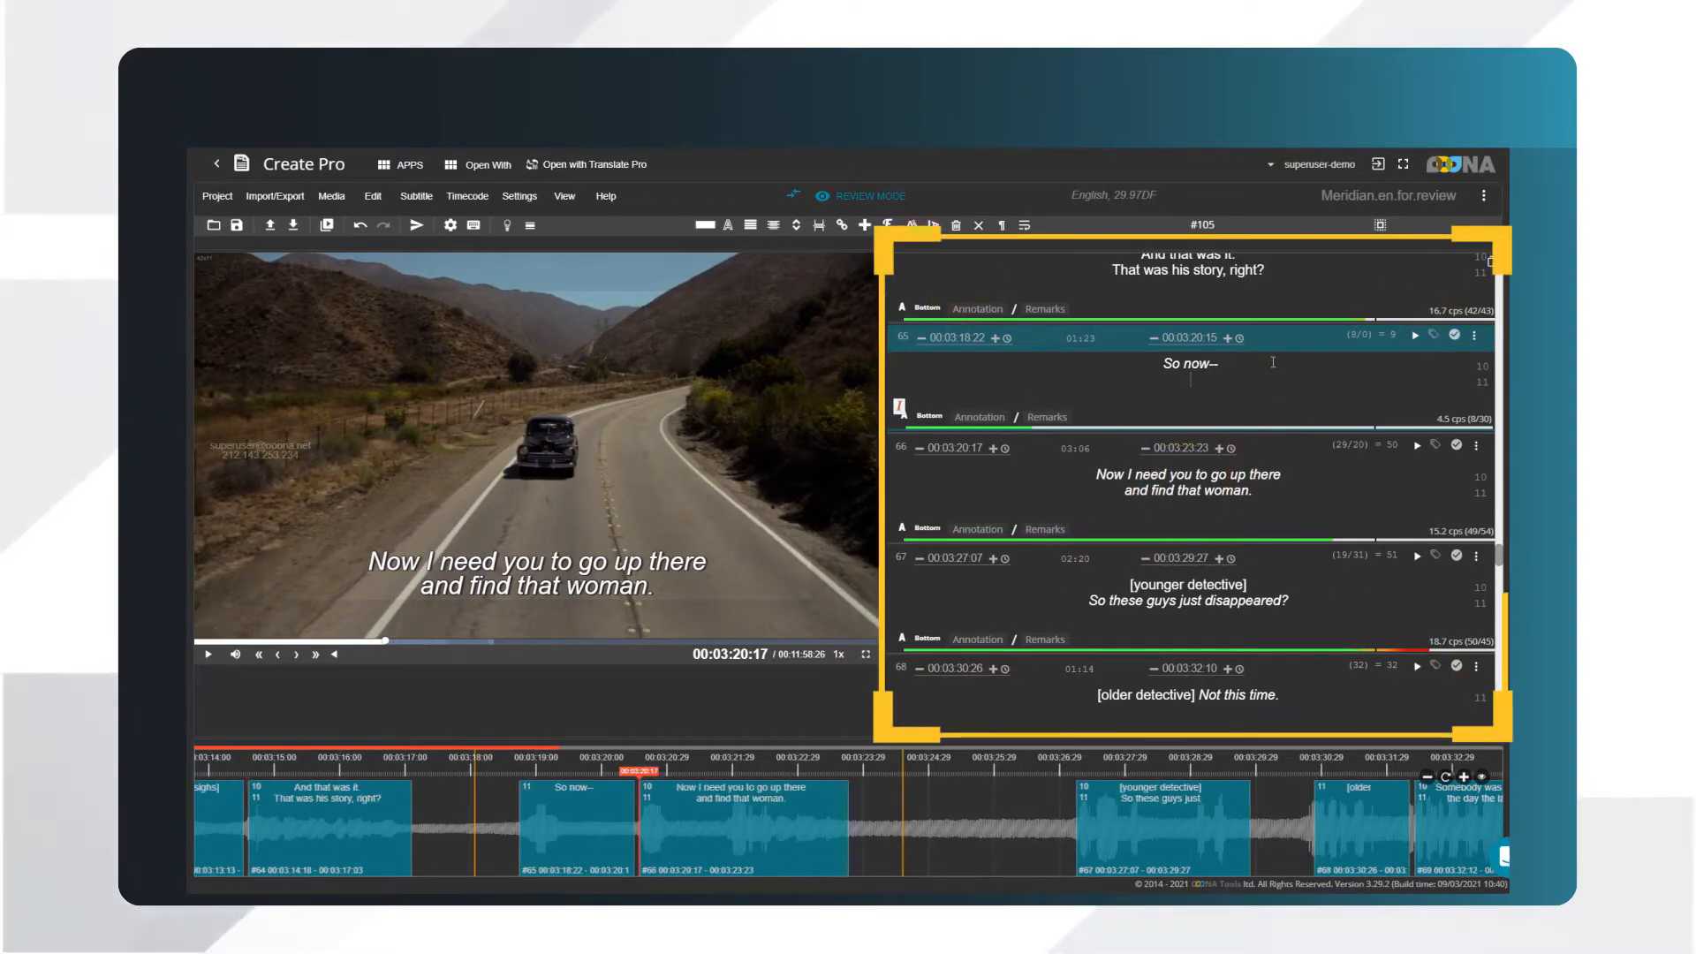
# Add 'Hello!' as a second line under 'So now--' in subtitle 65
pyautogui.write('Hello!')
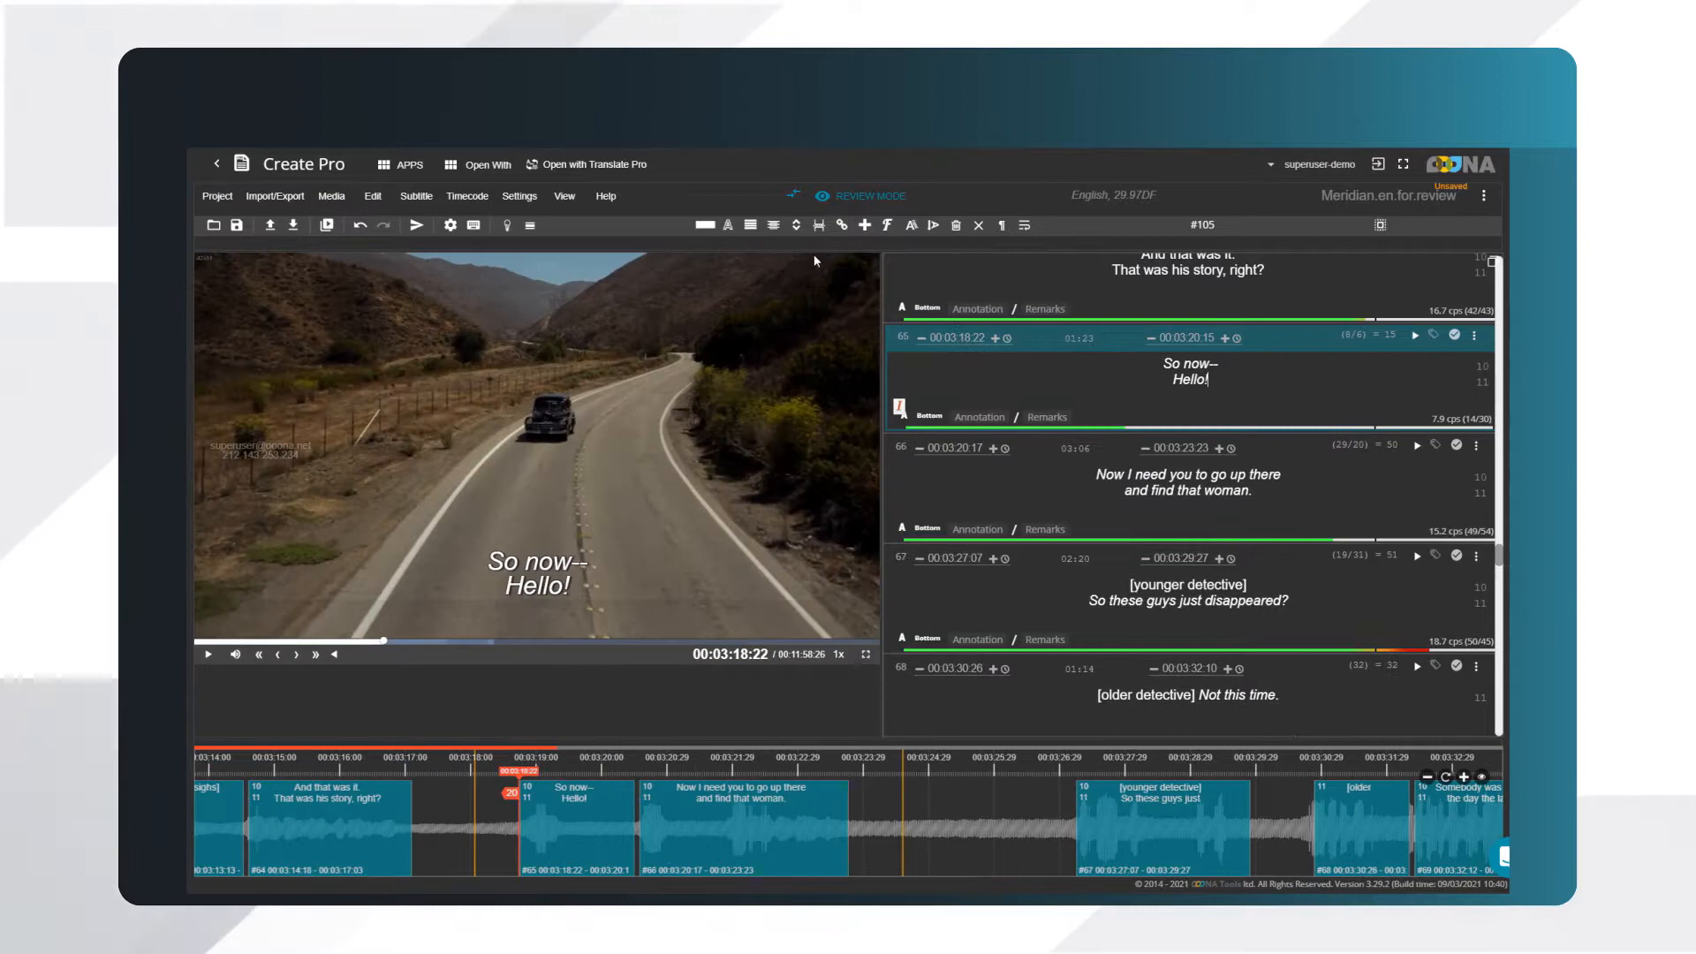
pyautogui.moveTo(796, 226)
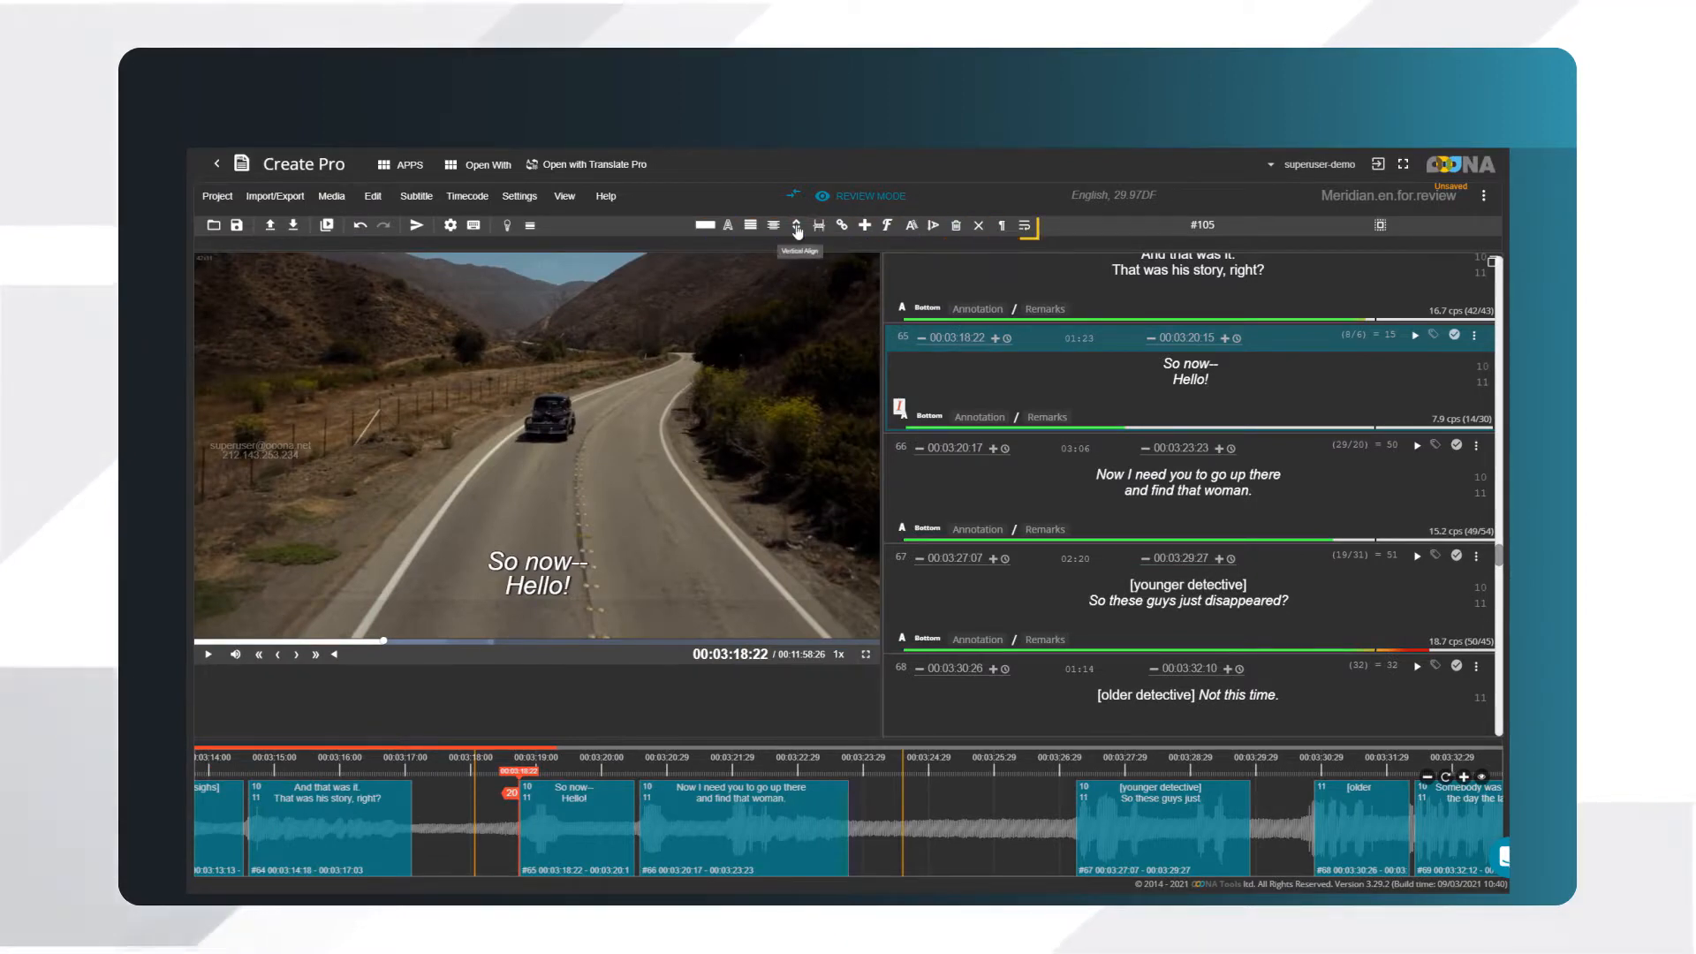
pyautogui.moveTo(864, 225)
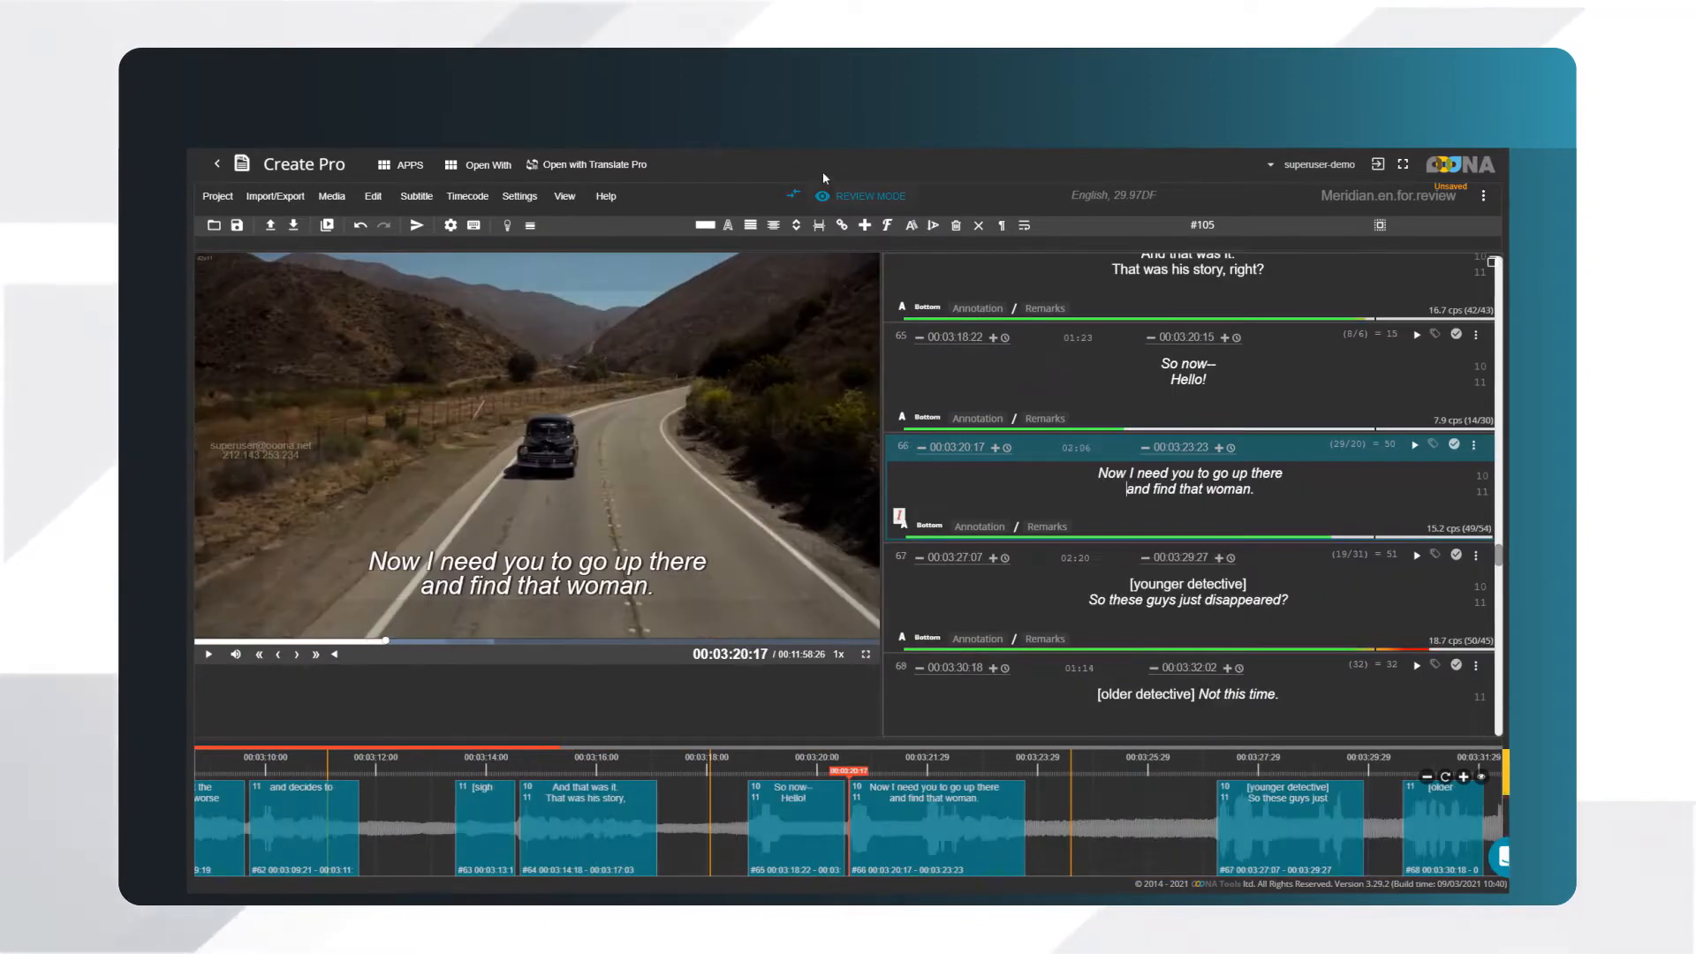
pyautogui.click(822, 196)
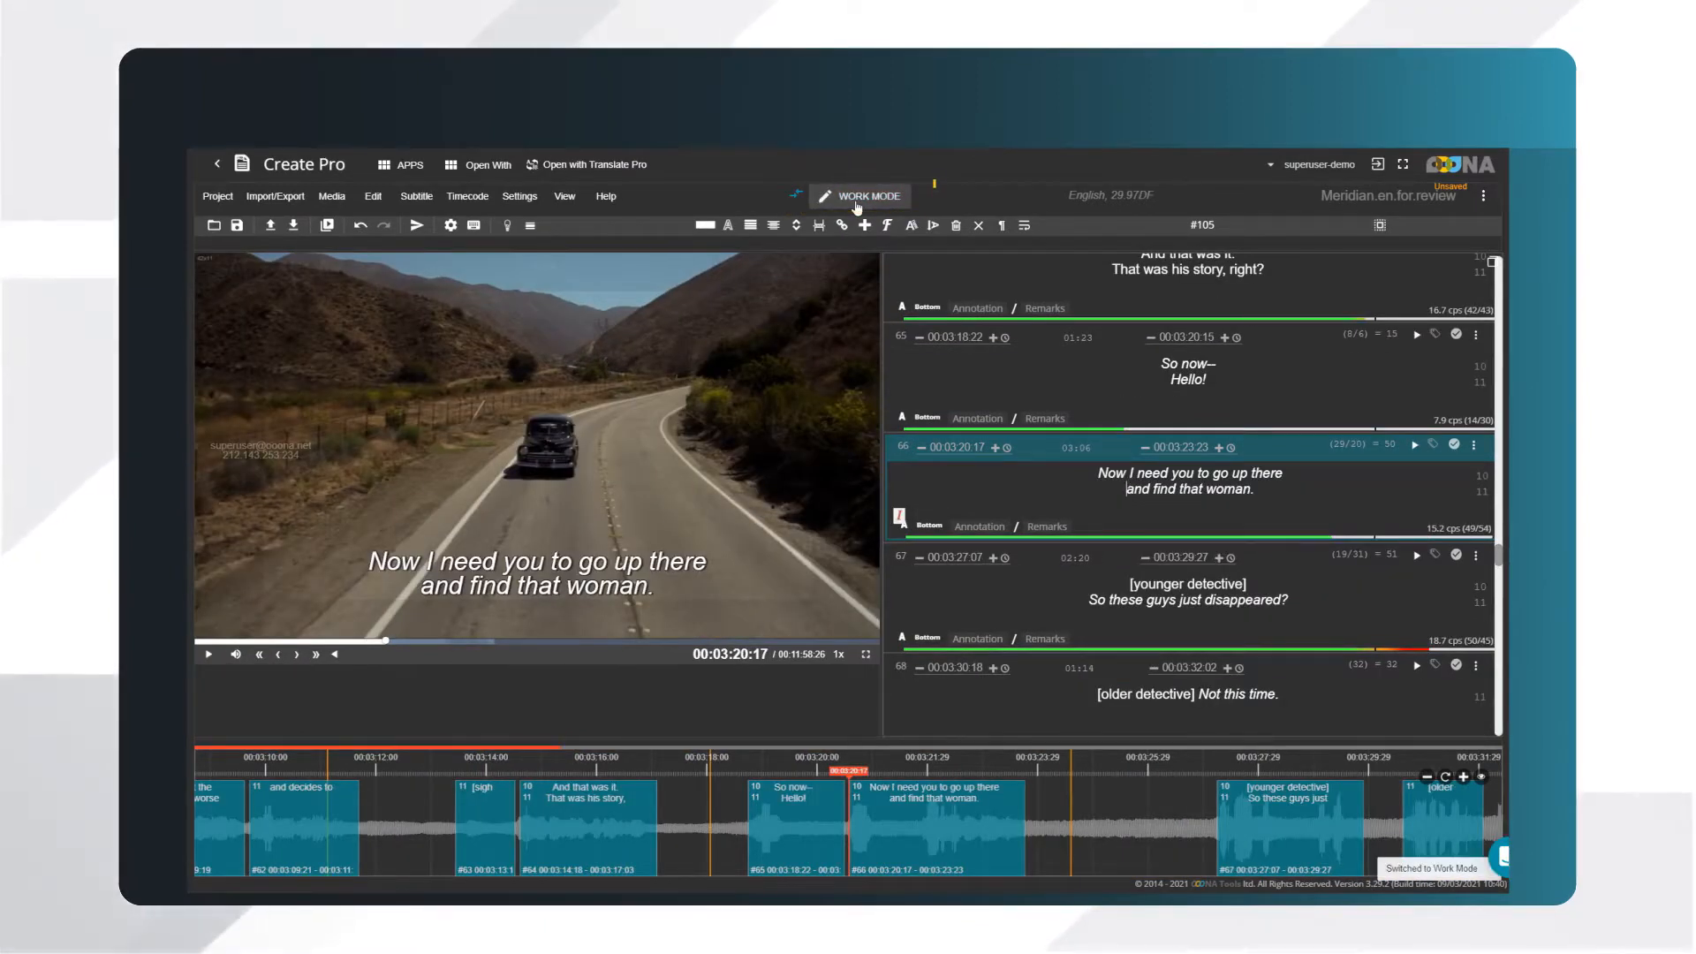
pyautogui.click(207, 655)
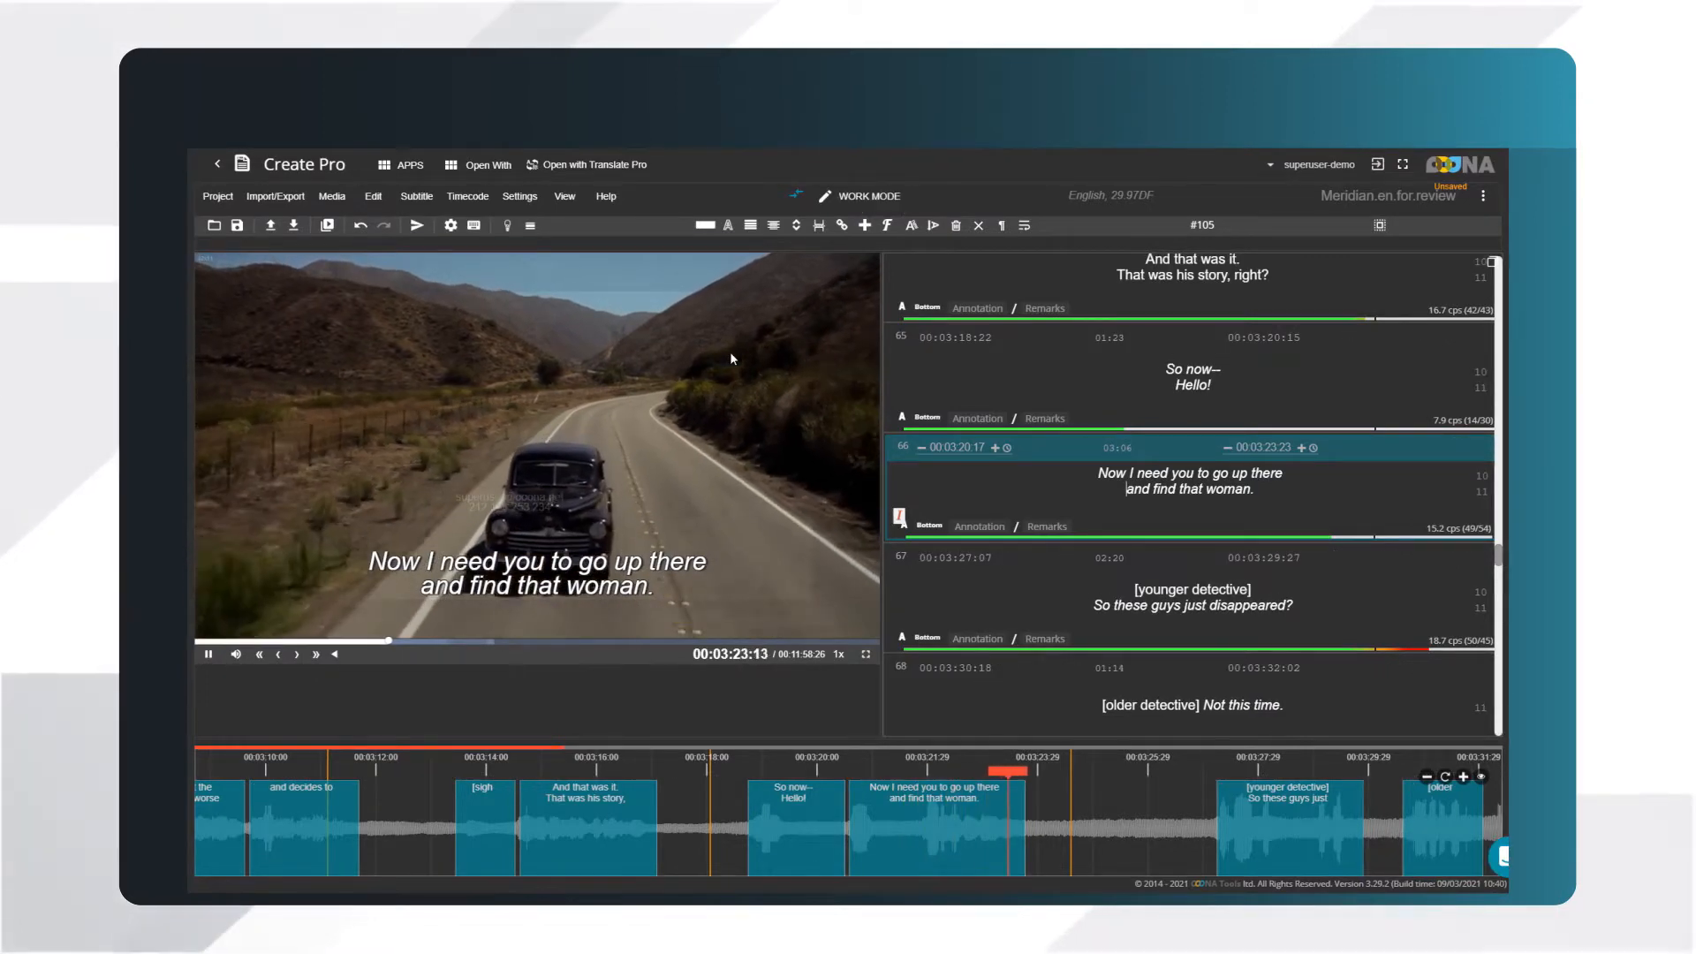
pyautogui.click(868, 196)
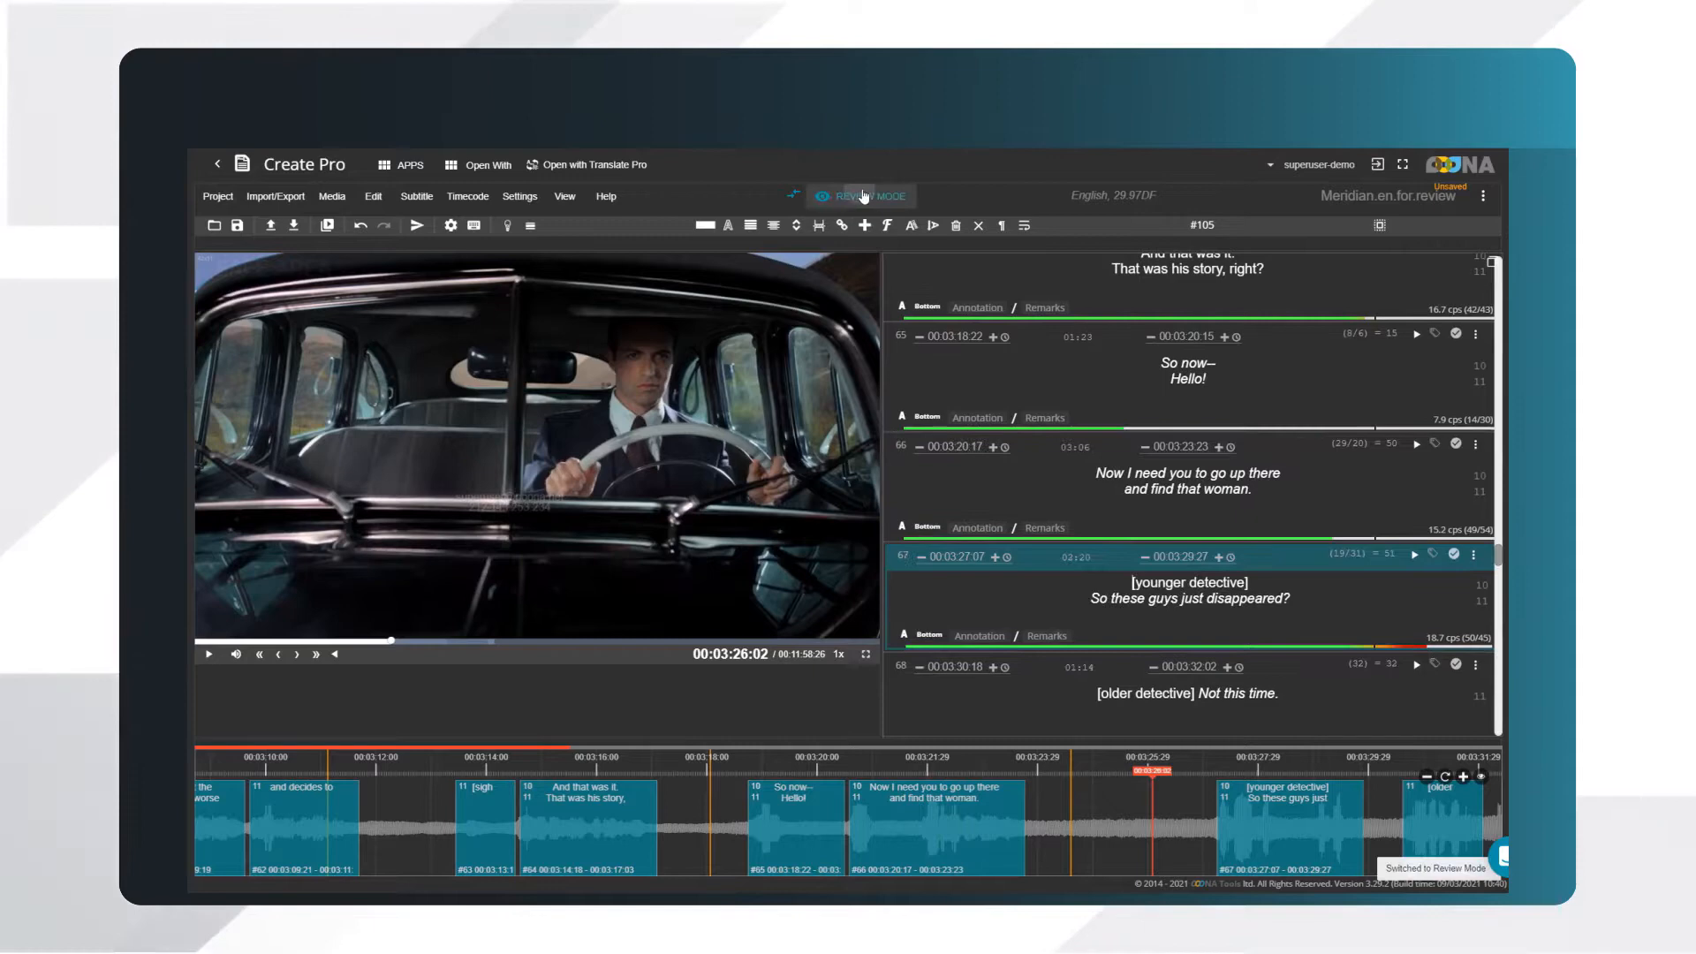
pyautogui.click(207, 654)
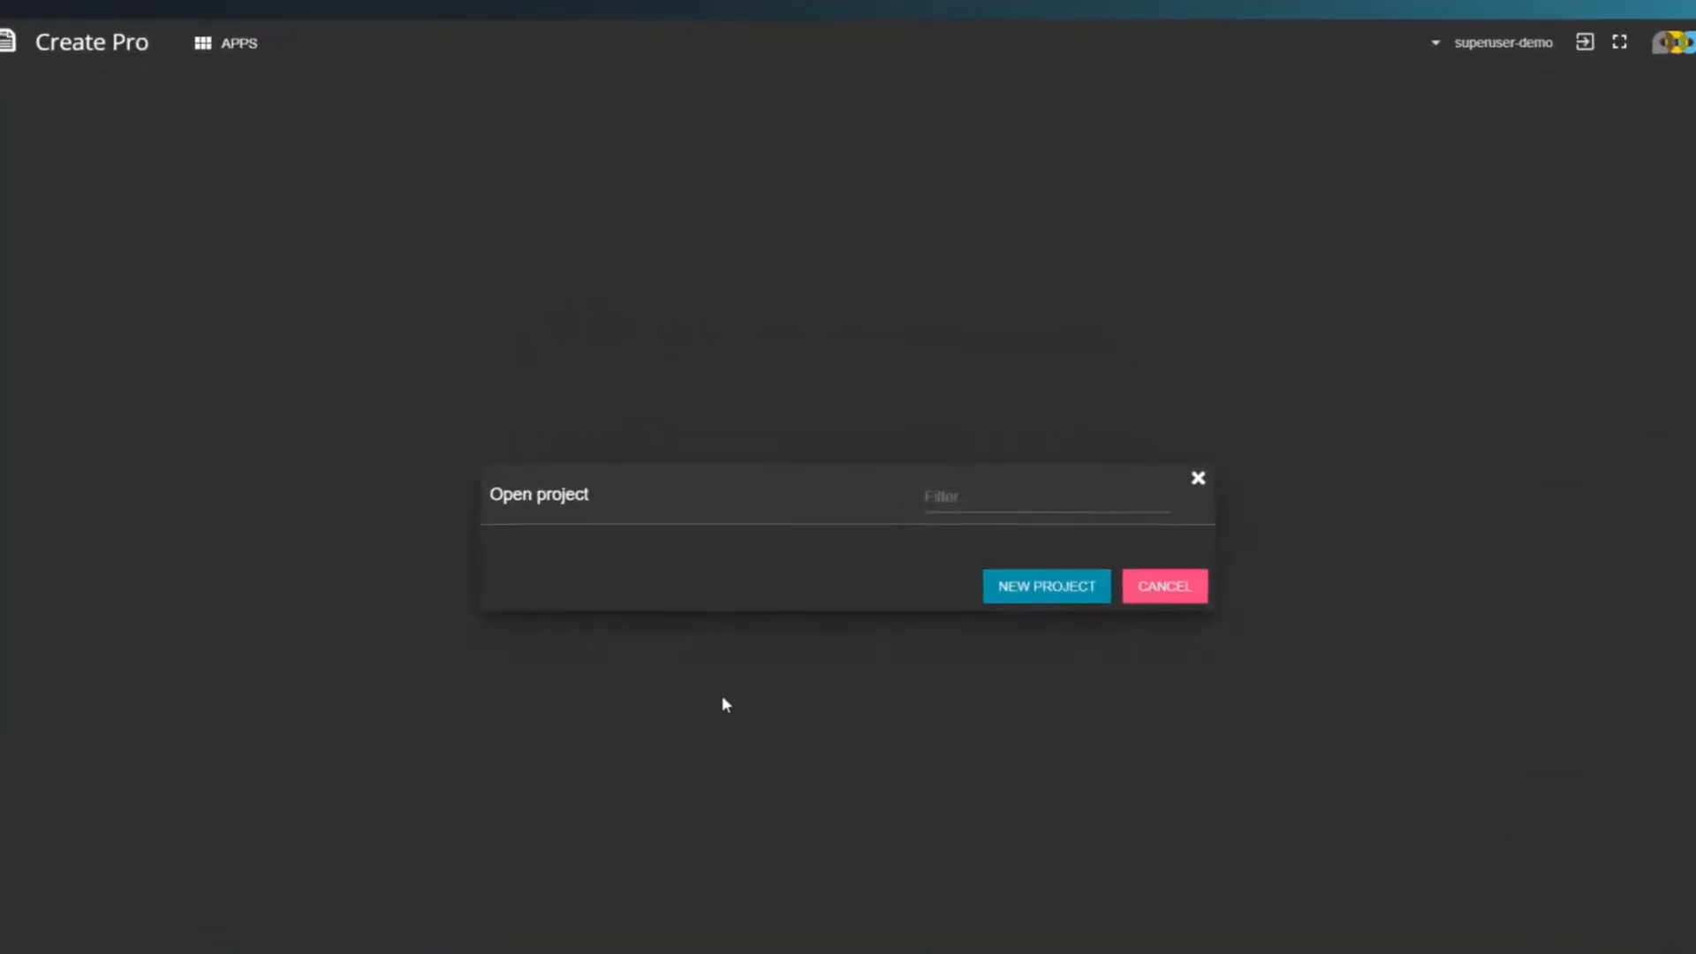
# Create a new project named 'My first project' with the Eng 25 fps settings preset
pyautogui.click(1044, 584)
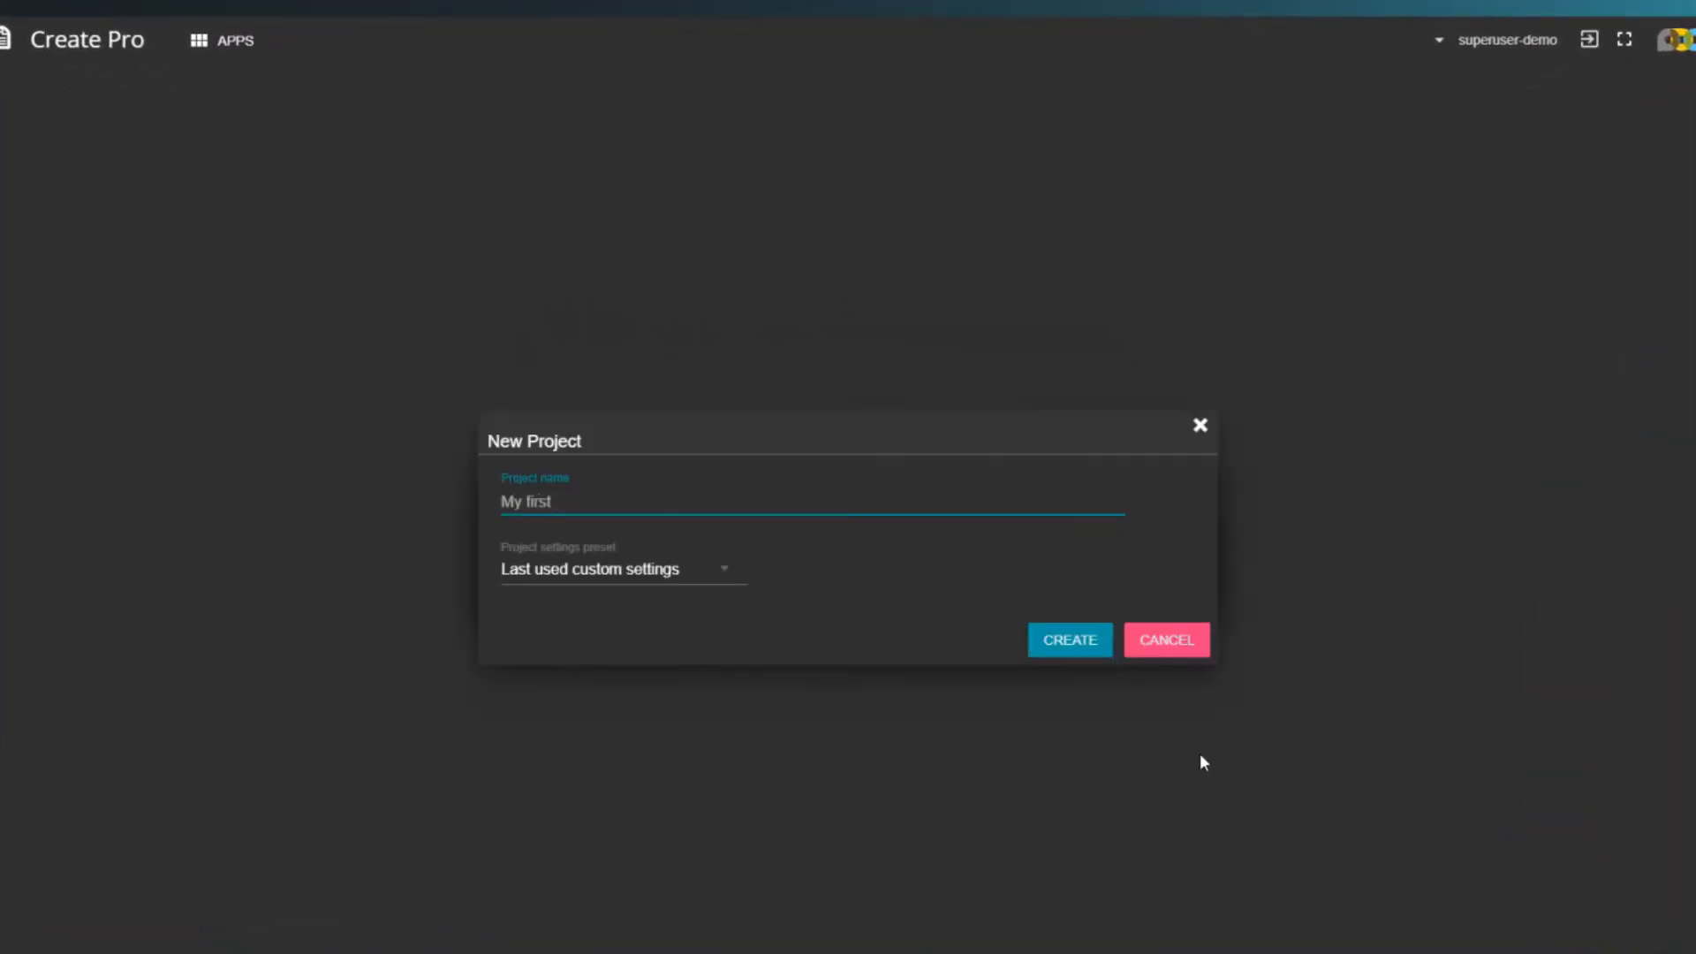
pyautogui.write('project')
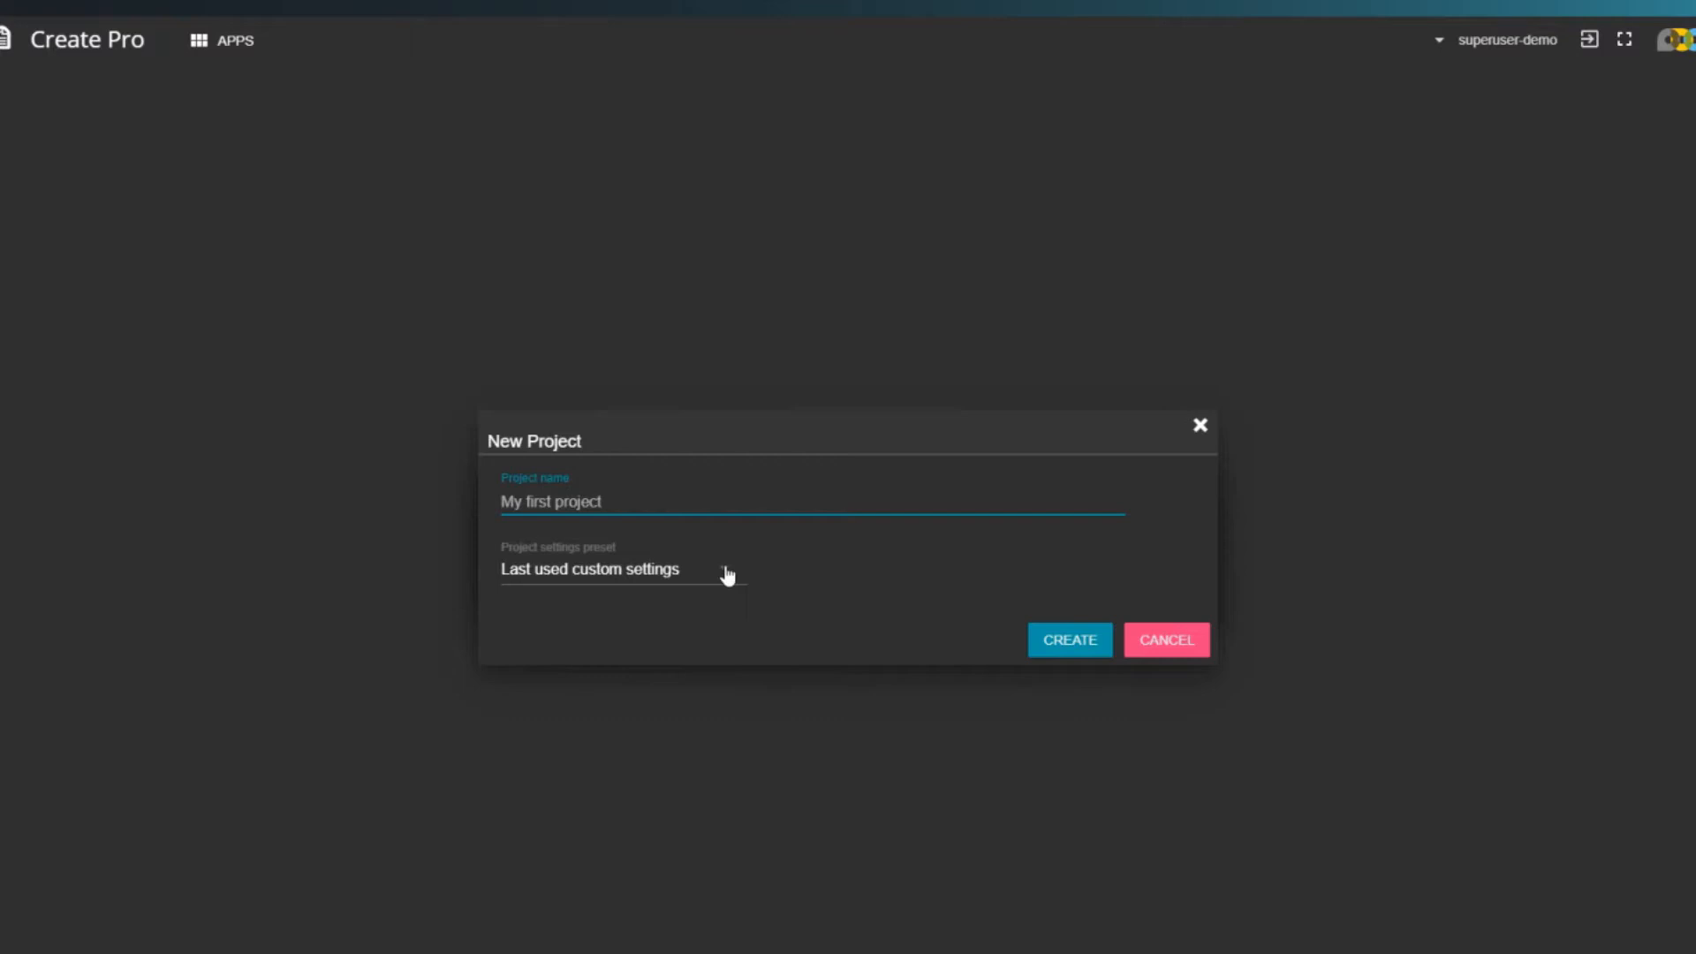
pyautogui.click(591, 569)
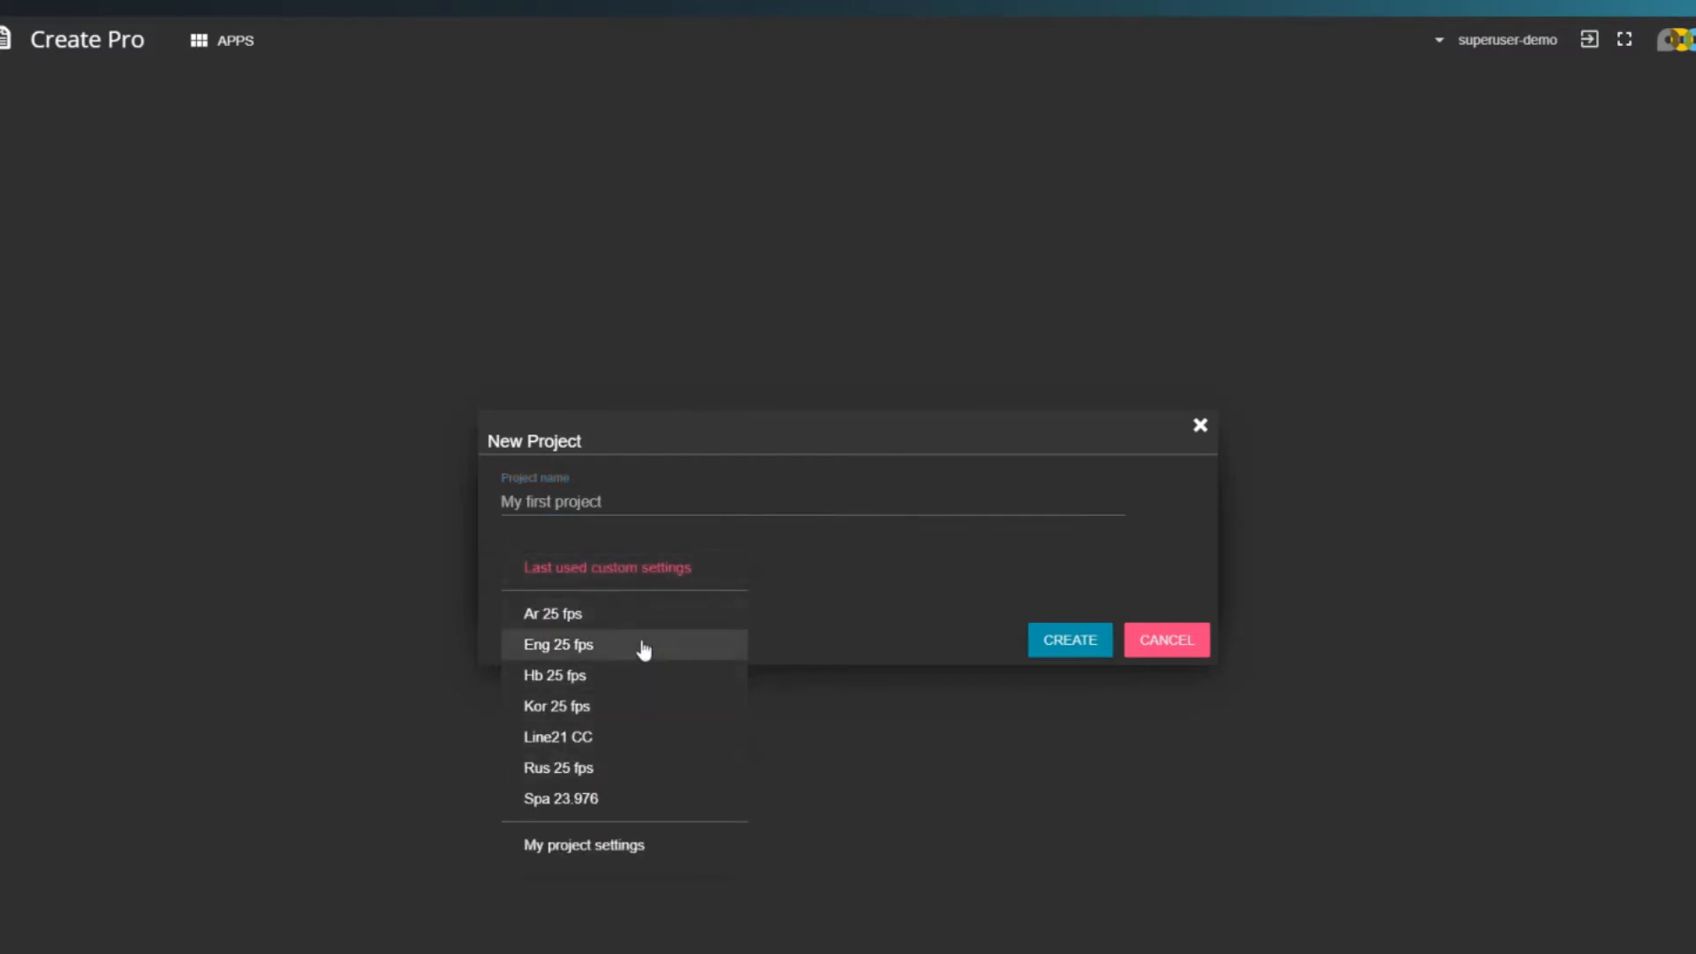
pyautogui.click(558, 643)
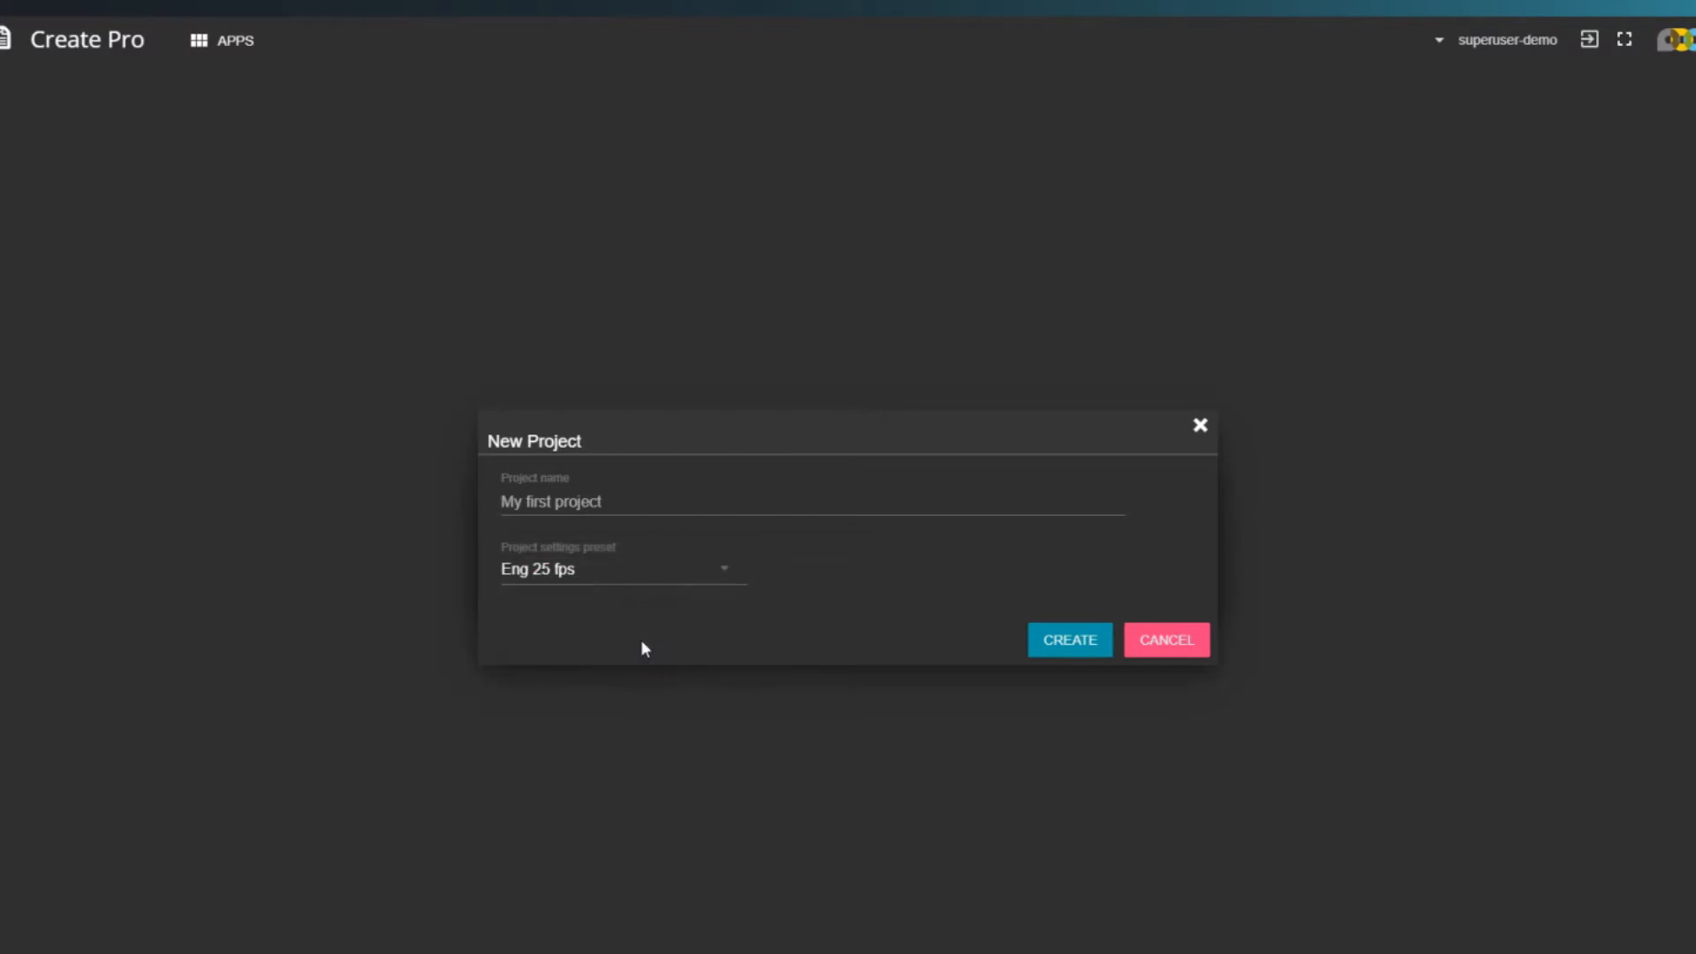
pyautogui.click(1068, 639)
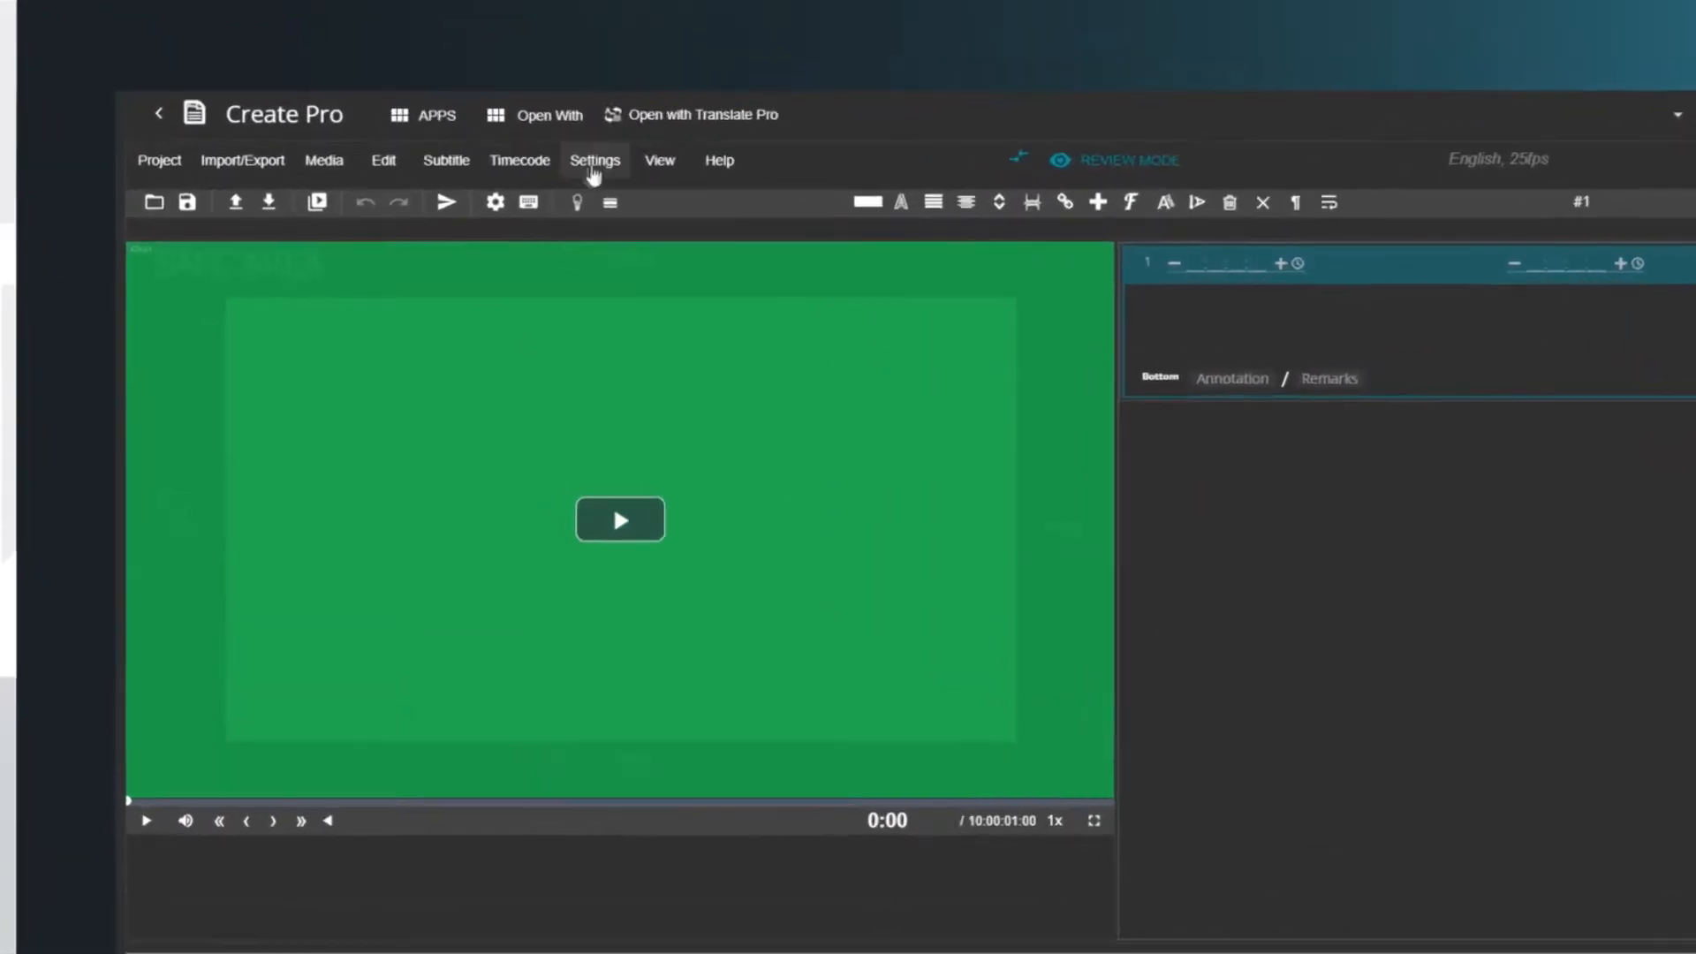
# In Project Settings, try another subtitle mode, then set the mode back to Open
pyautogui.click(594, 159)
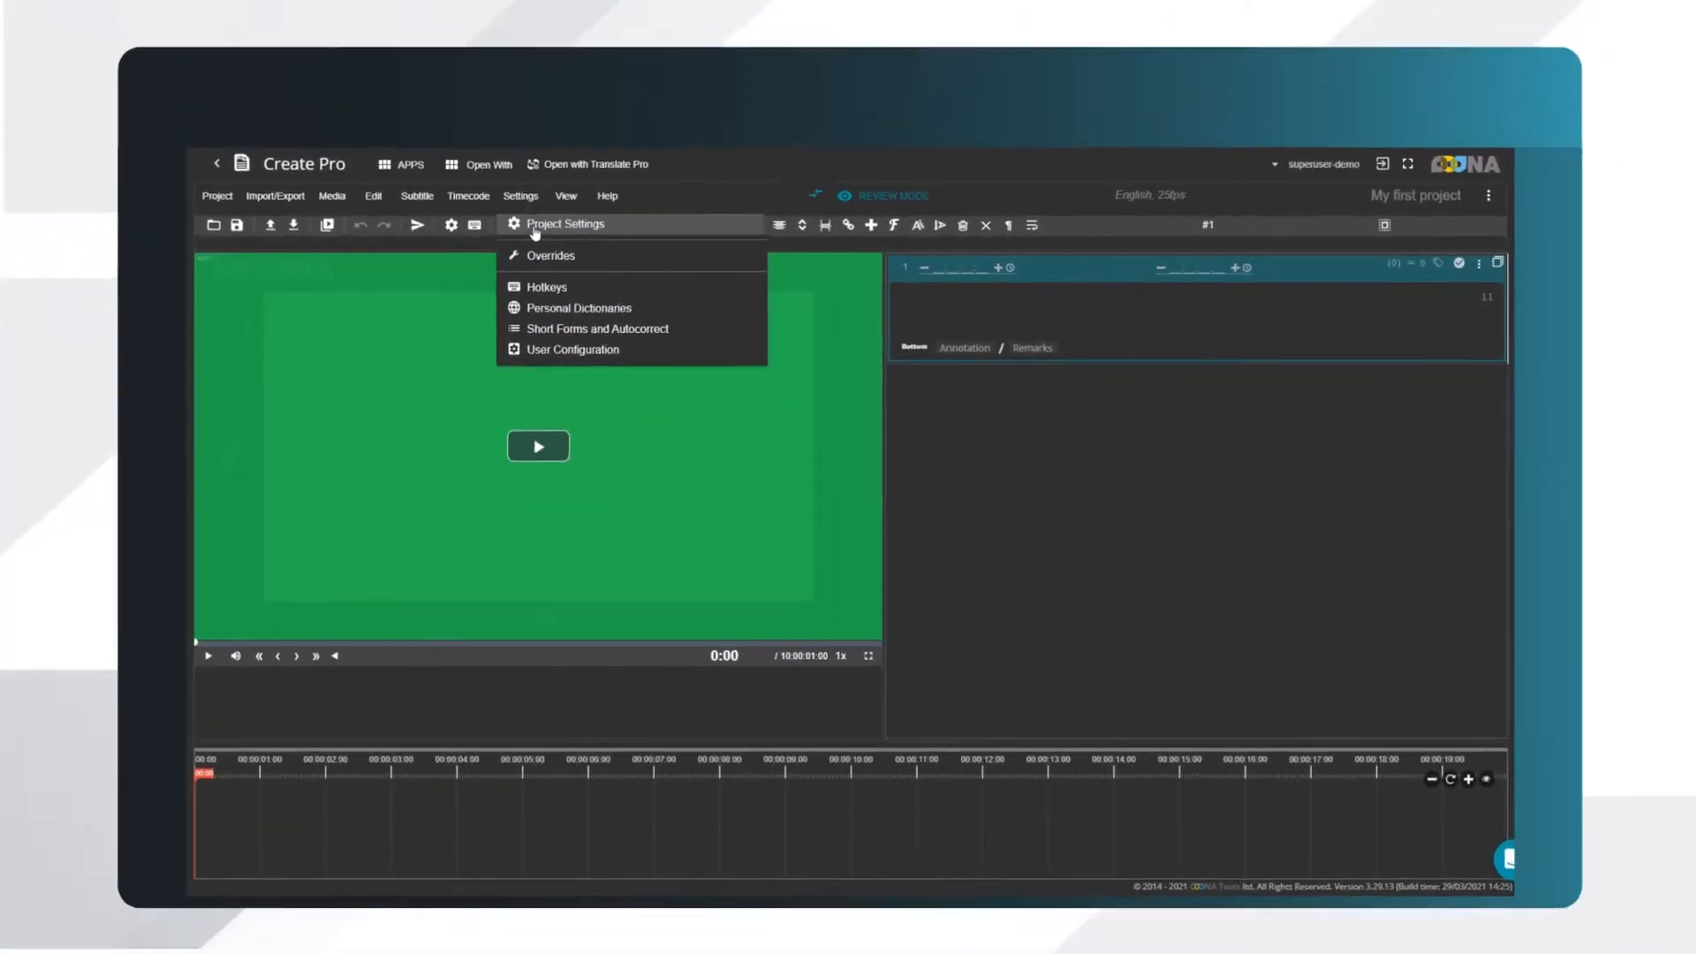
pyautogui.click(564, 223)
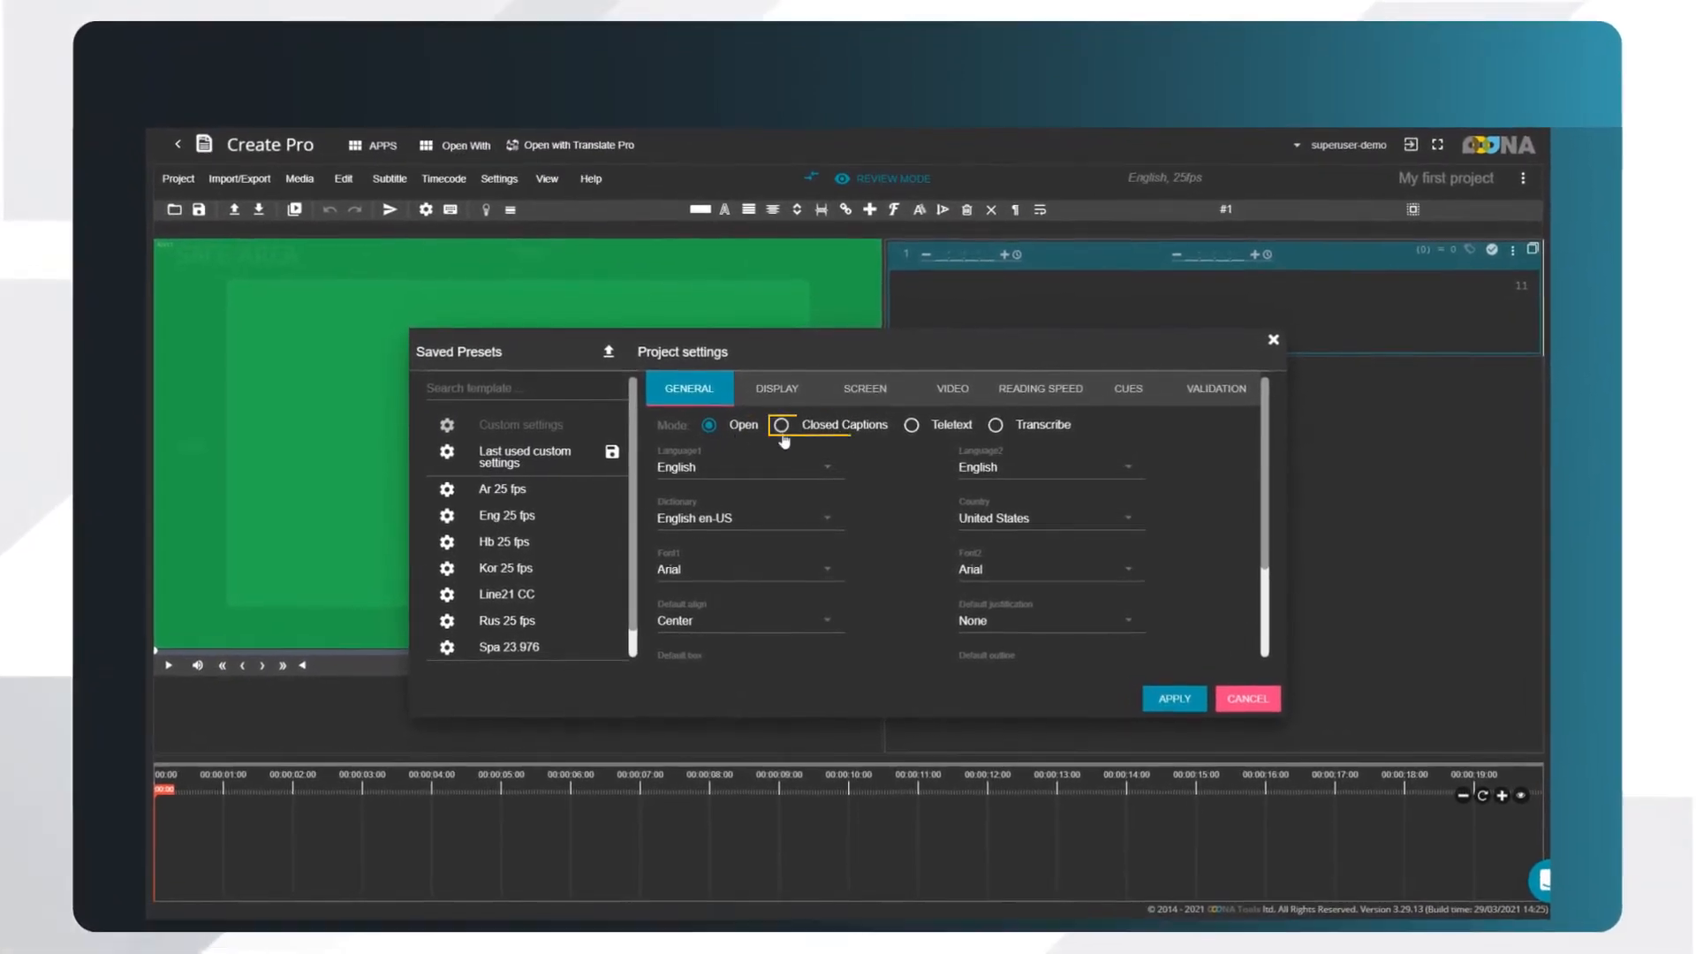
pyautogui.click(782, 423)
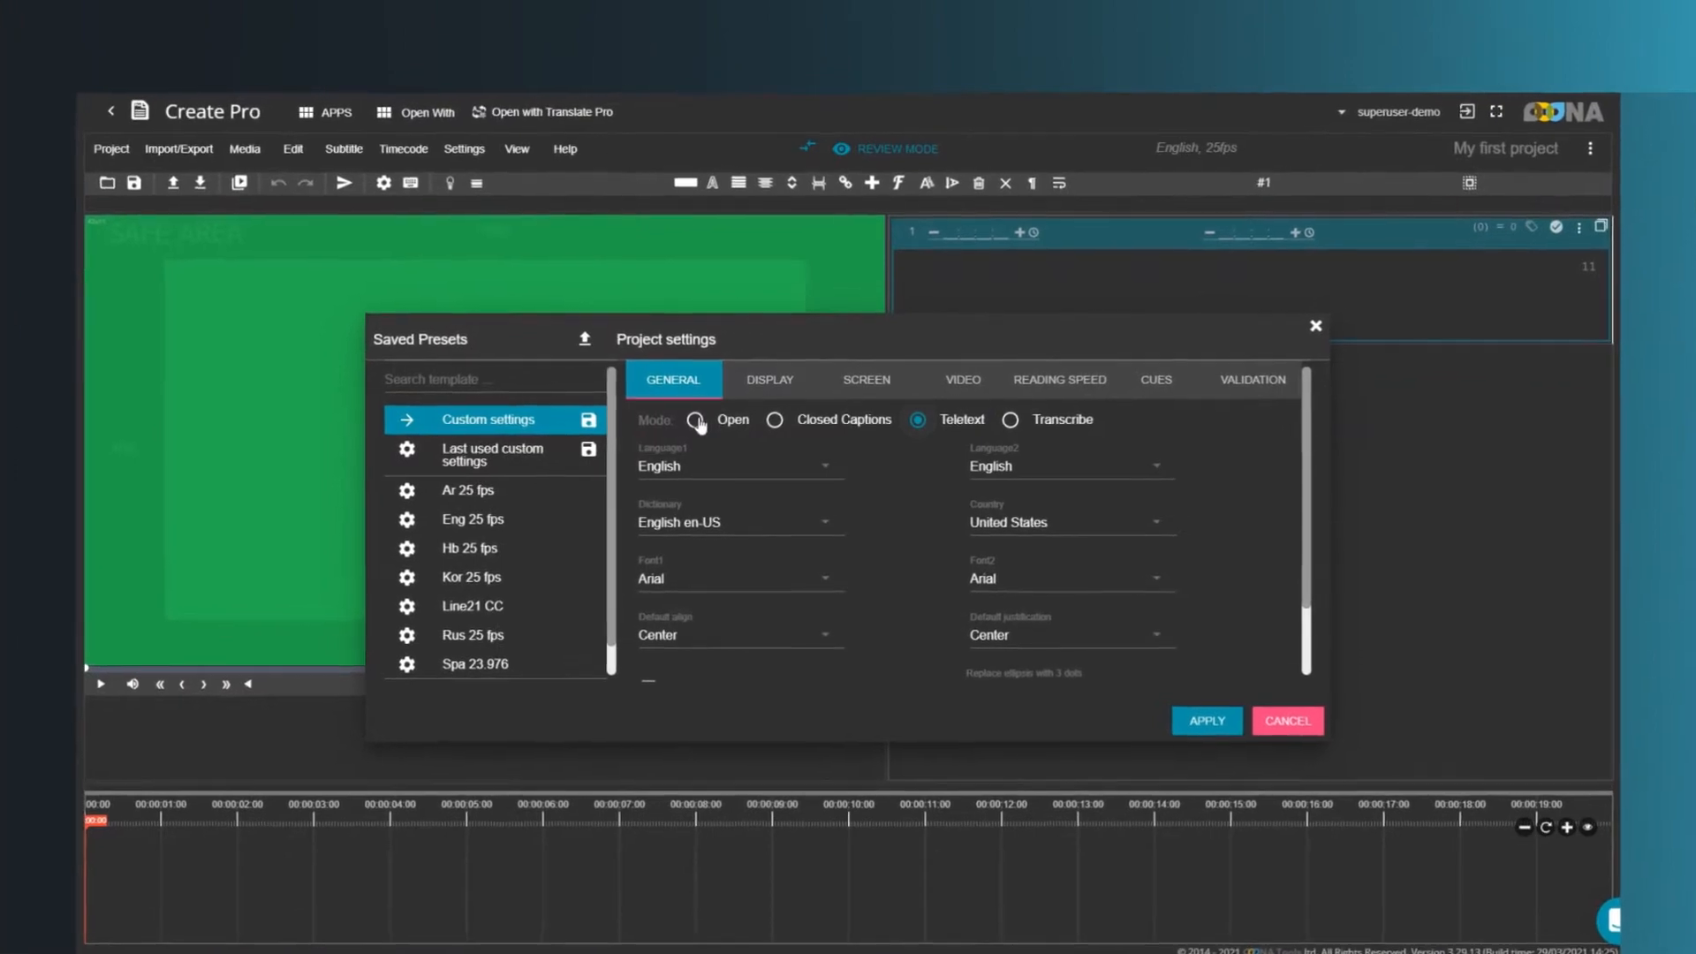
pyautogui.click(695, 420)
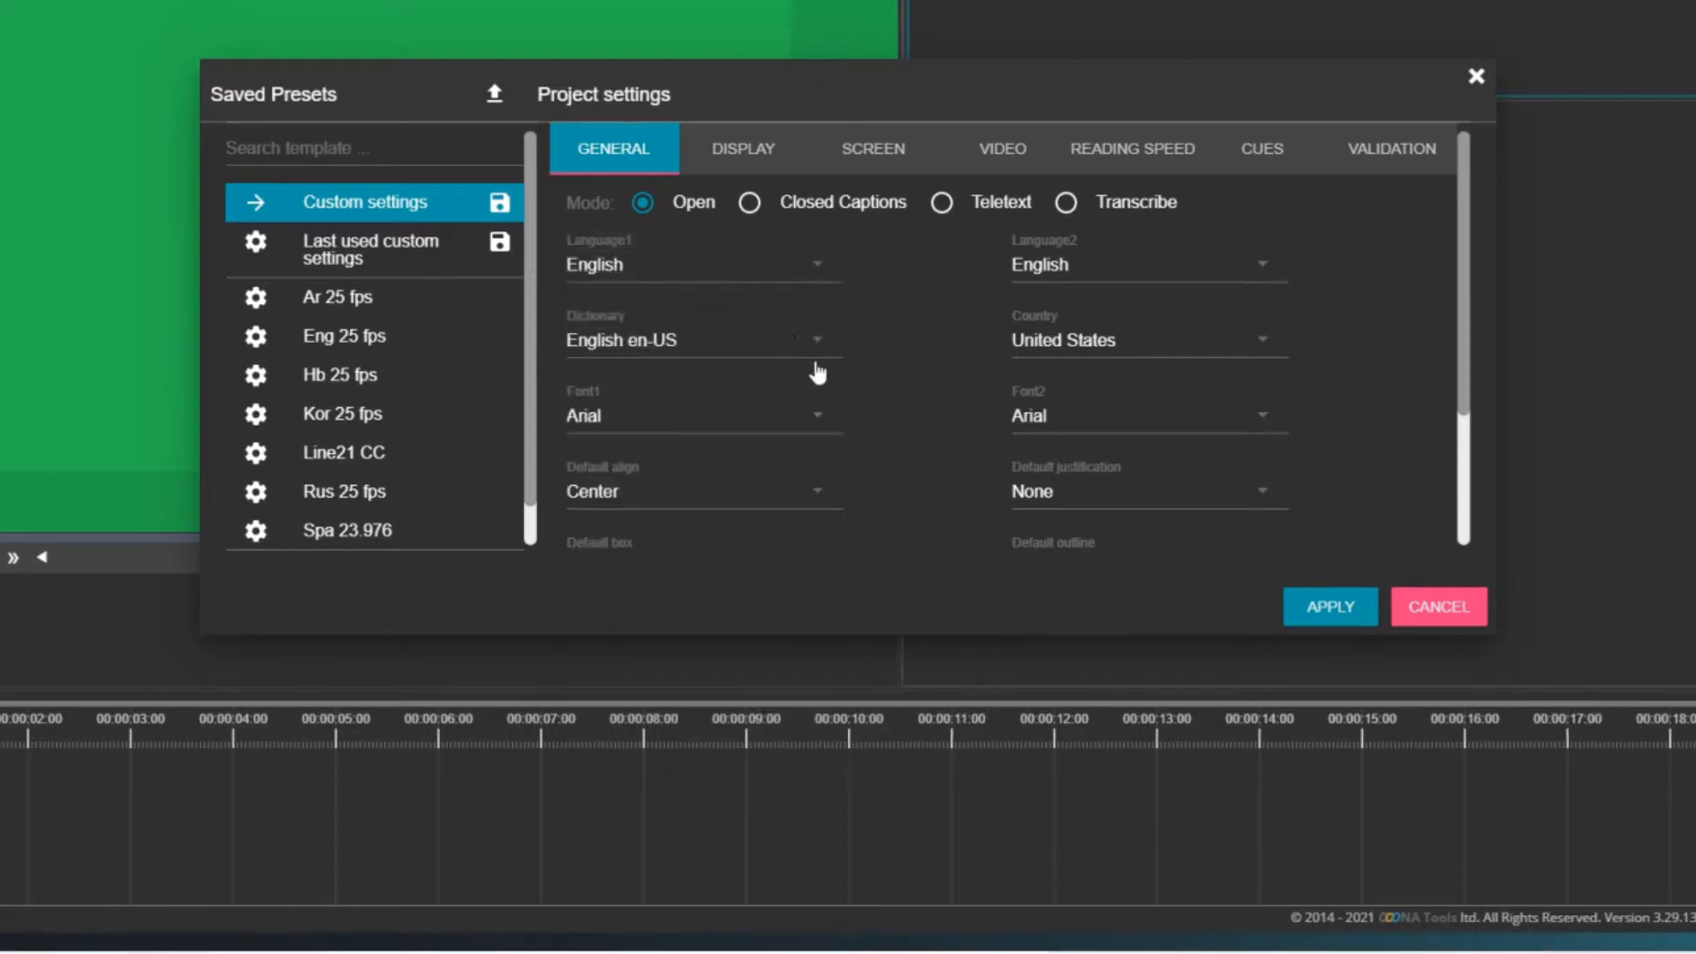
pyautogui.moveTo(645, 351)
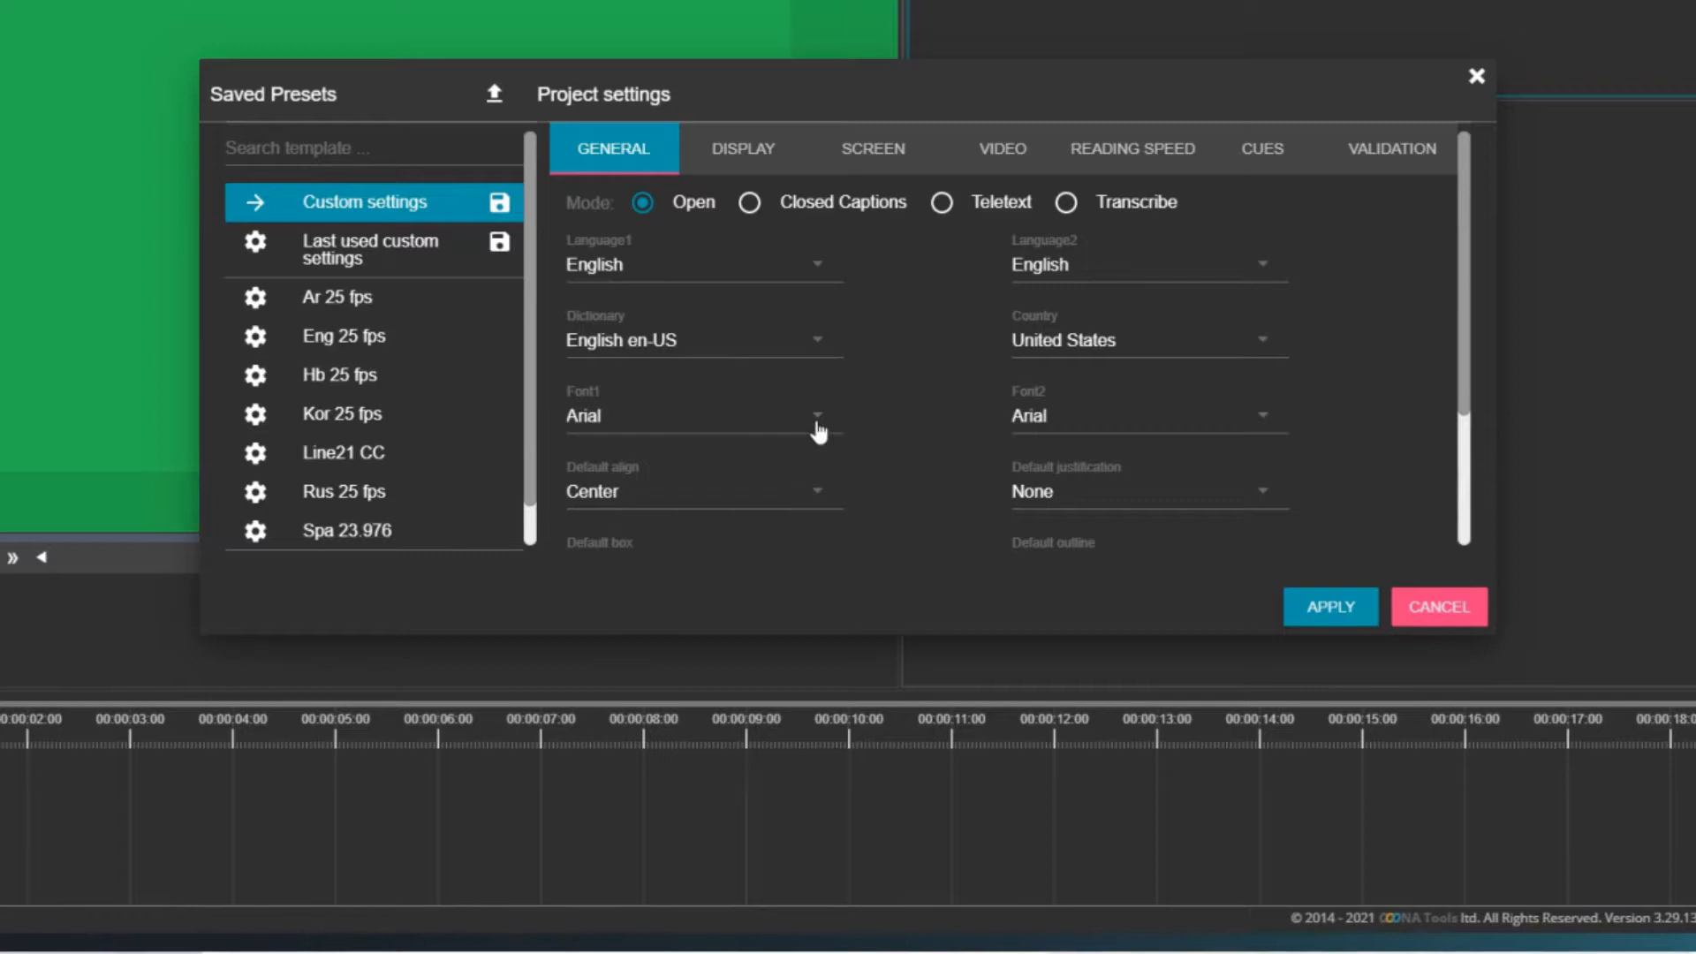
# Scroll through the general project options and move on to the Display settings
pyautogui.scroll(-3)
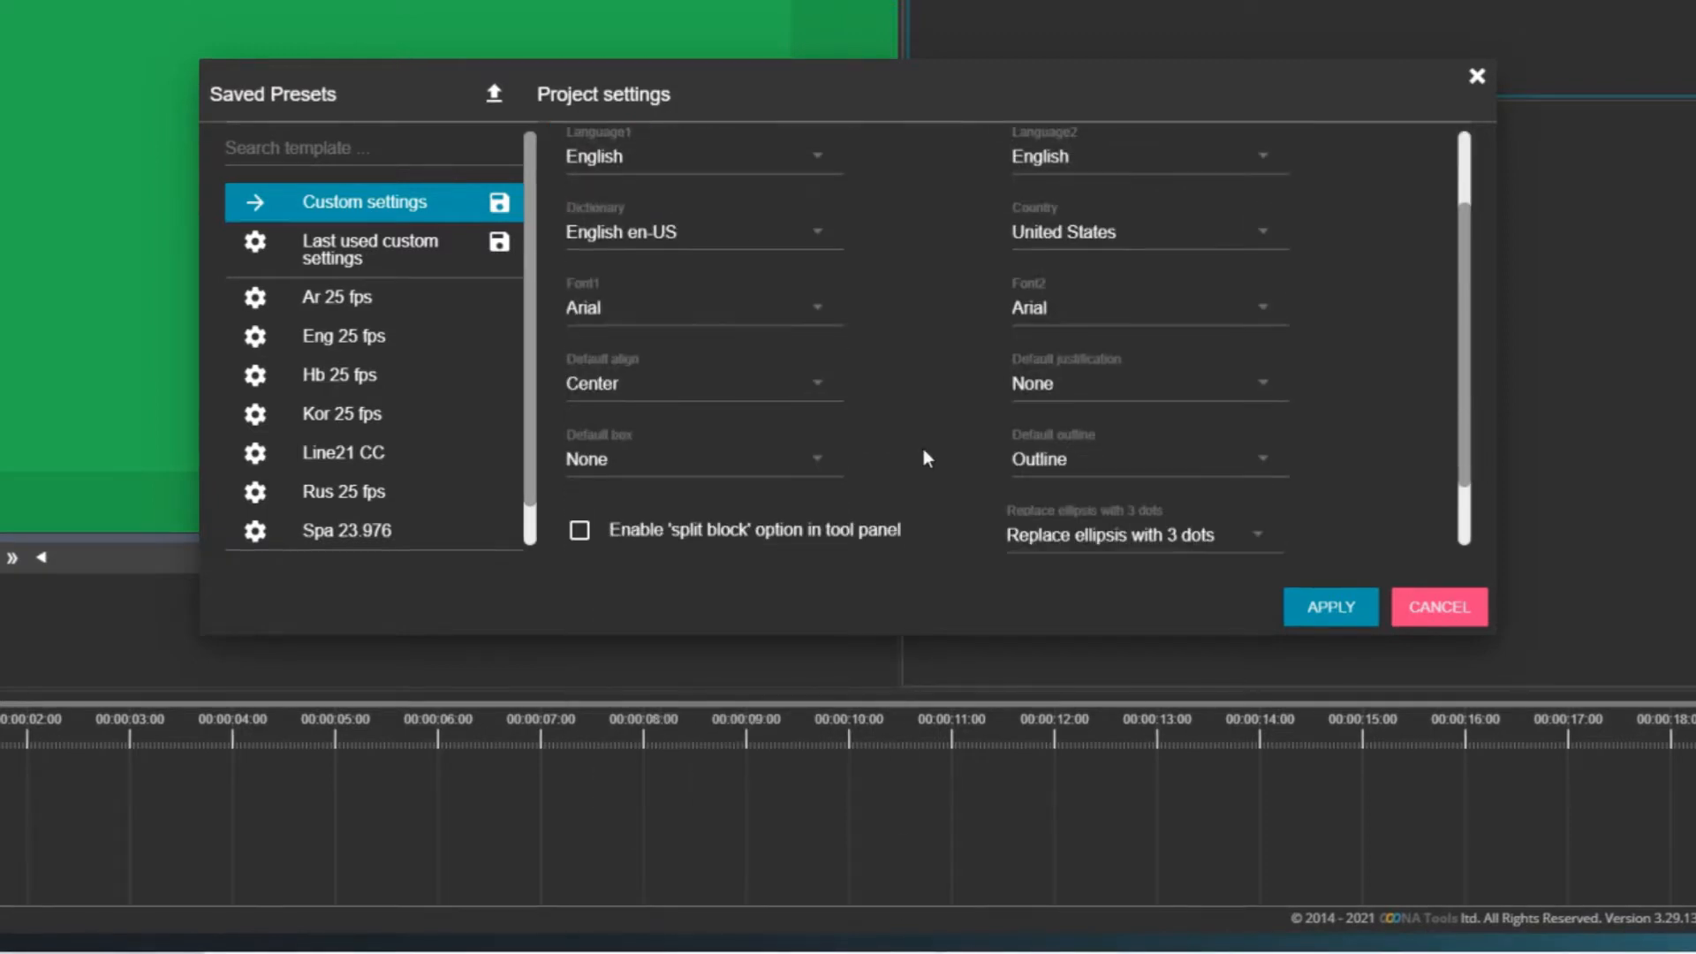
pyautogui.click(703, 383)
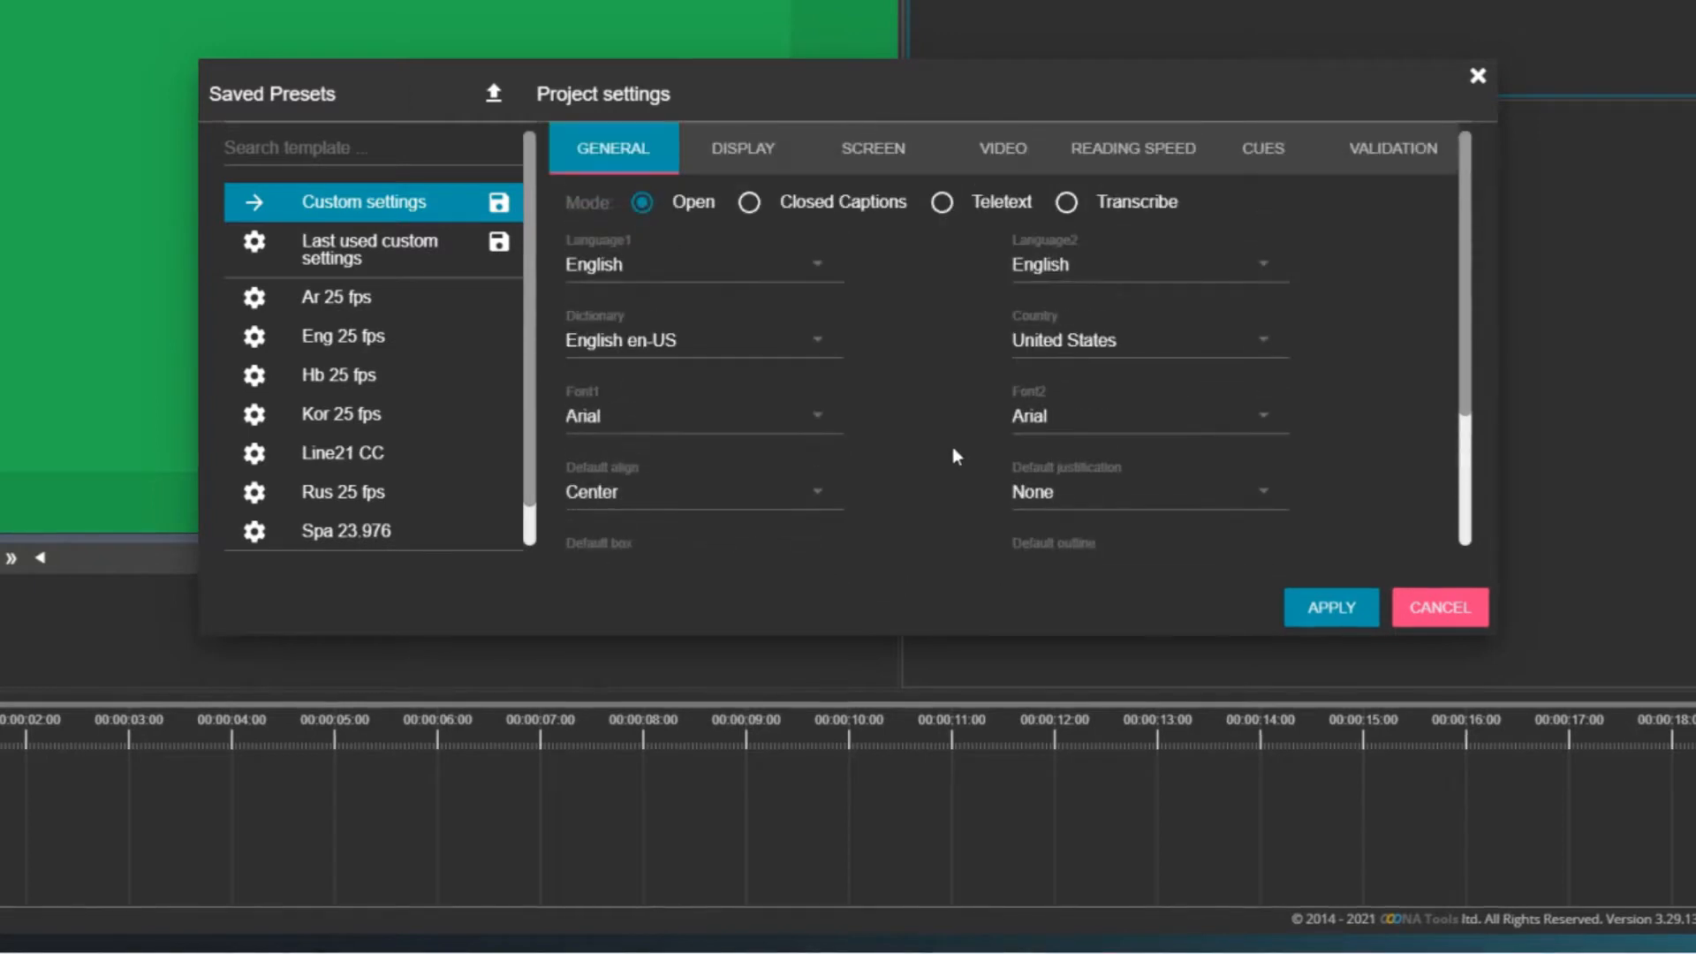
pyautogui.click(742, 148)
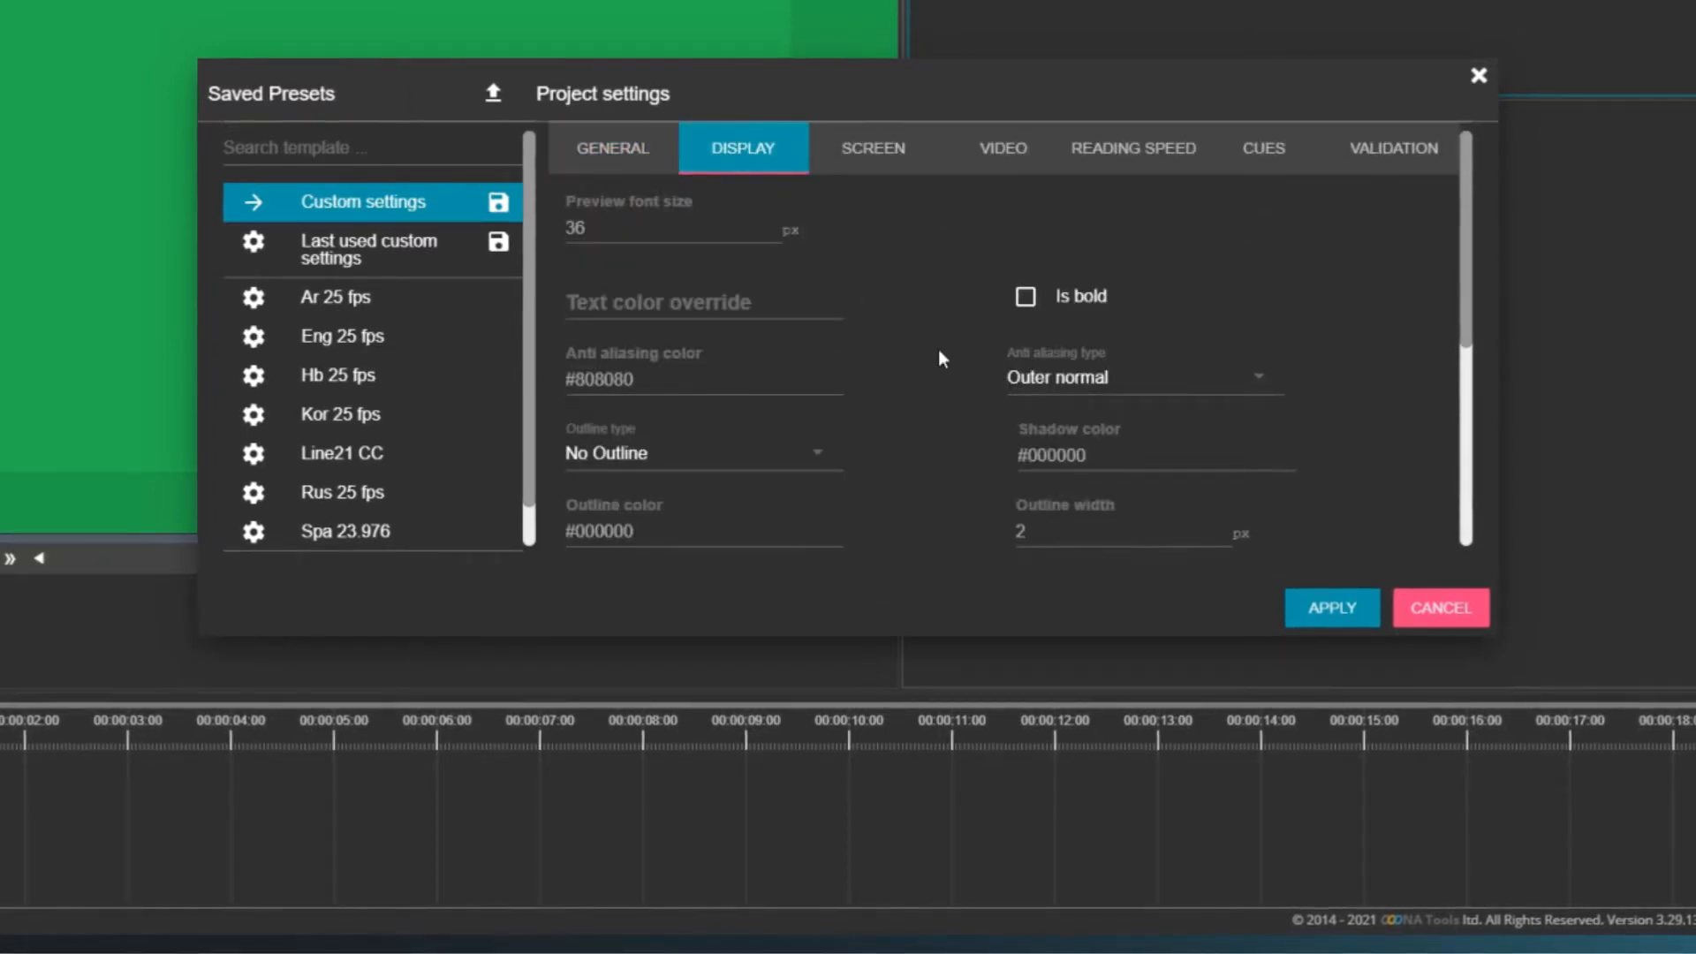
# On the Screen tab, set maximum line length to 37 and enable Auto break line
pyautogui.click(872, 149)
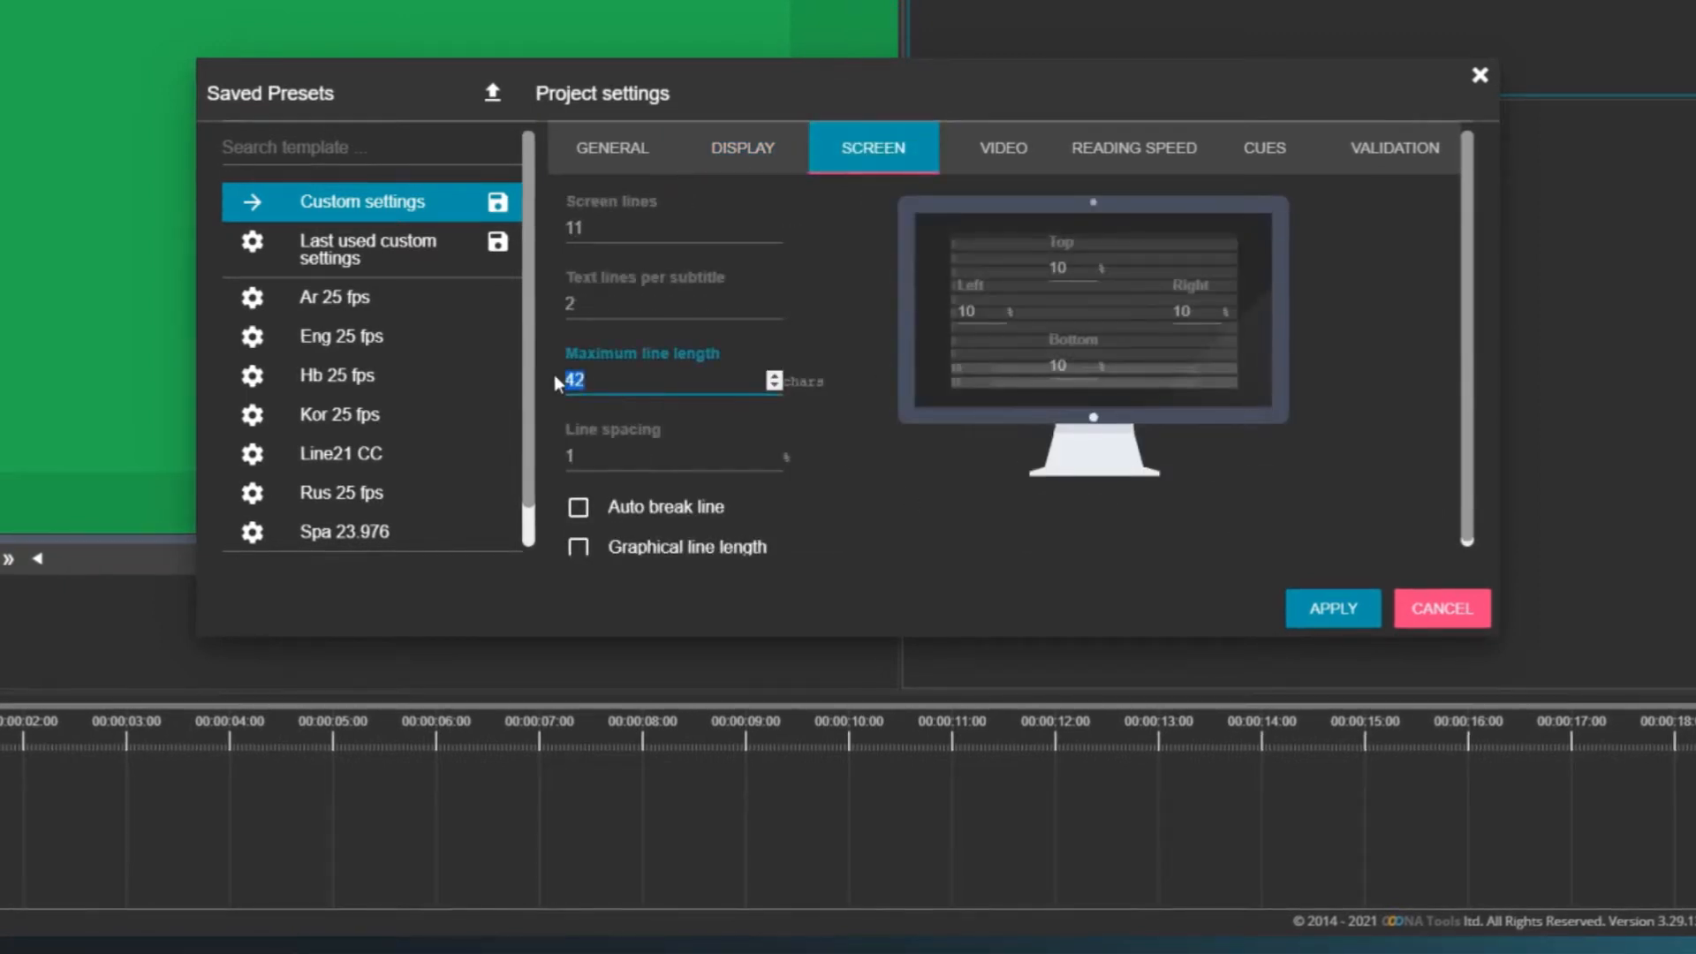
pyautogui.write('37')
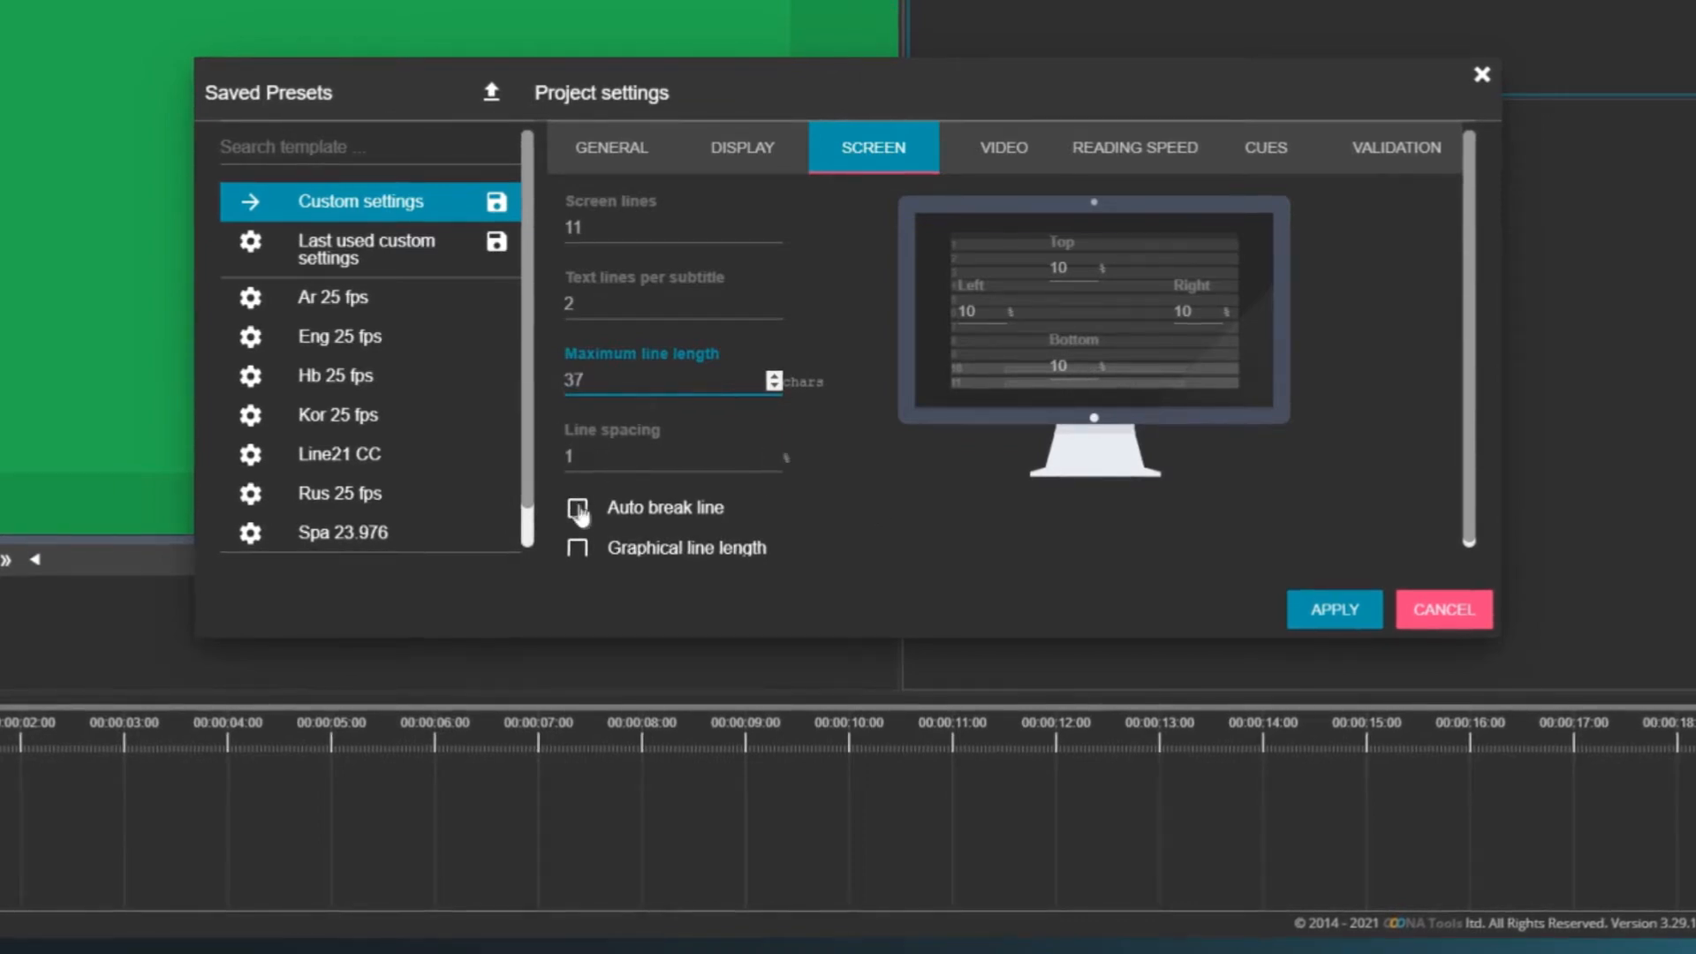
pyautogui.click(577, 507)
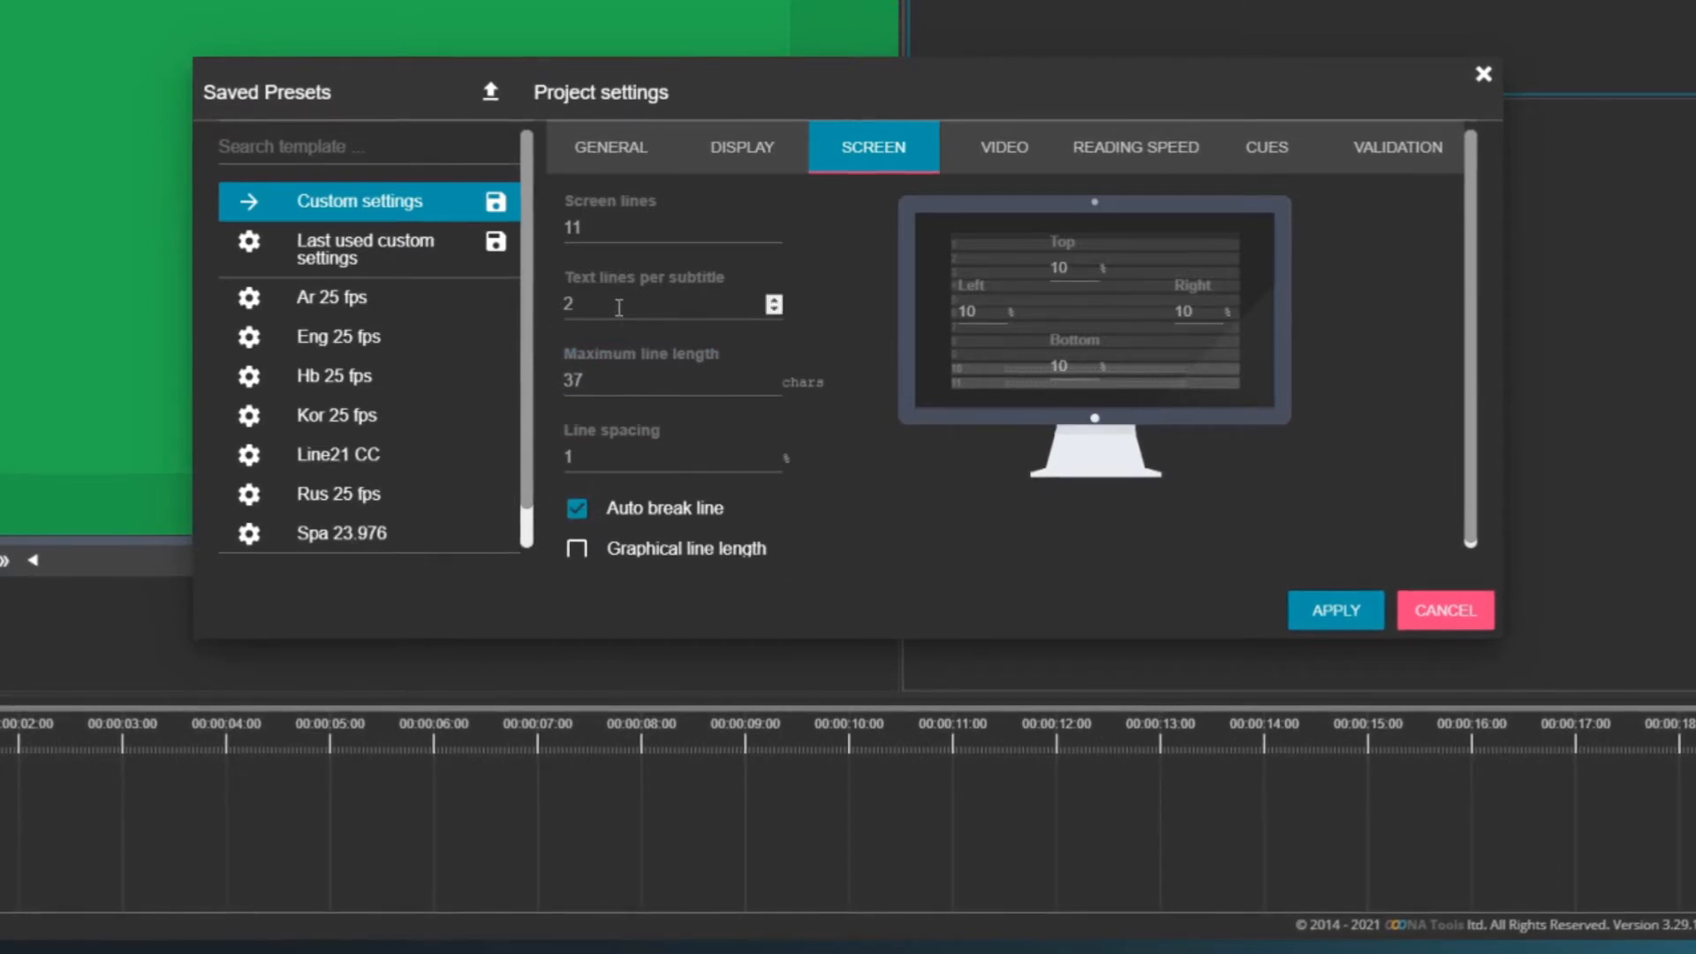
pyautogui.click(670, 304)
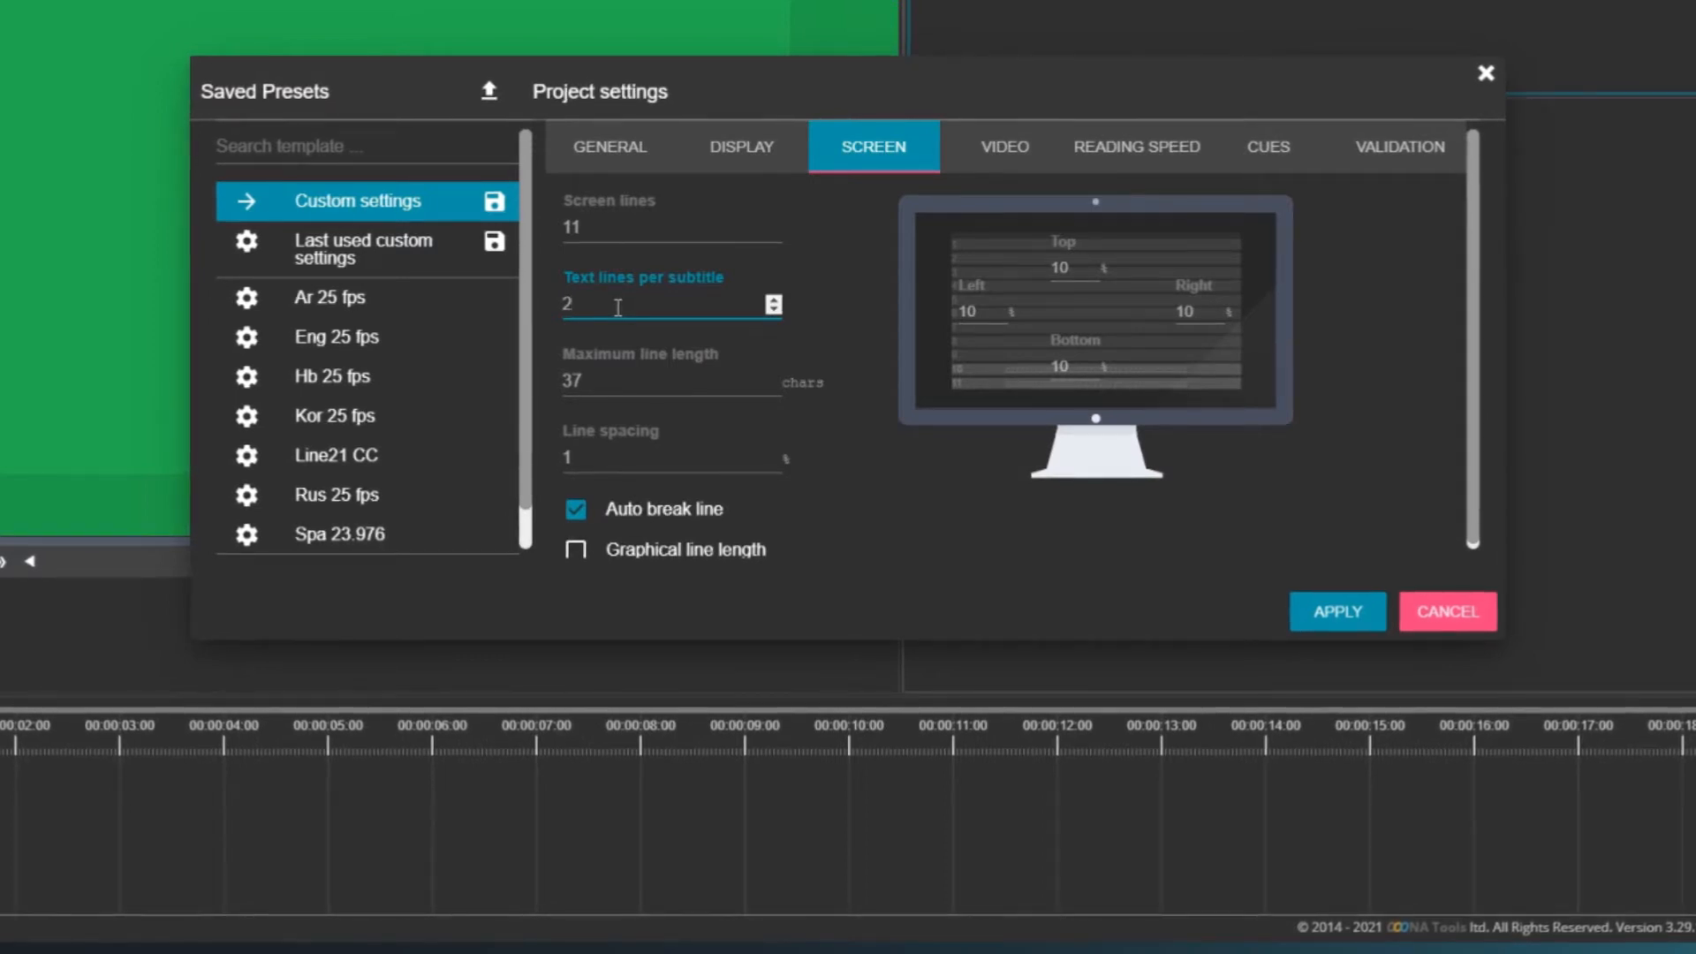
# Review video settings: HD 1920x1080, 25 fps timecode, framerate 25, 16:9 aspect ratio
pyautogui.click(1010, 146)
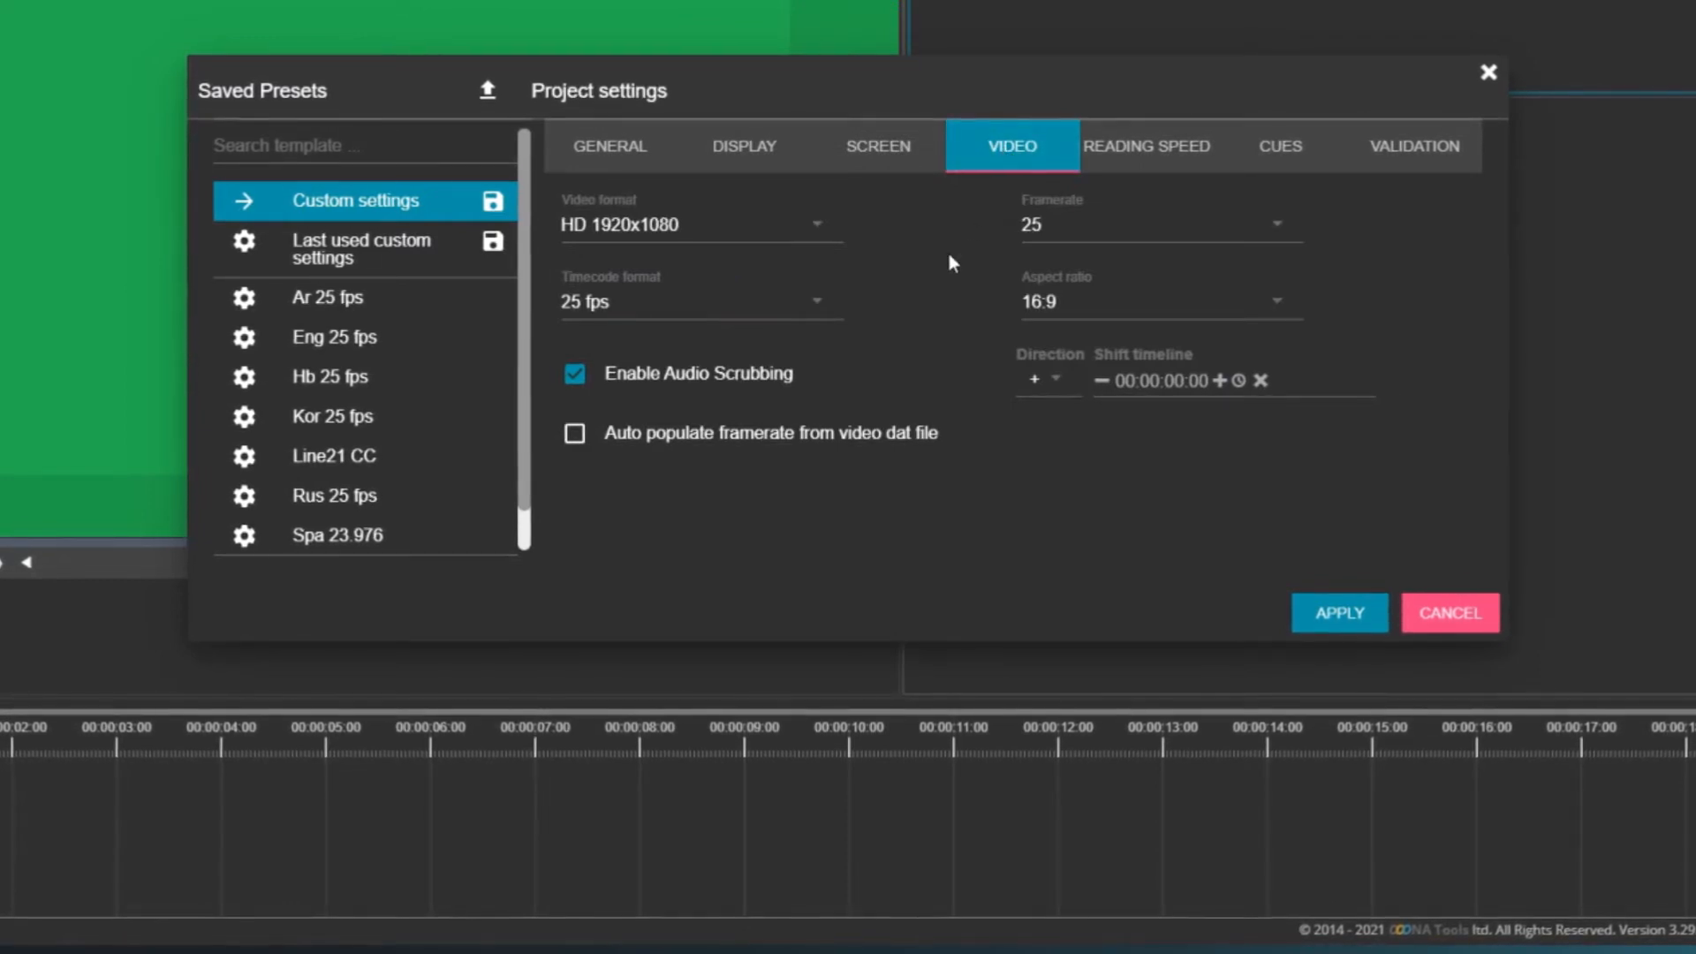
pyautogui.click(699, 224)
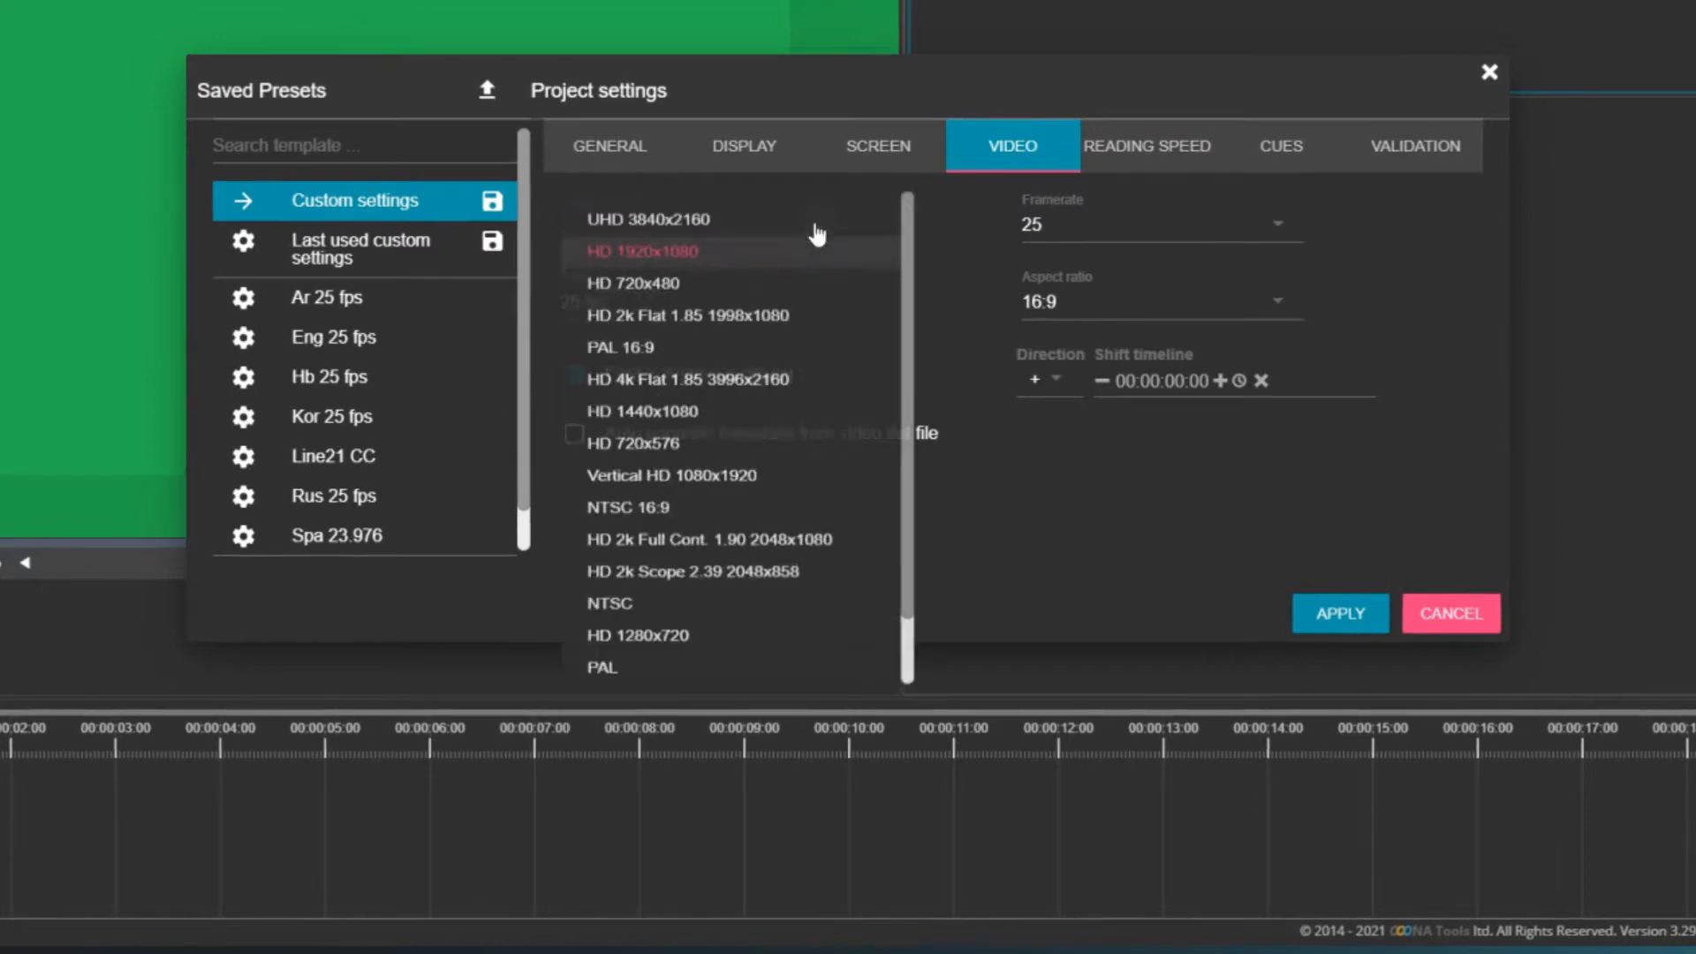
pyautogui.click(641, 250)
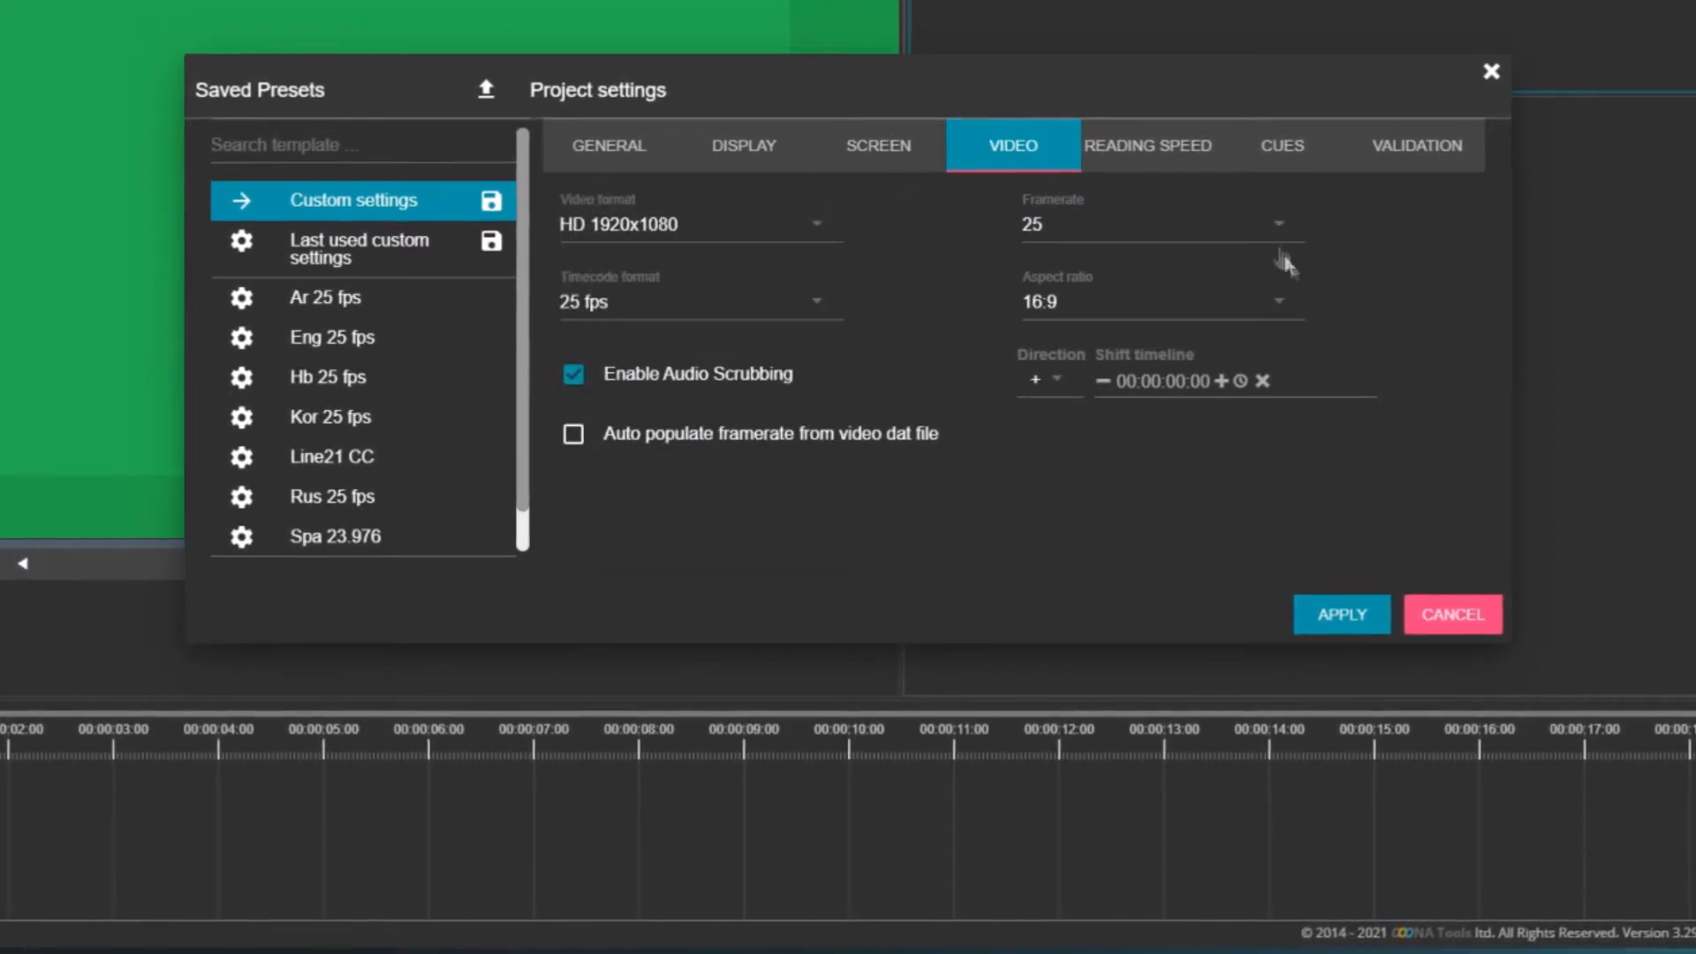
pyautogui.moveTo(1148, 521)
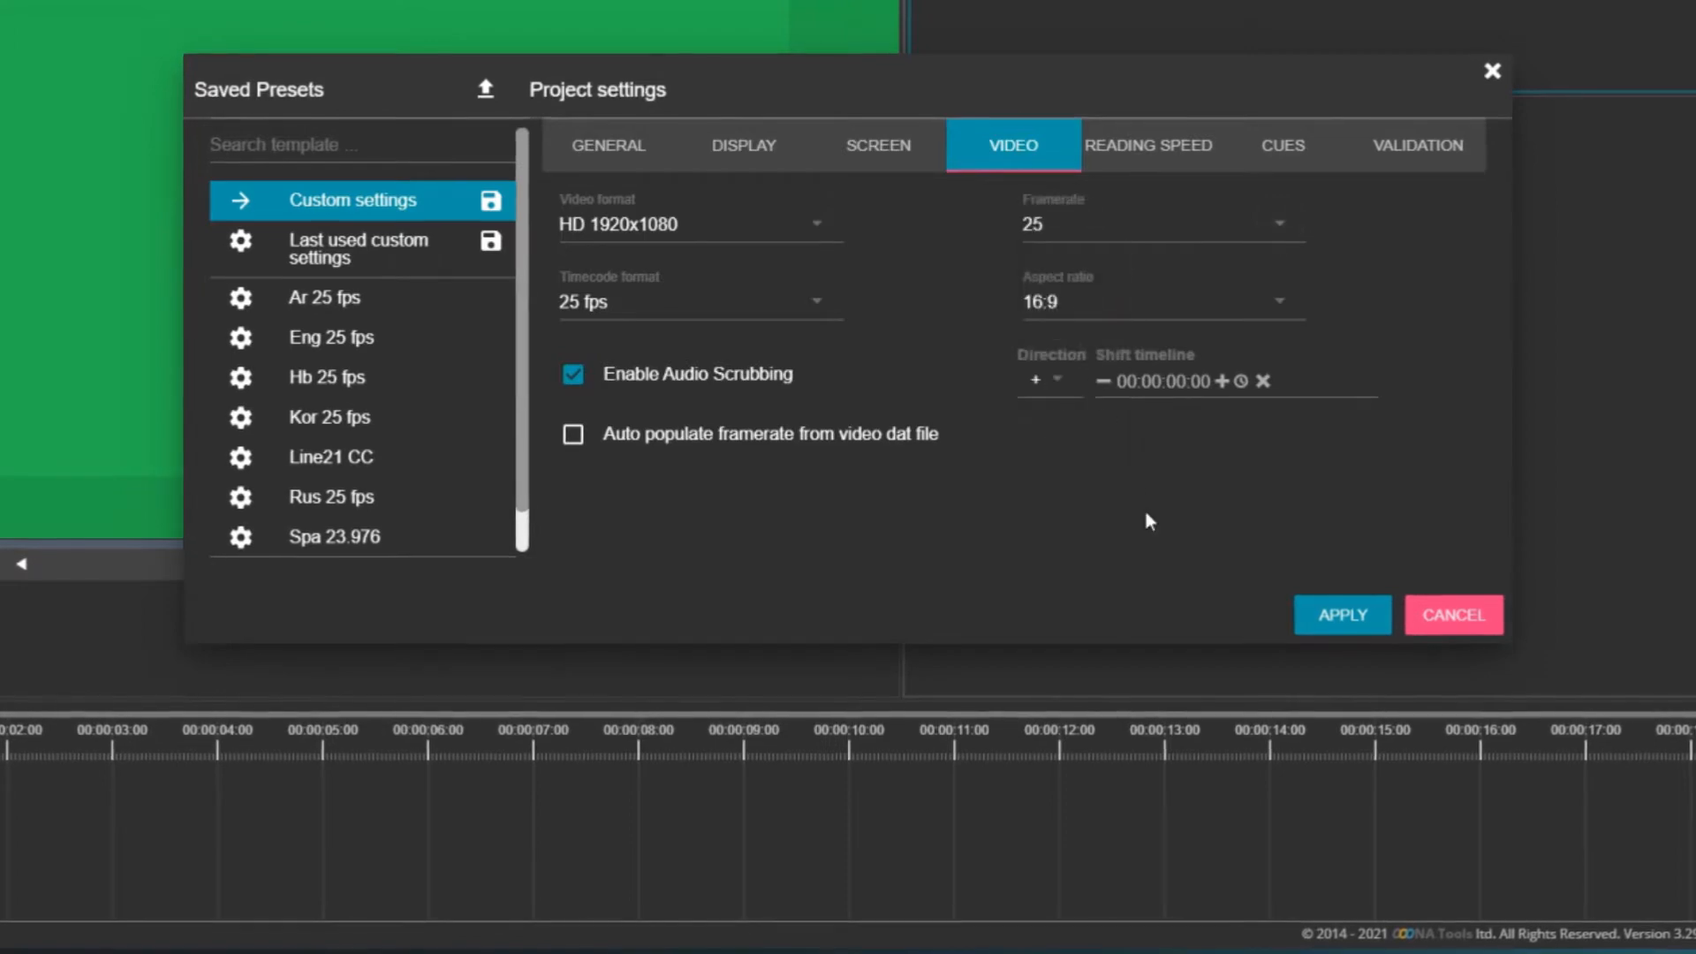
pyautogui.click(1148, 145)
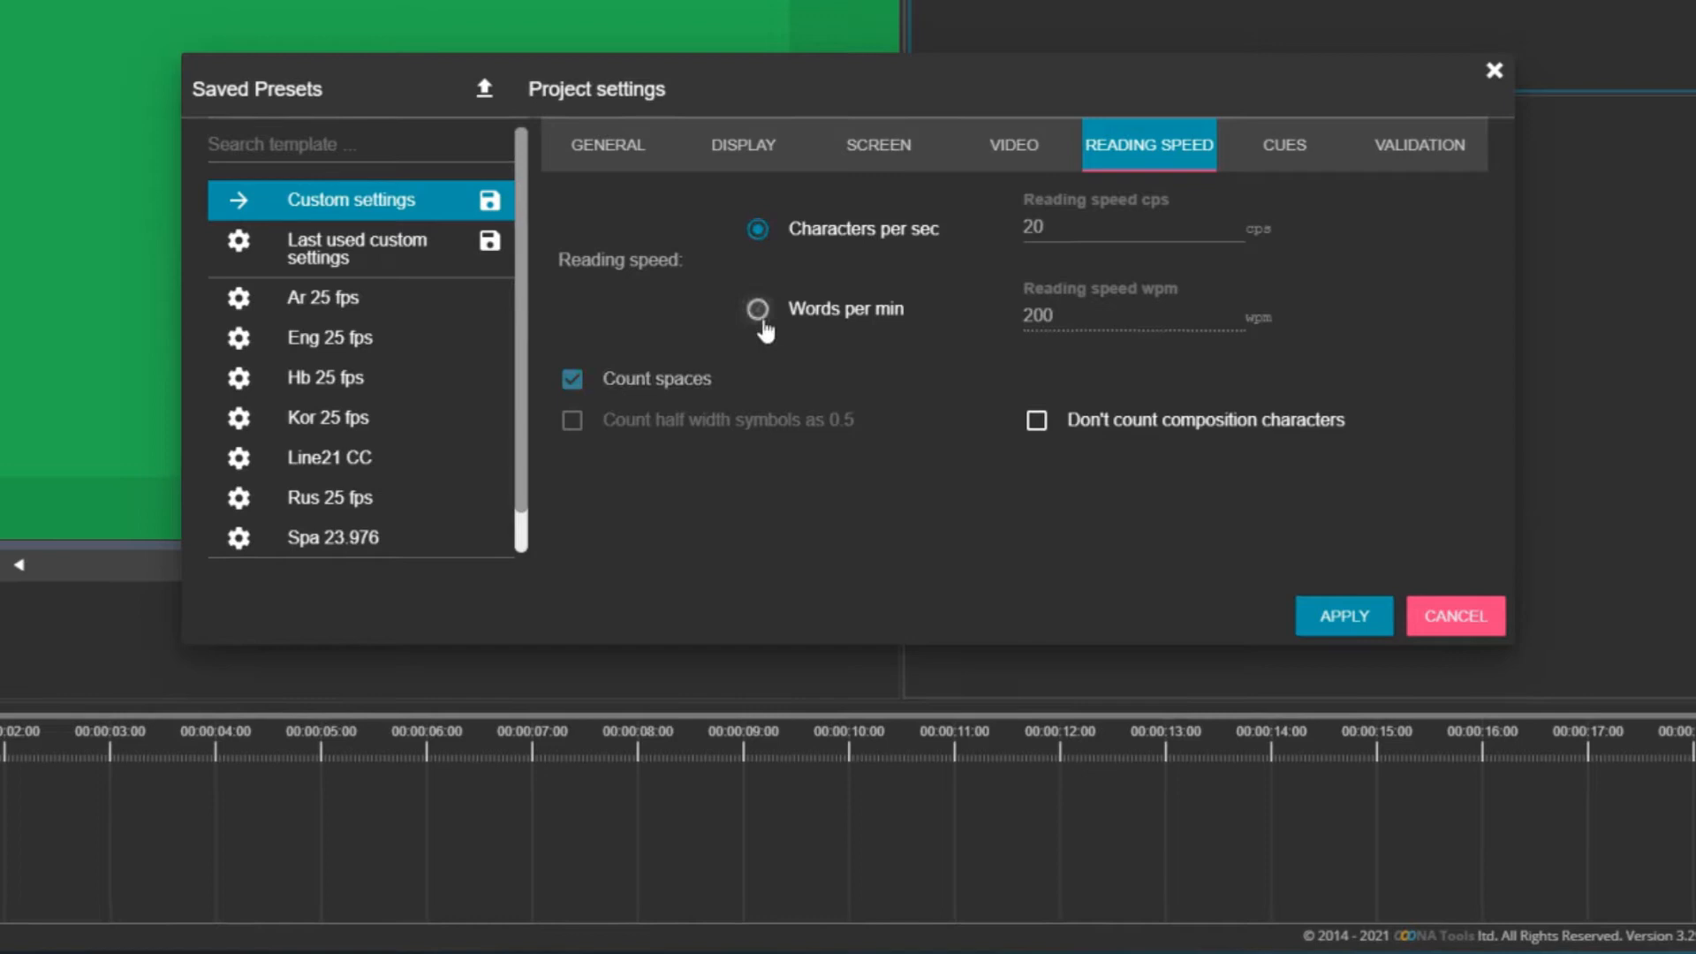
# Keep reading speed at 20 characters per second and view the Cues timing options
pyautogui.click(757, 228)
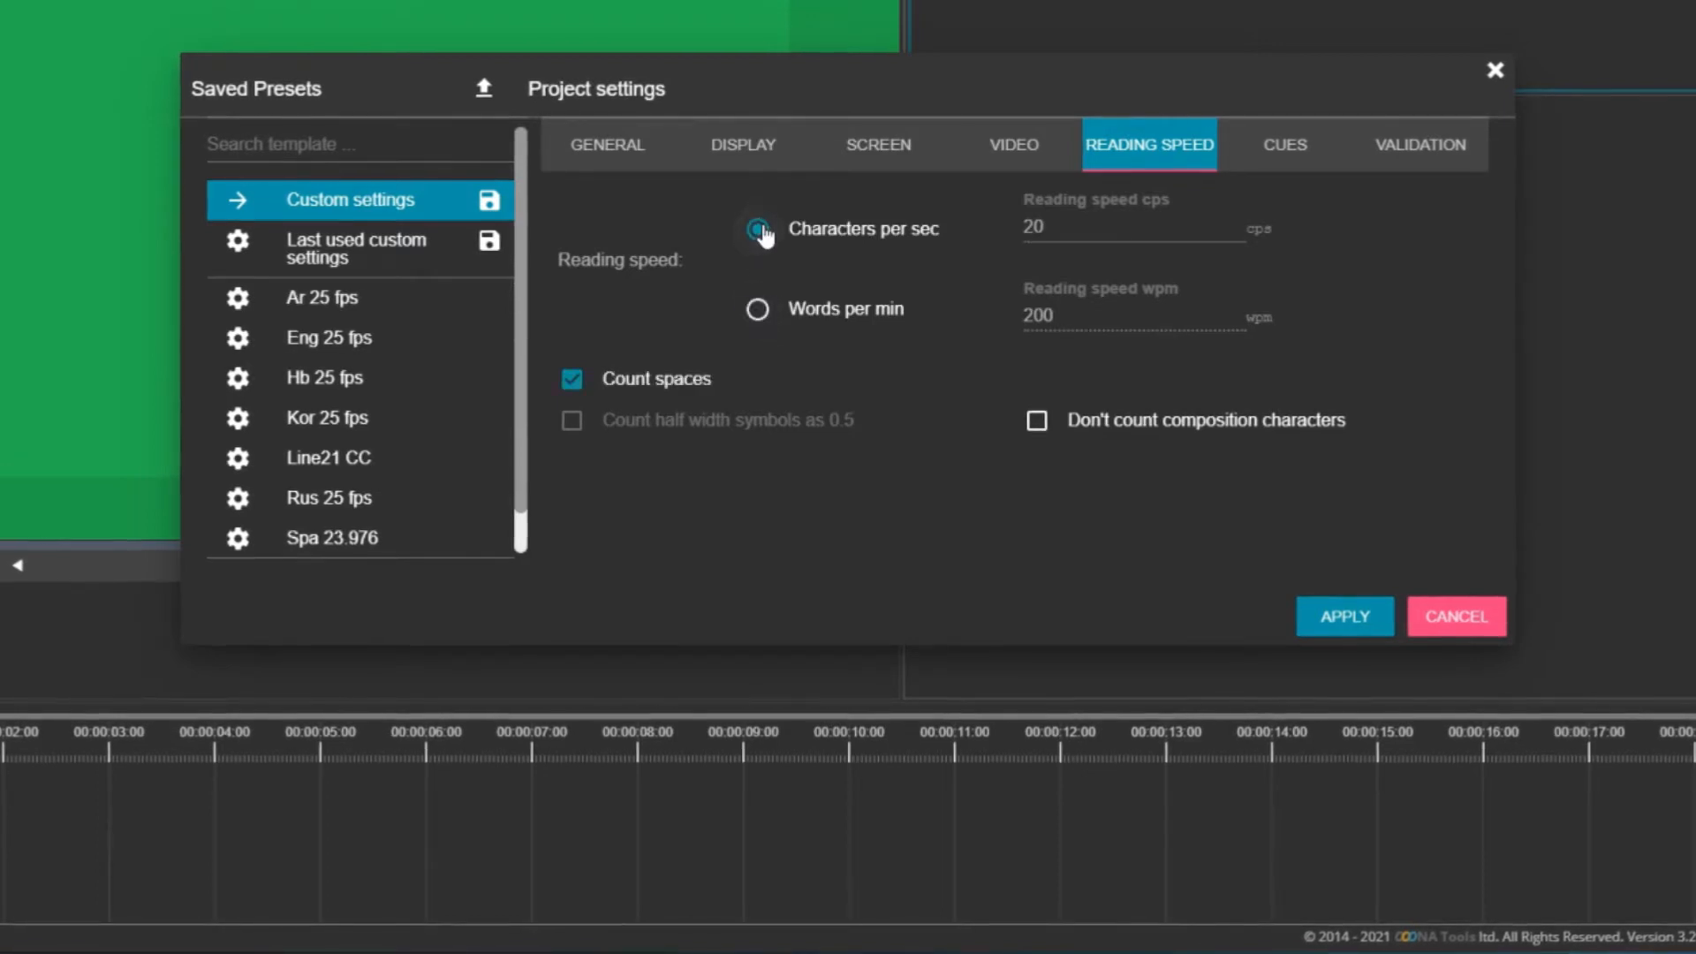
pyautogui.click(757, 228)
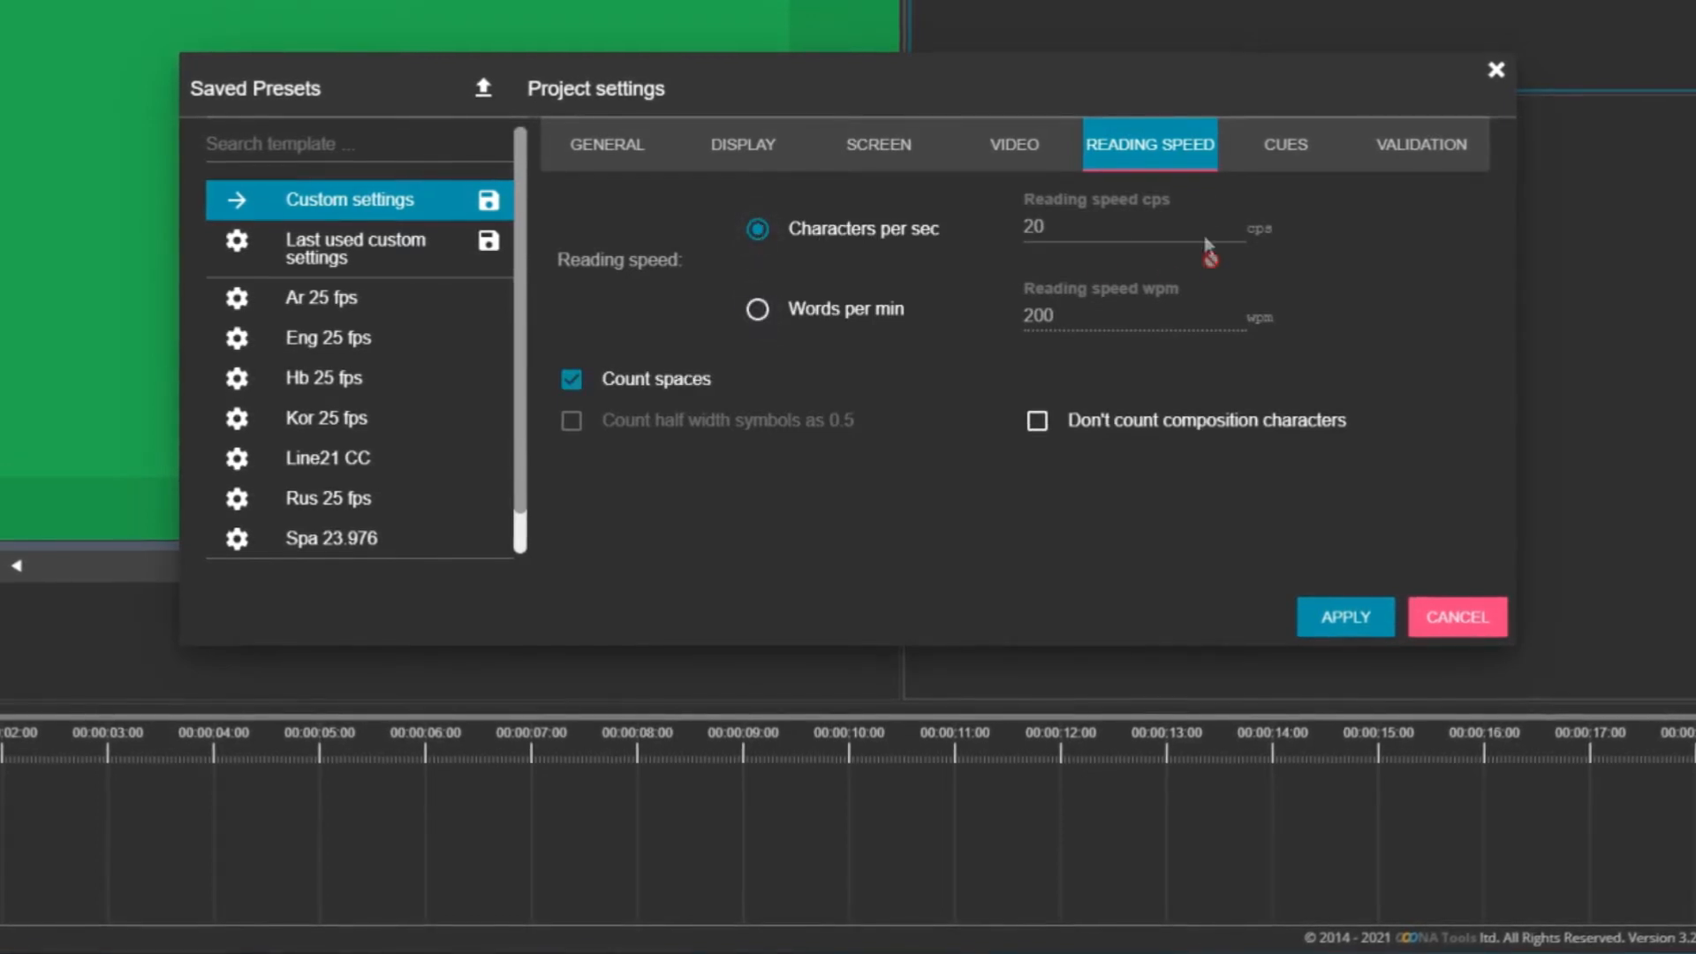
pyautogui.click(1274, 144)
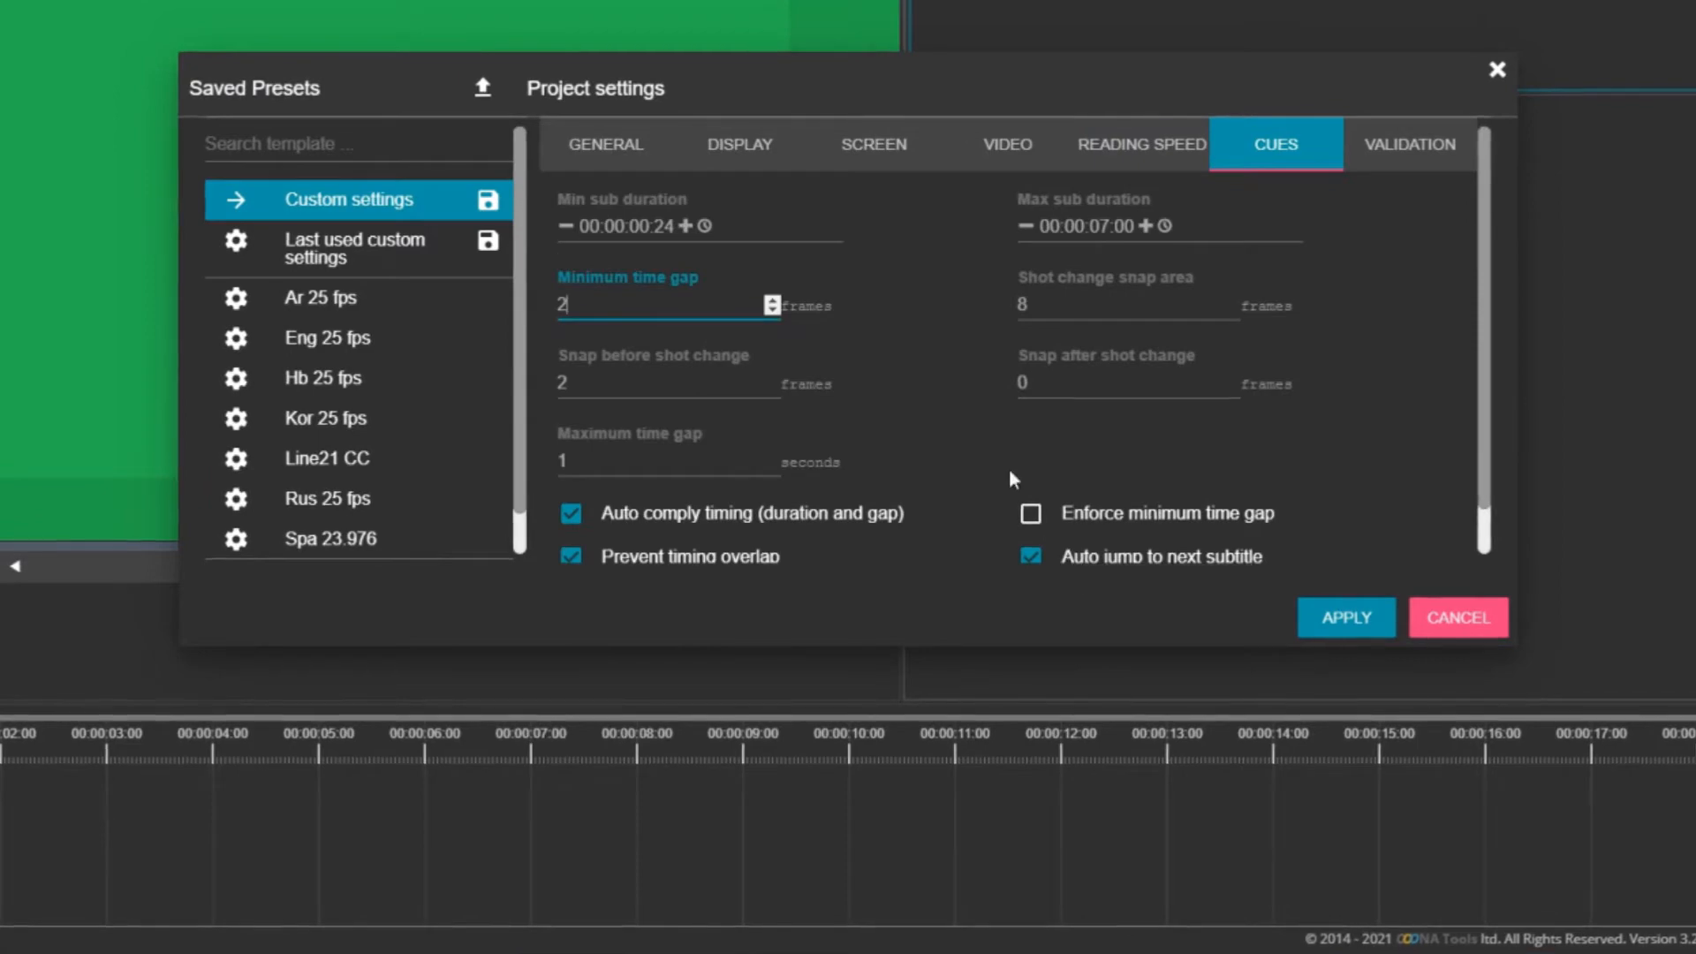
pyautogui.moveTo(966, 379)
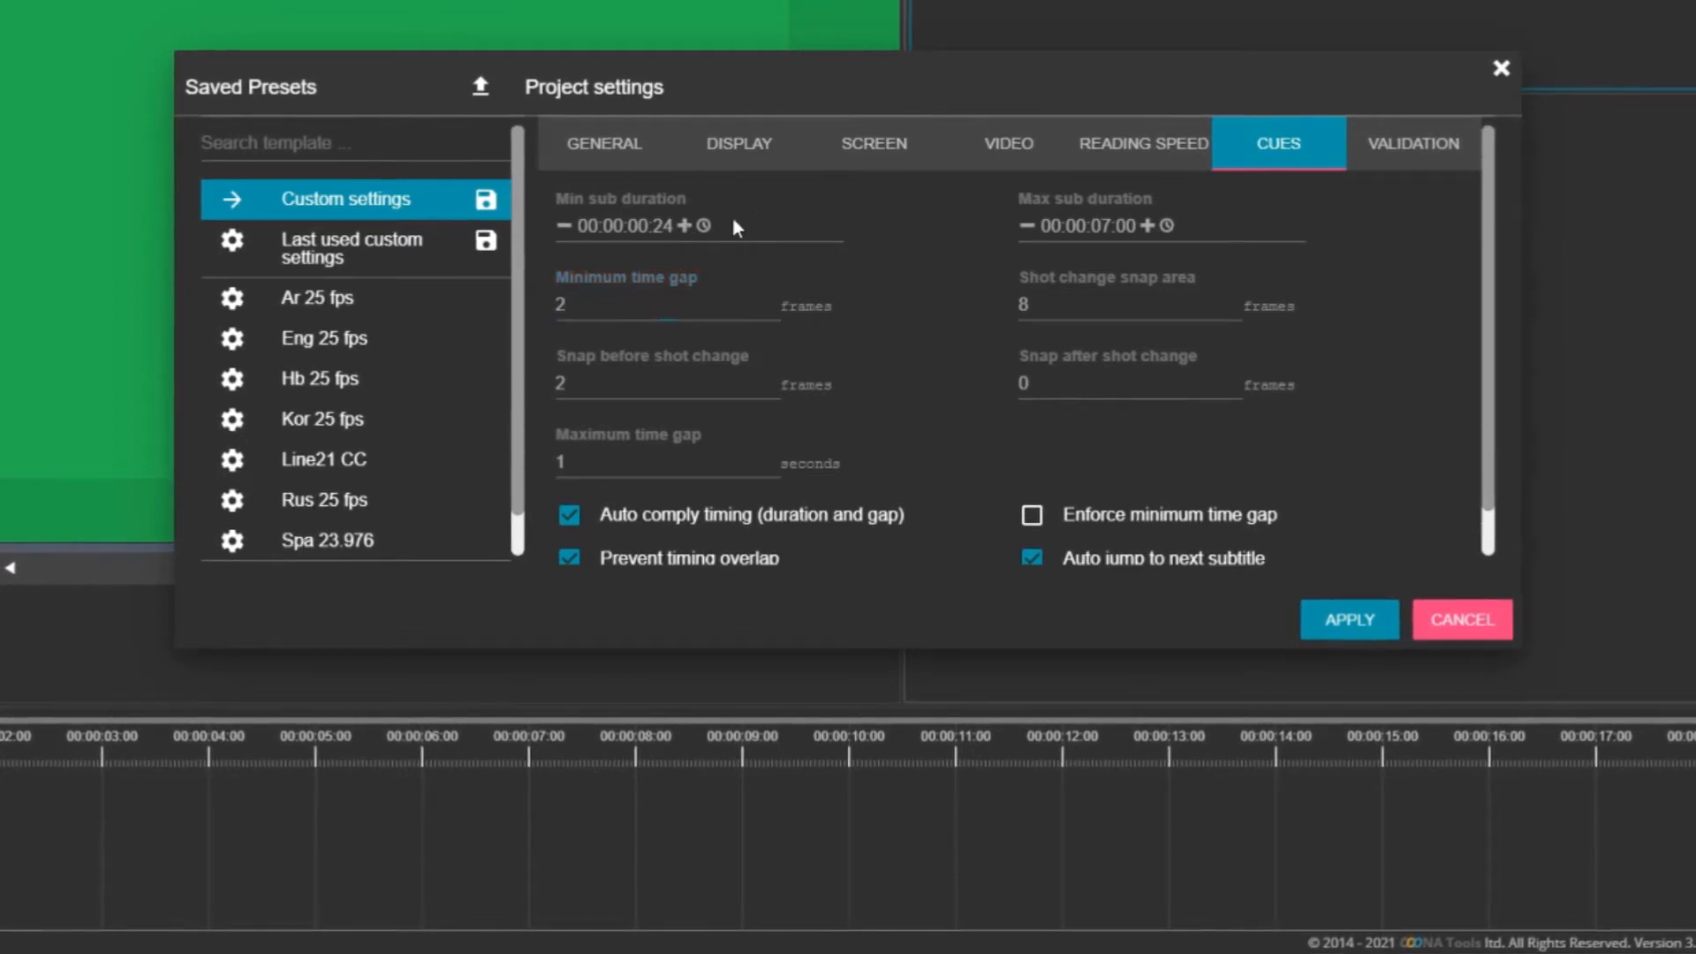
# Raise minimum subtitle duration to 00:00:01:00 and check snap after (0) and before (2) shot change
pyautogui.click(622, 225)
pyautogui.write('1:00')
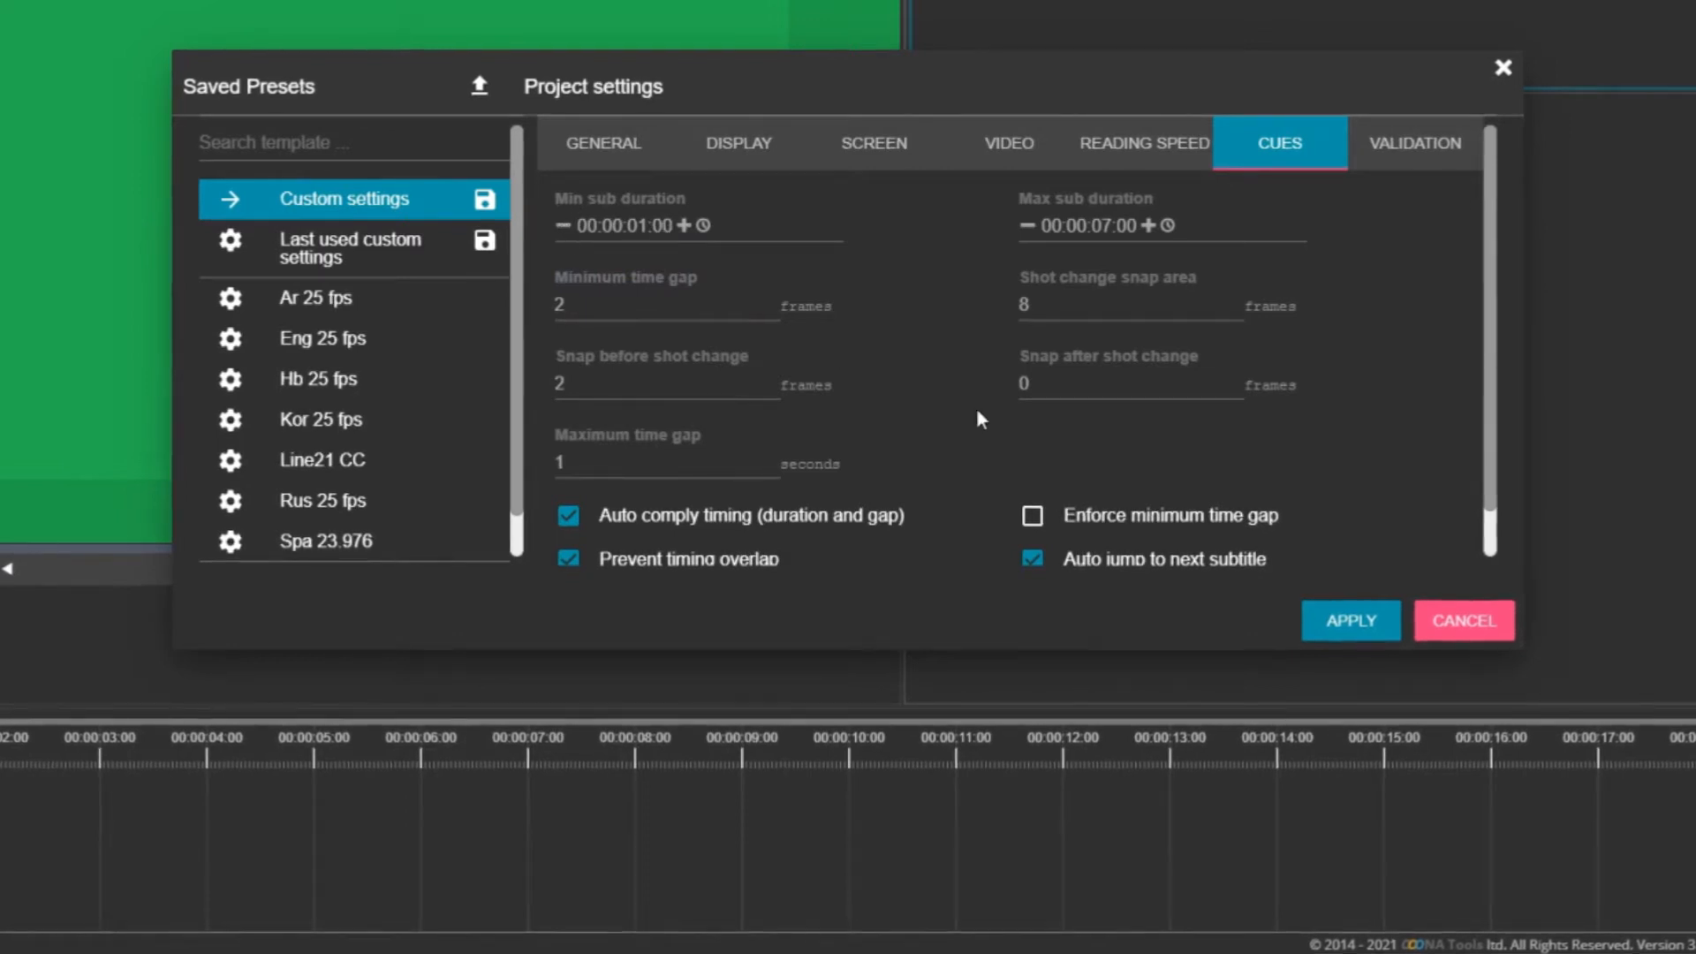
pyautogui.moveTo(1157, 407)
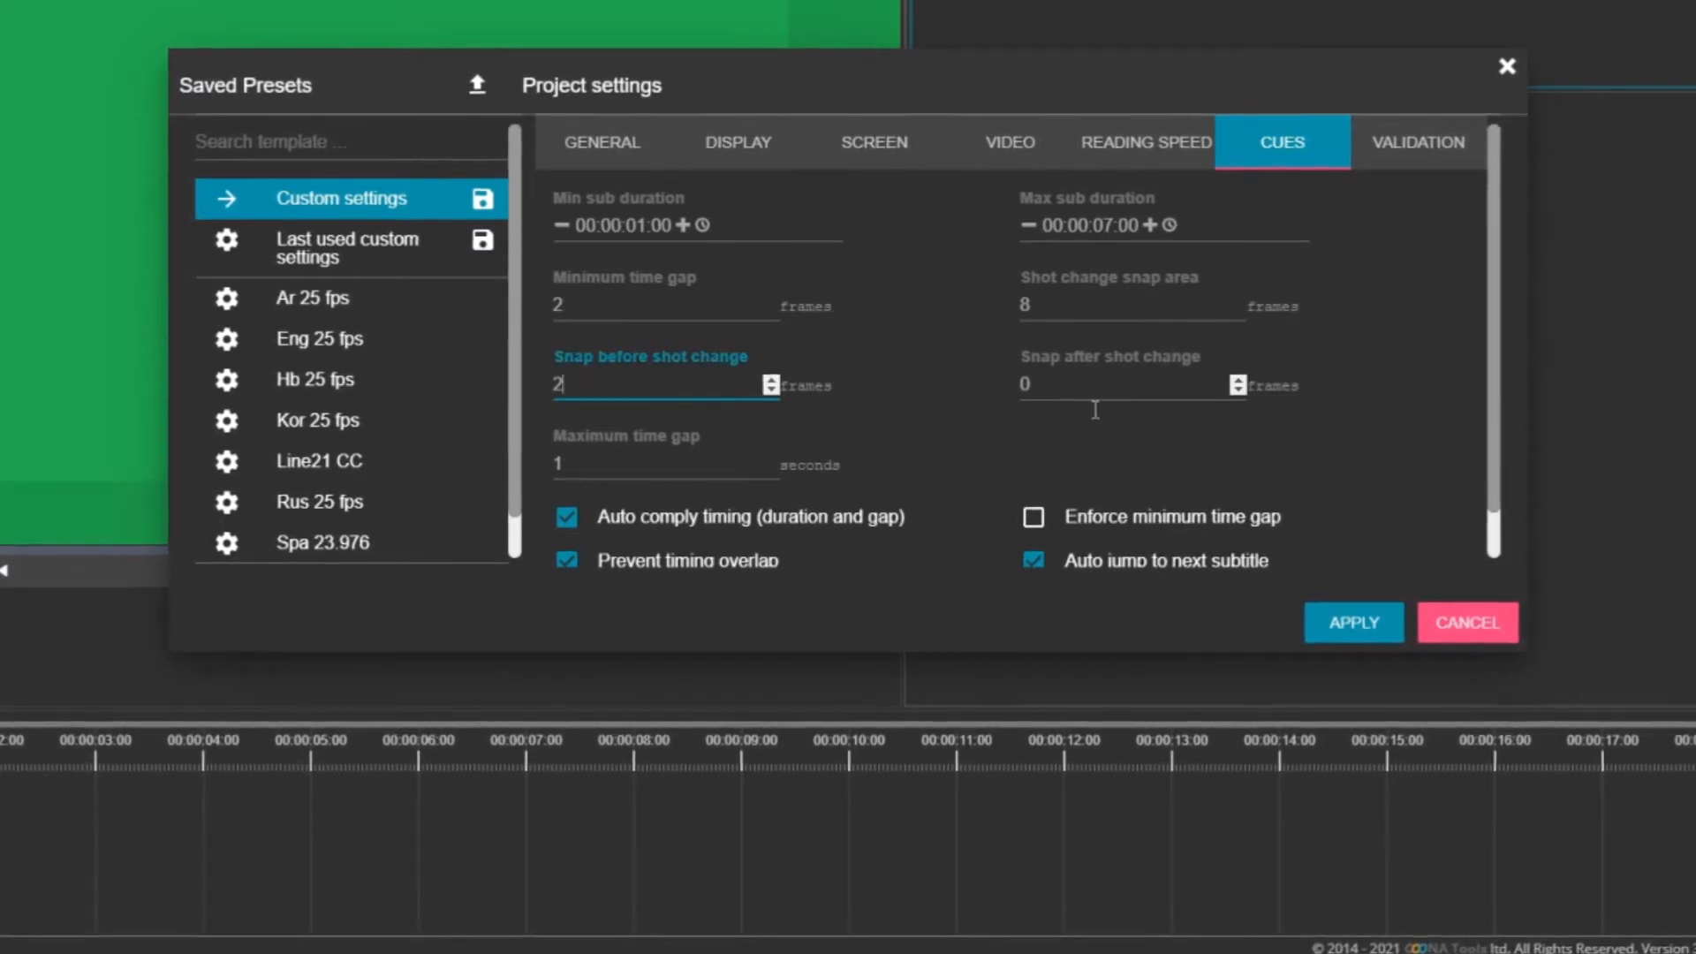
pyautogui.click(1131, 385)
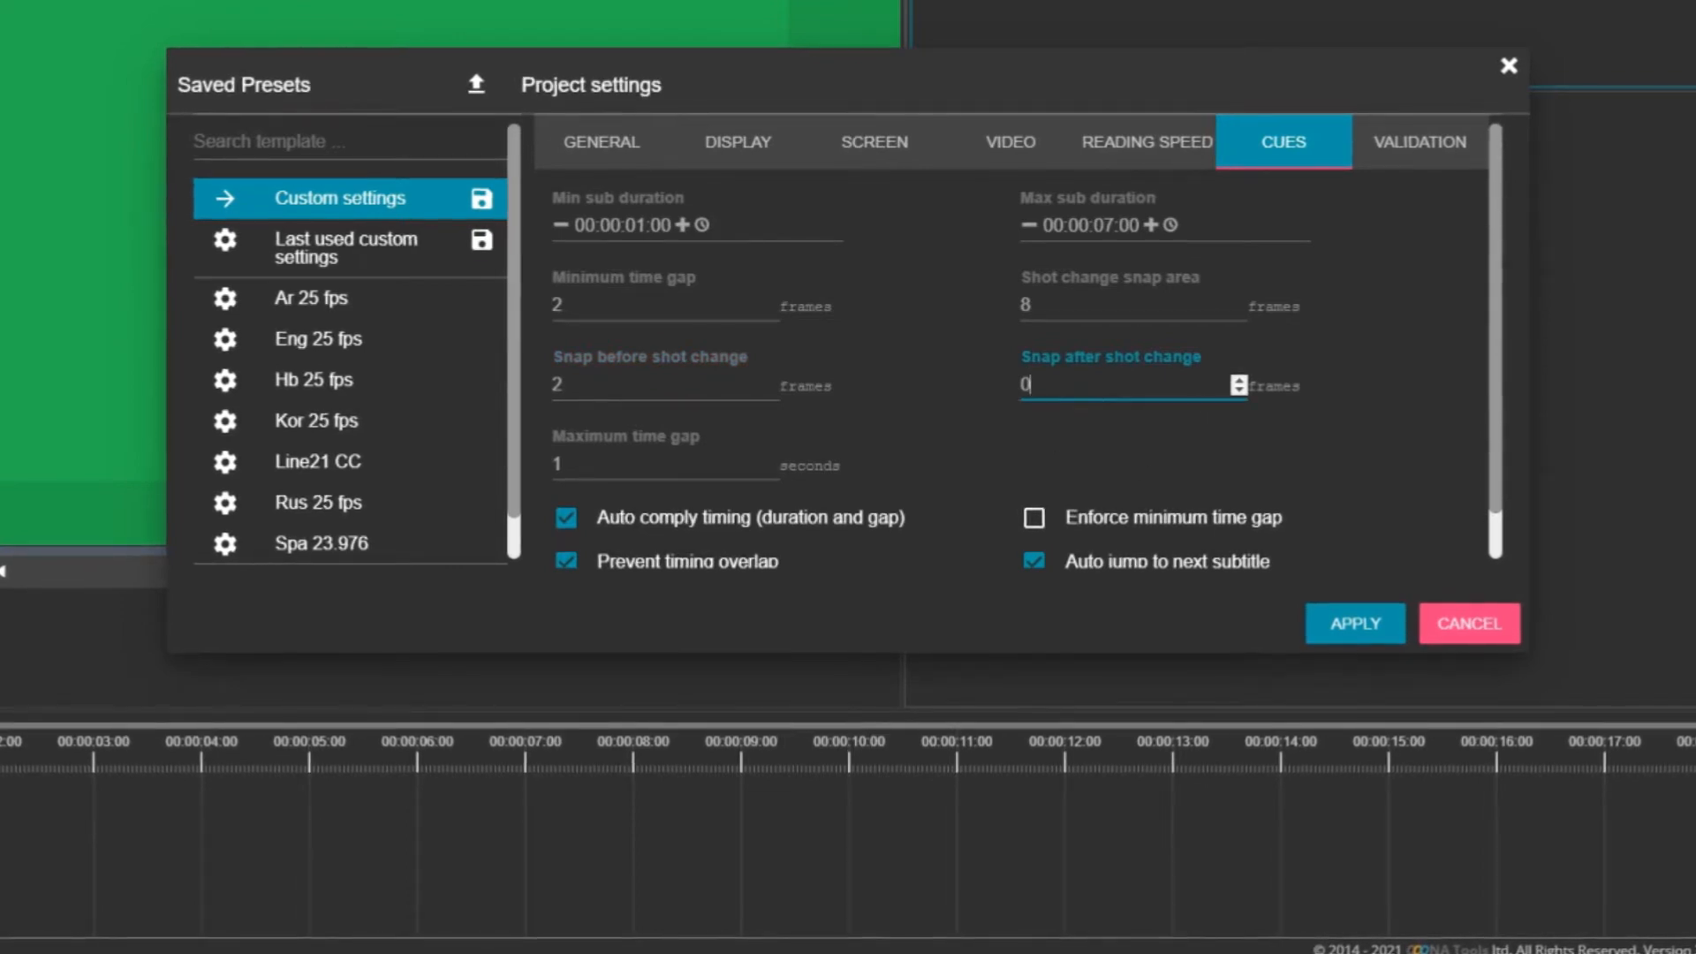
pyautogui.click(665, 385)
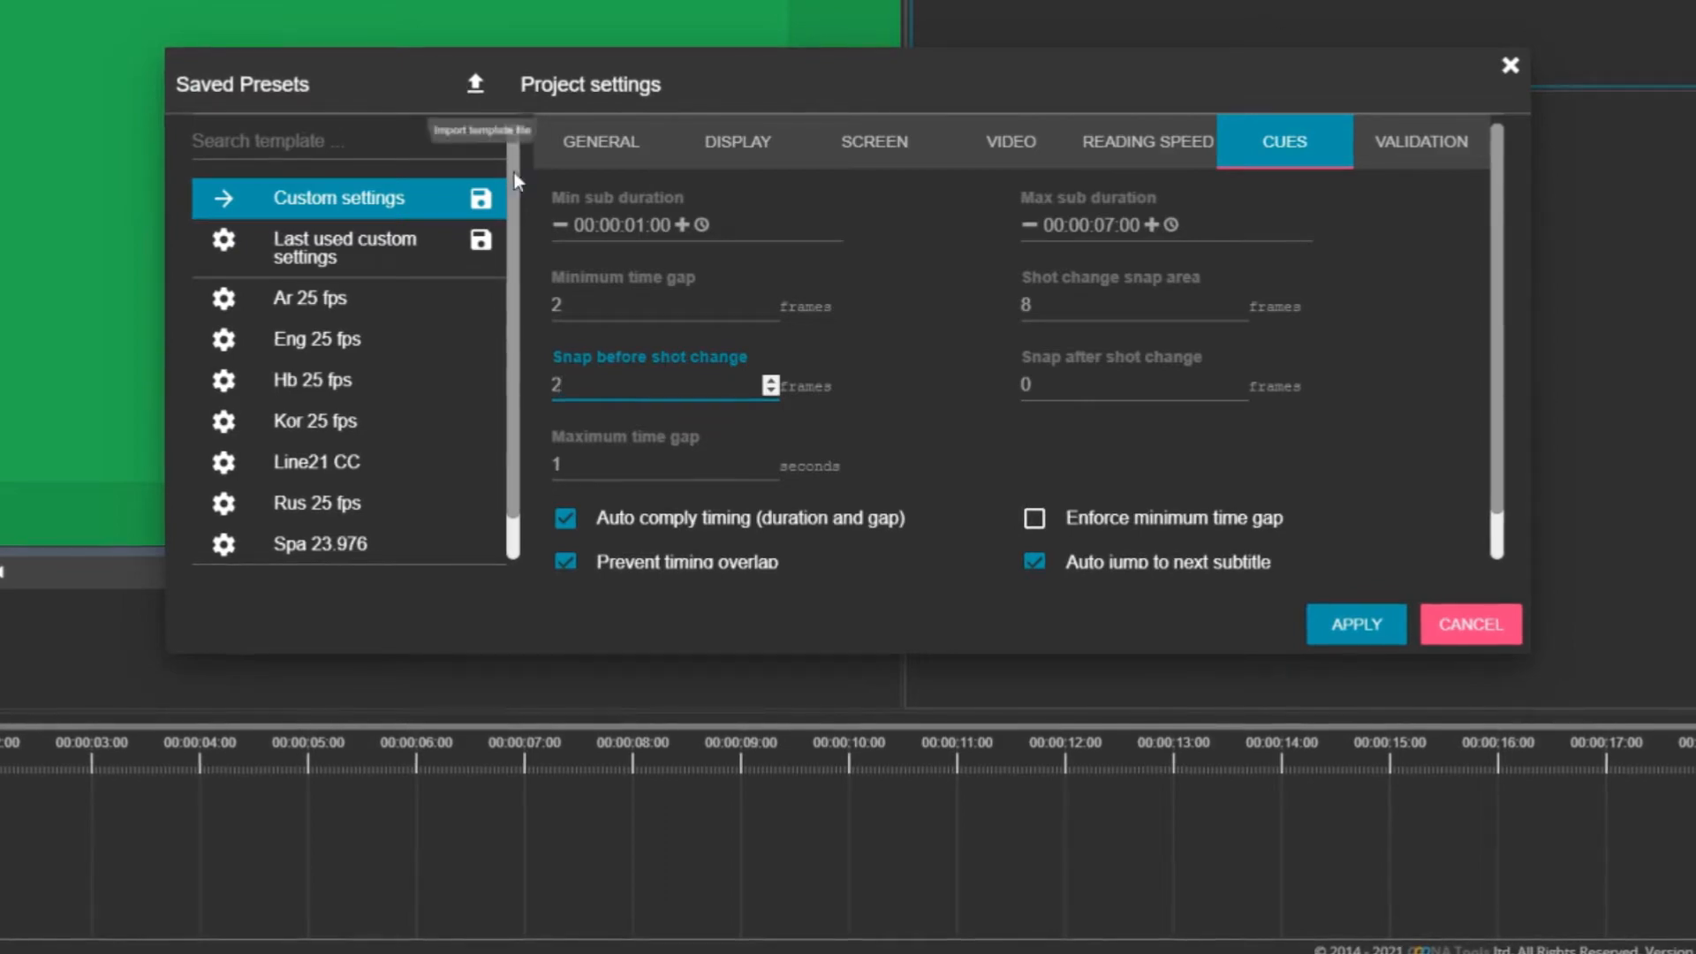
# Save the custom settings as preset 'My preset' and apply it to the project
pyautogui.click(481, 198)
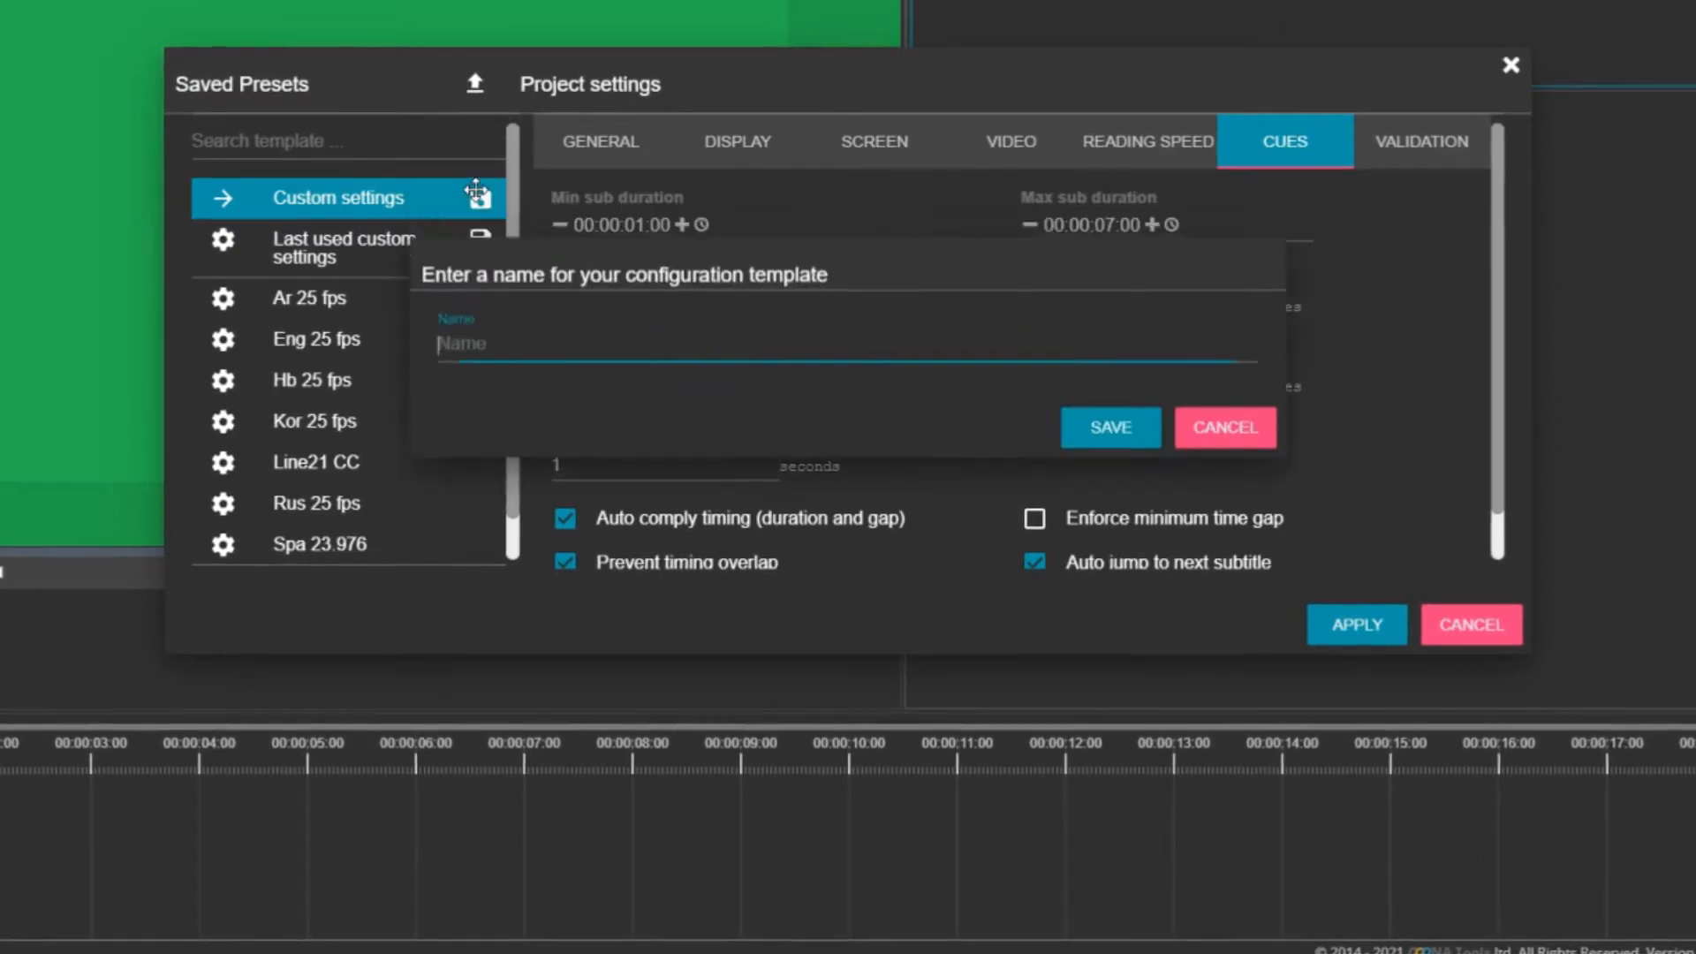
pyautogui.write('My preset')
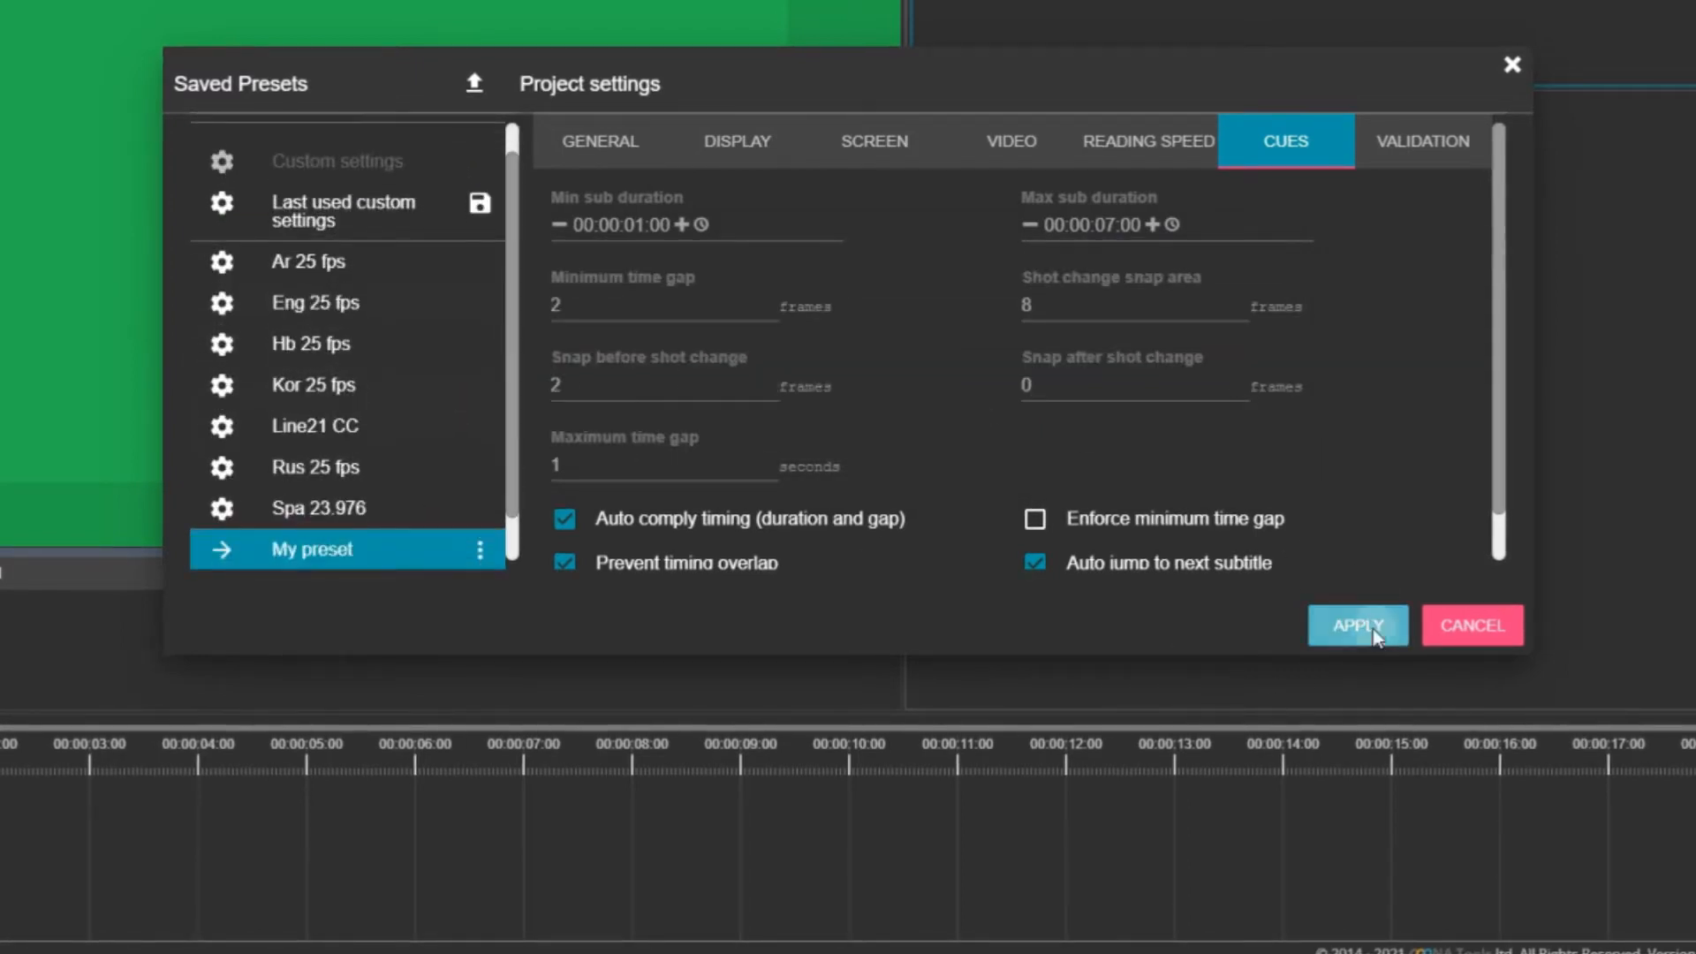
pyautogui.click(1355, 625)
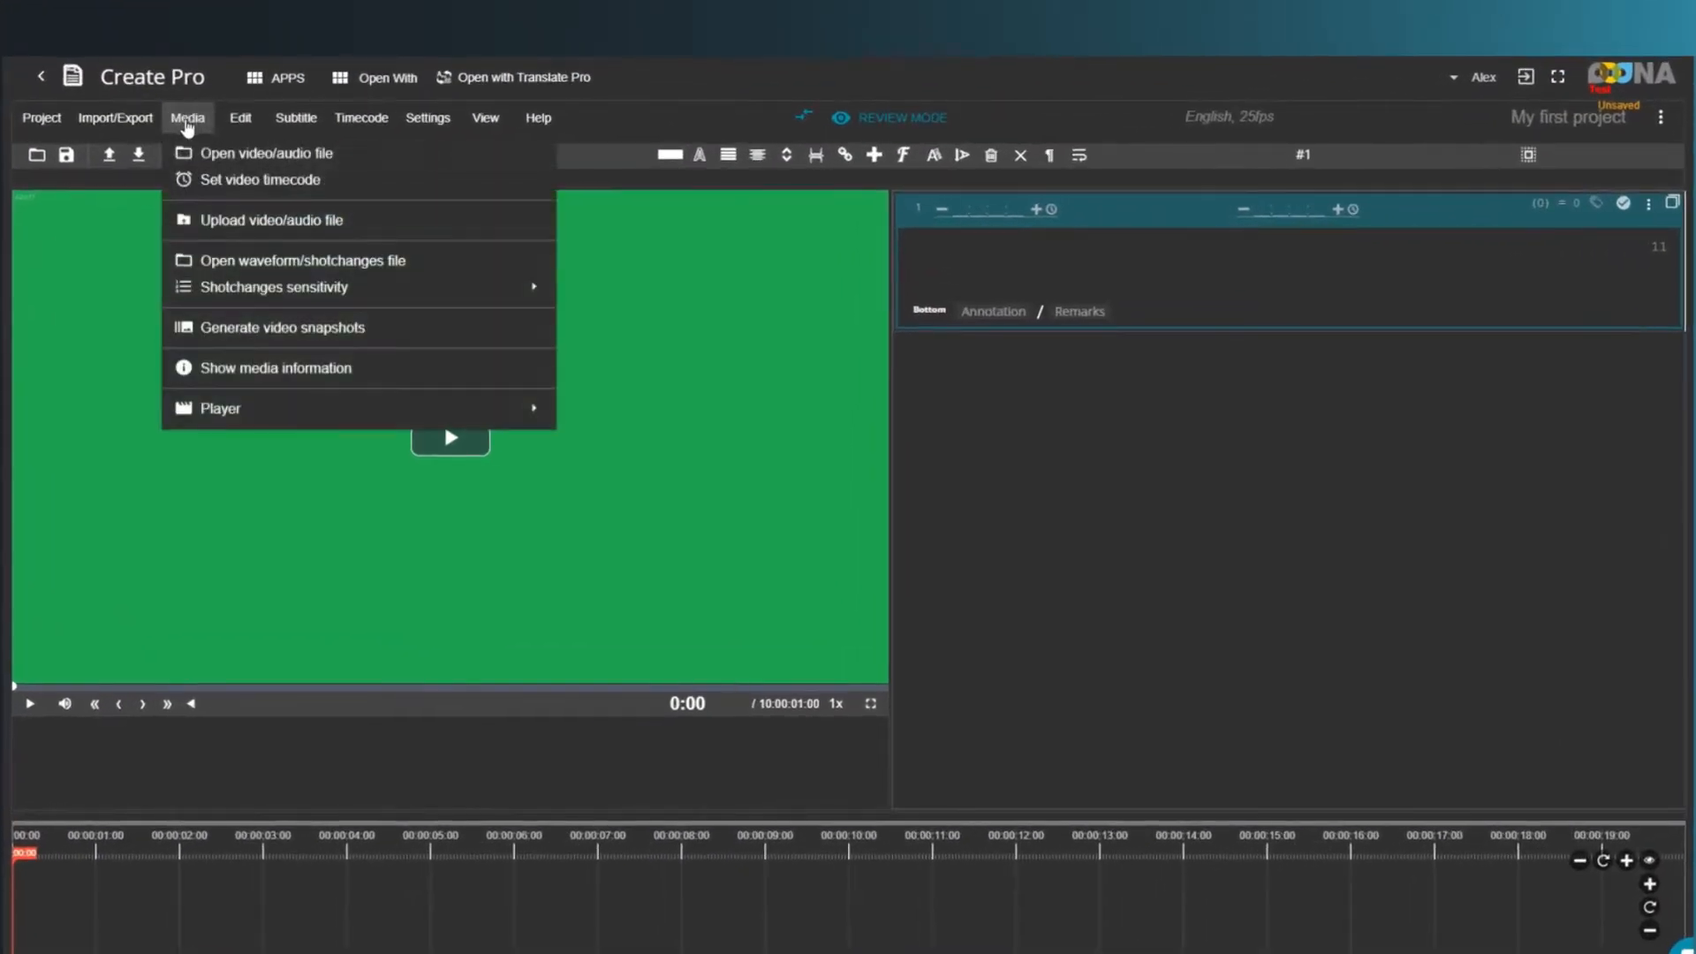
# Start opening a video/audio file and choose Browse Your Computer
pyautogui.click(268, 153)
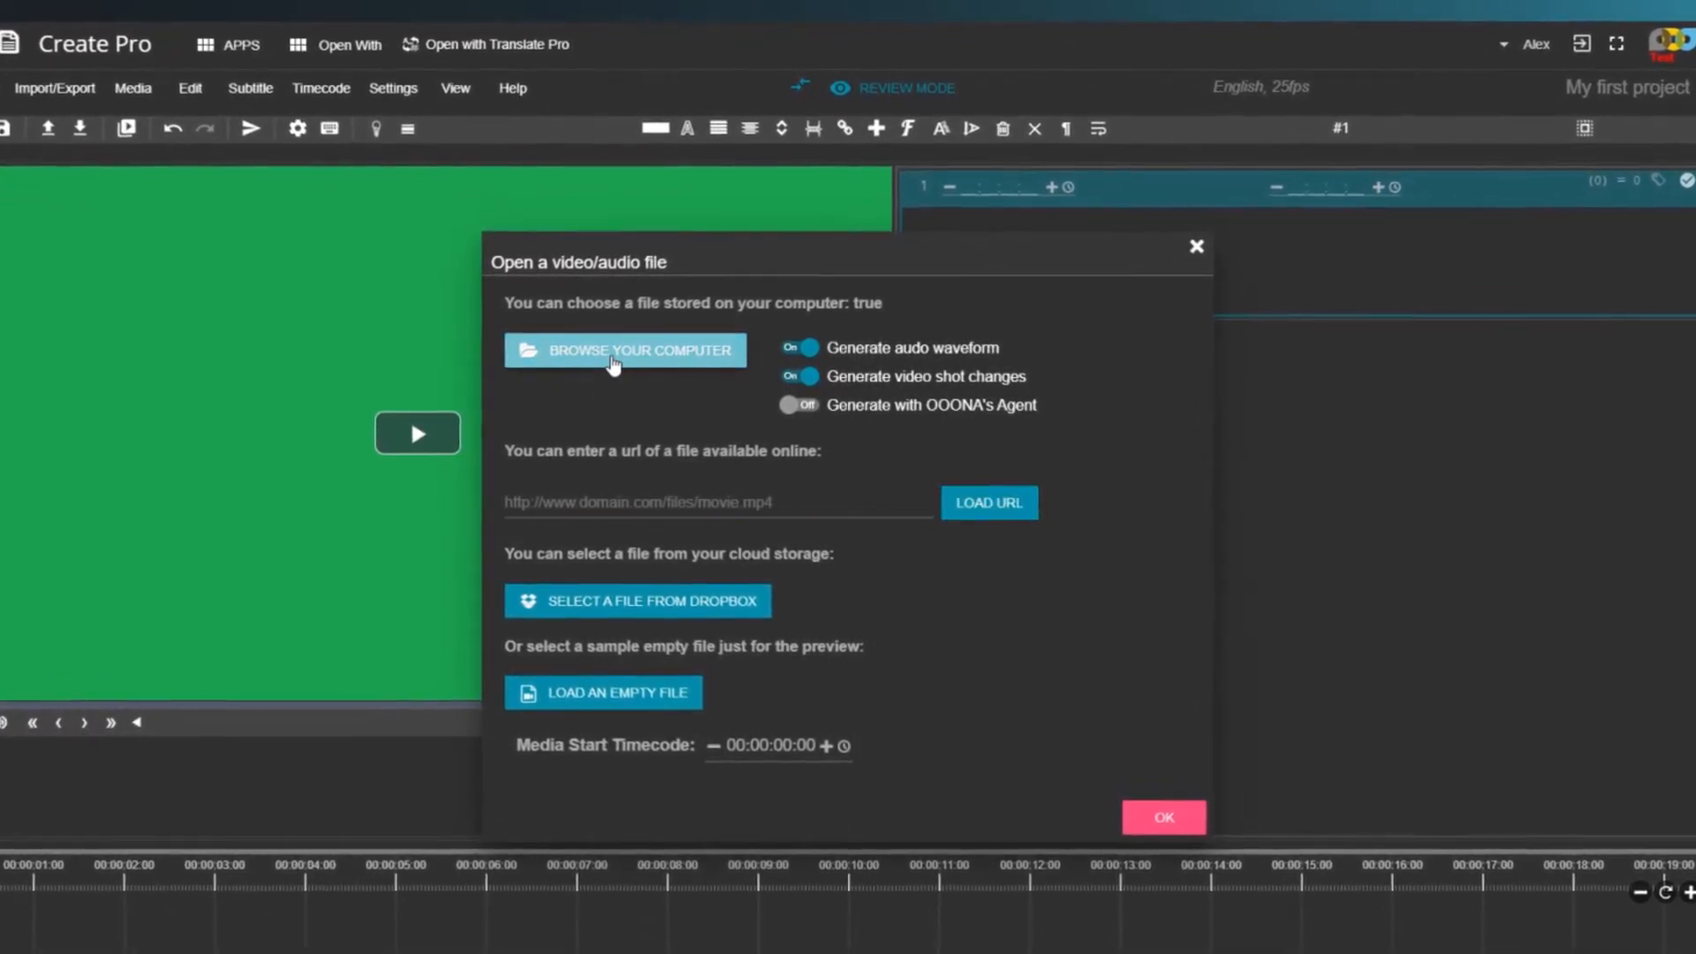
pyautogui.click(625, 349)
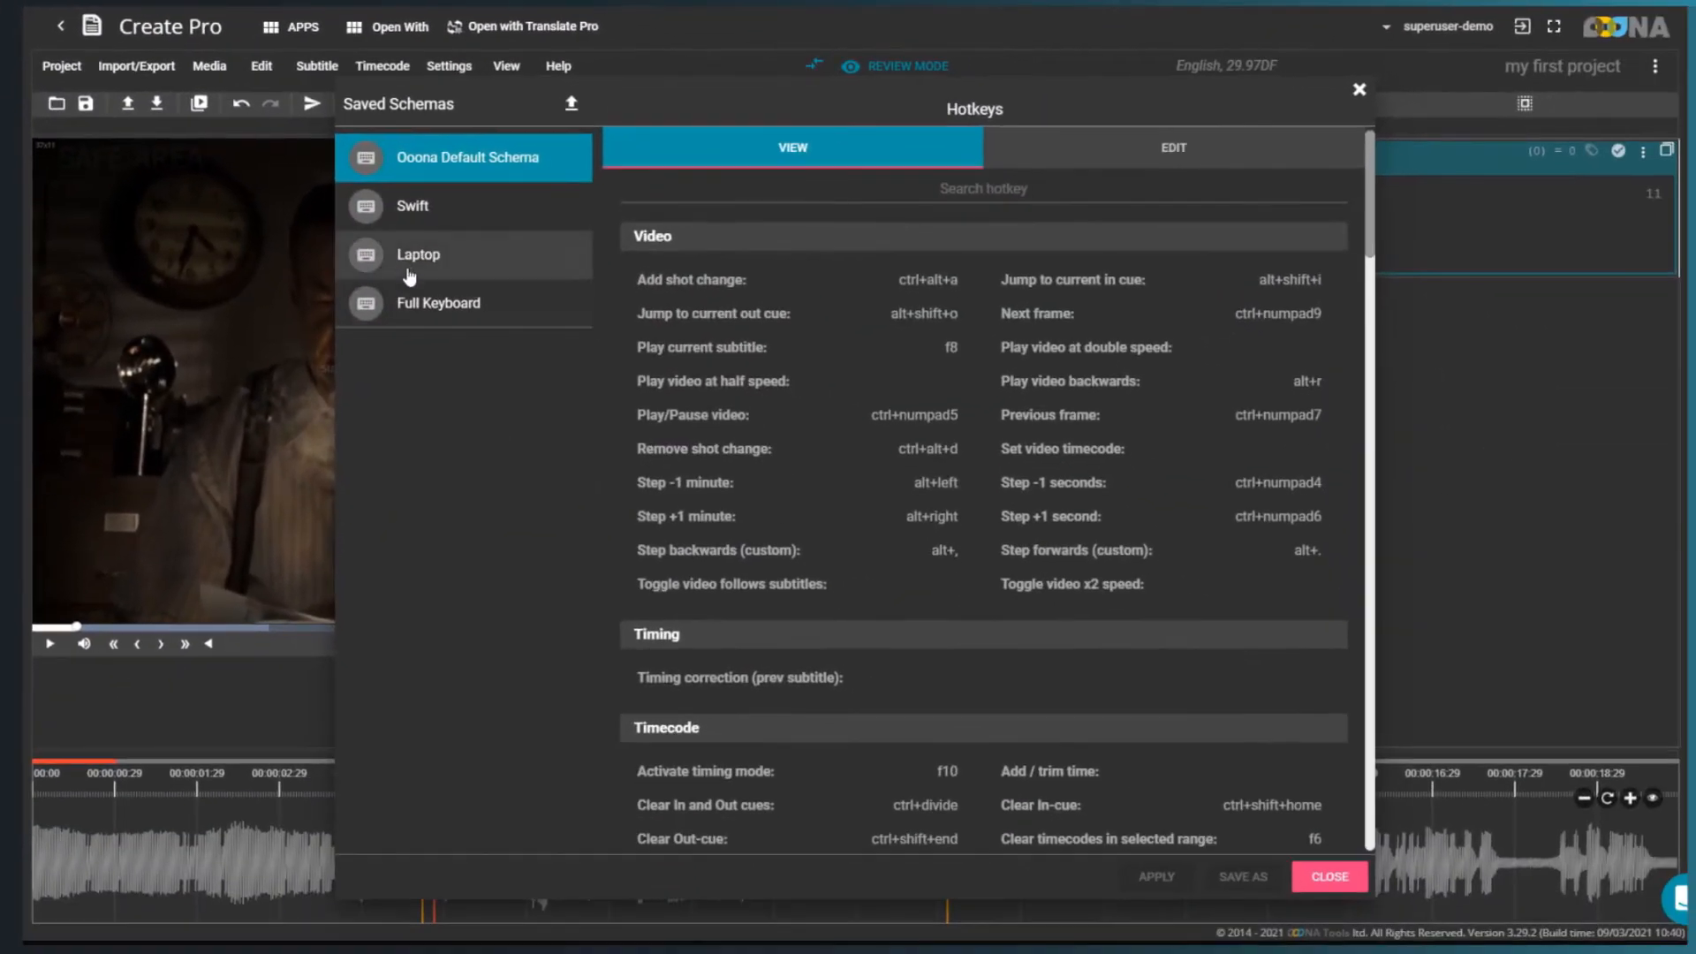
# Override the default hotkeys with the Laptop schema and check the 'play' shortcuts
pyautogui.click(463, 255)
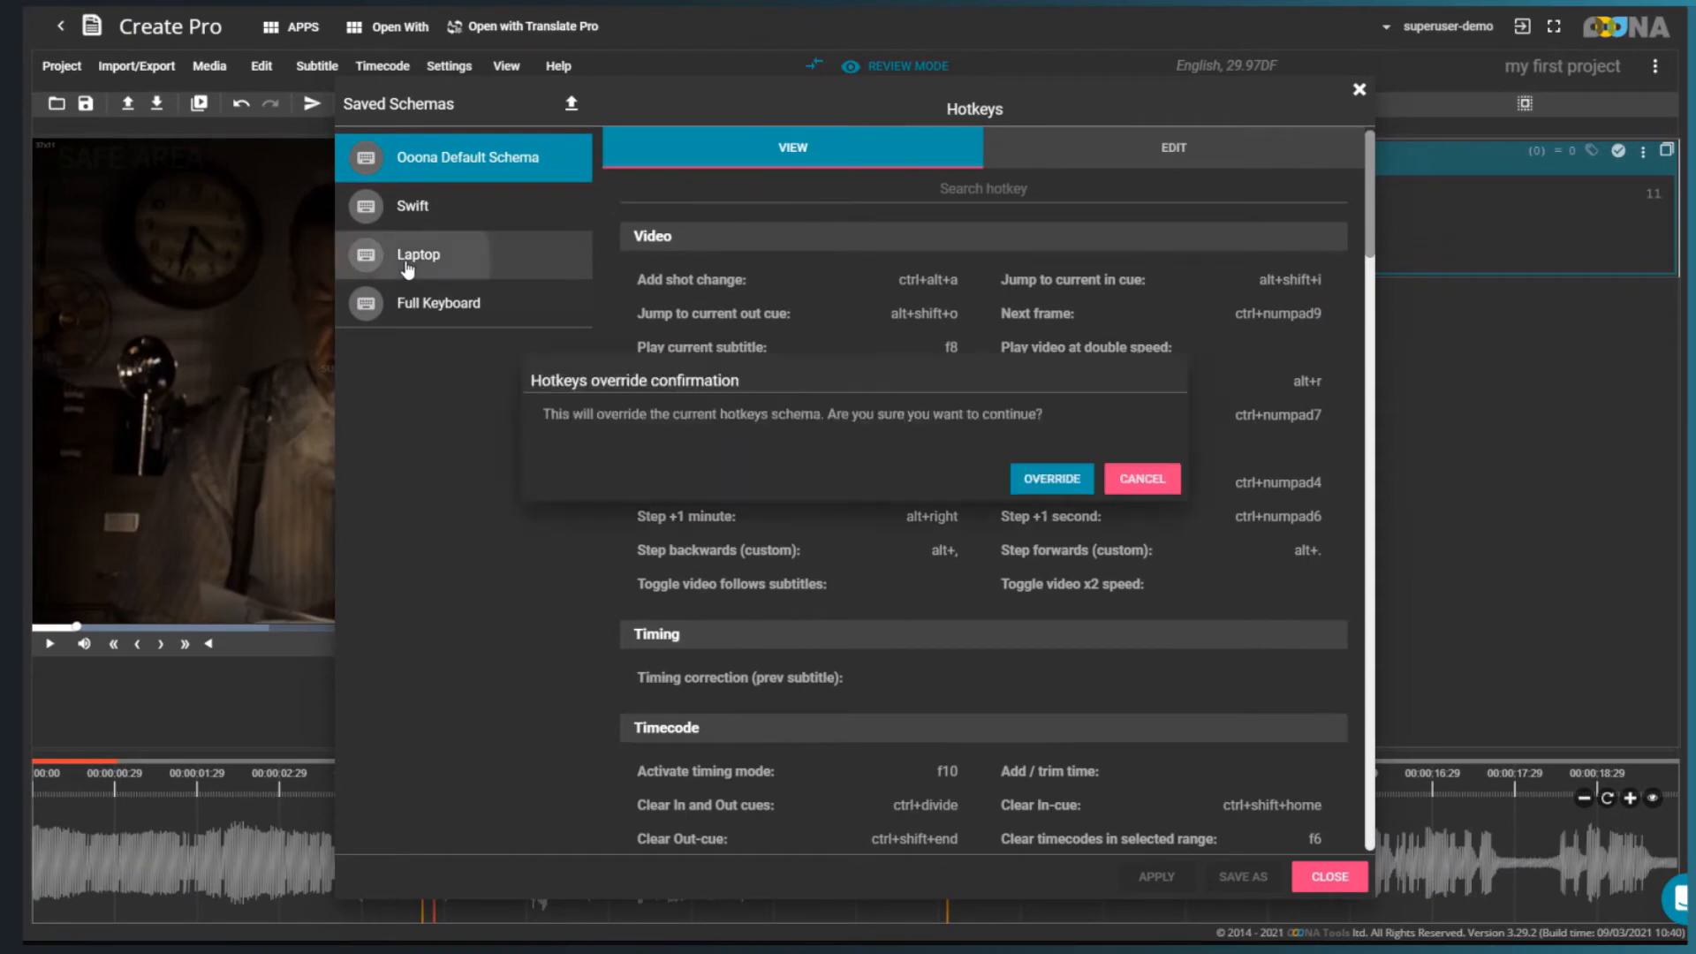
pyautogui.click(1048, 478)
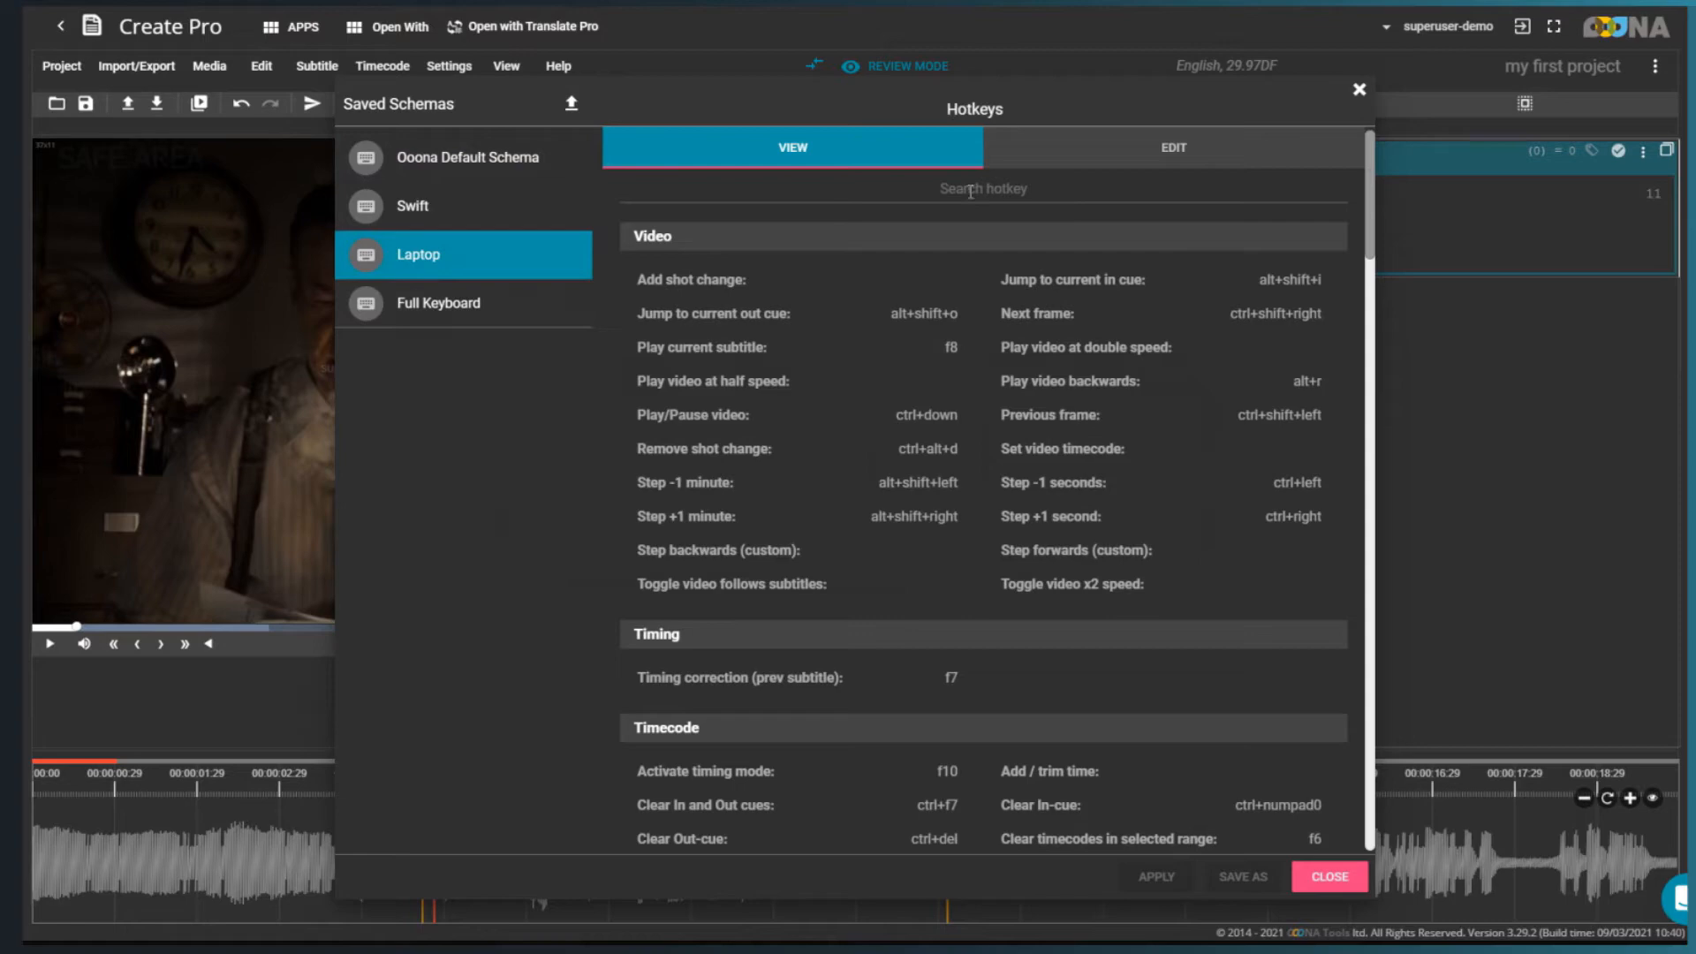
pyautogui.write('play')
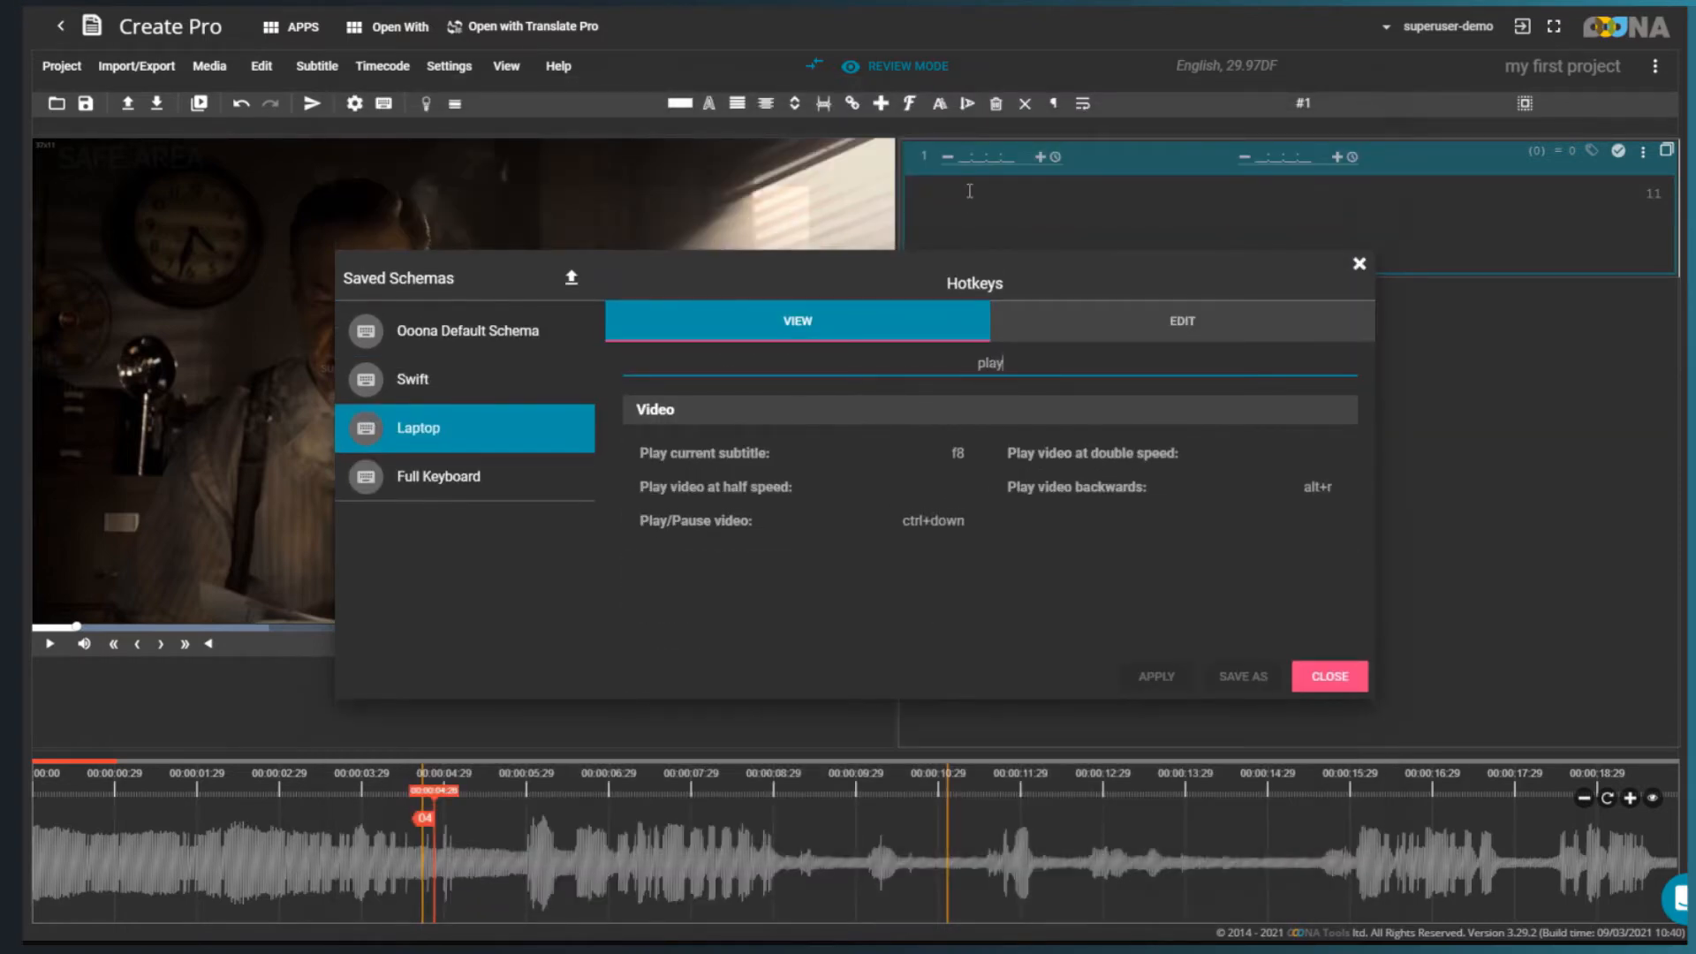
pyautogui.click(1328, 676)
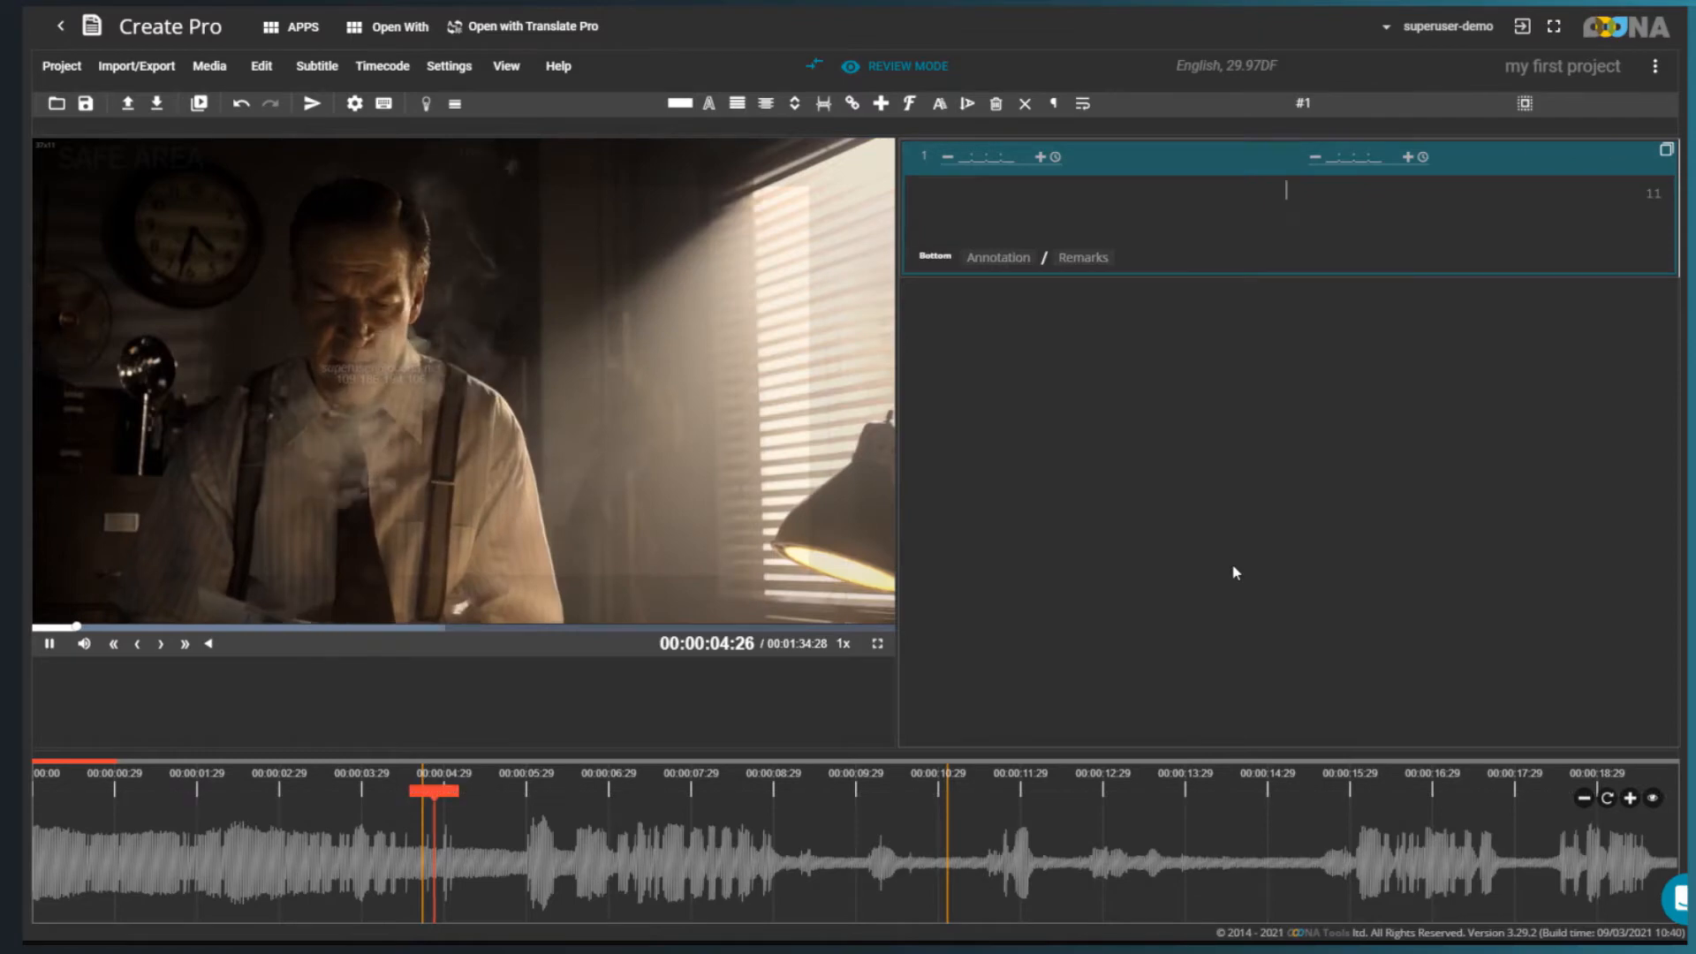
# Pause playback and step the video forward one second, to about the 19-second mark
pyautogui.press('ctrl+down')
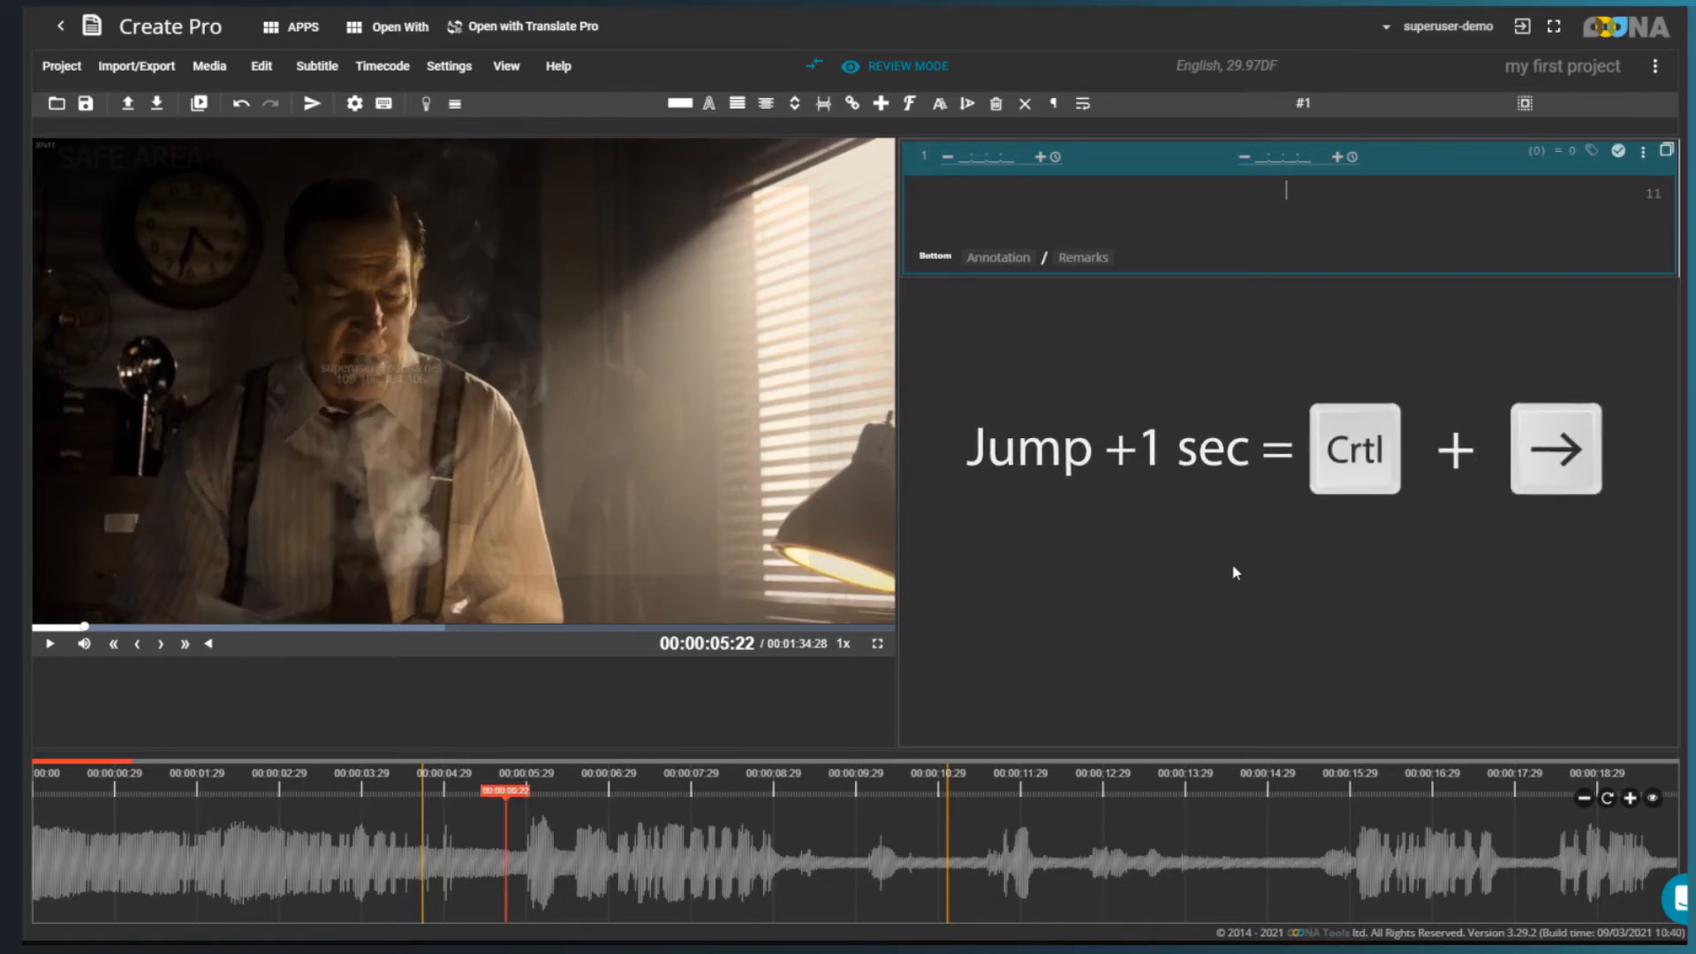
pyautogui.press('ctrl+Right')
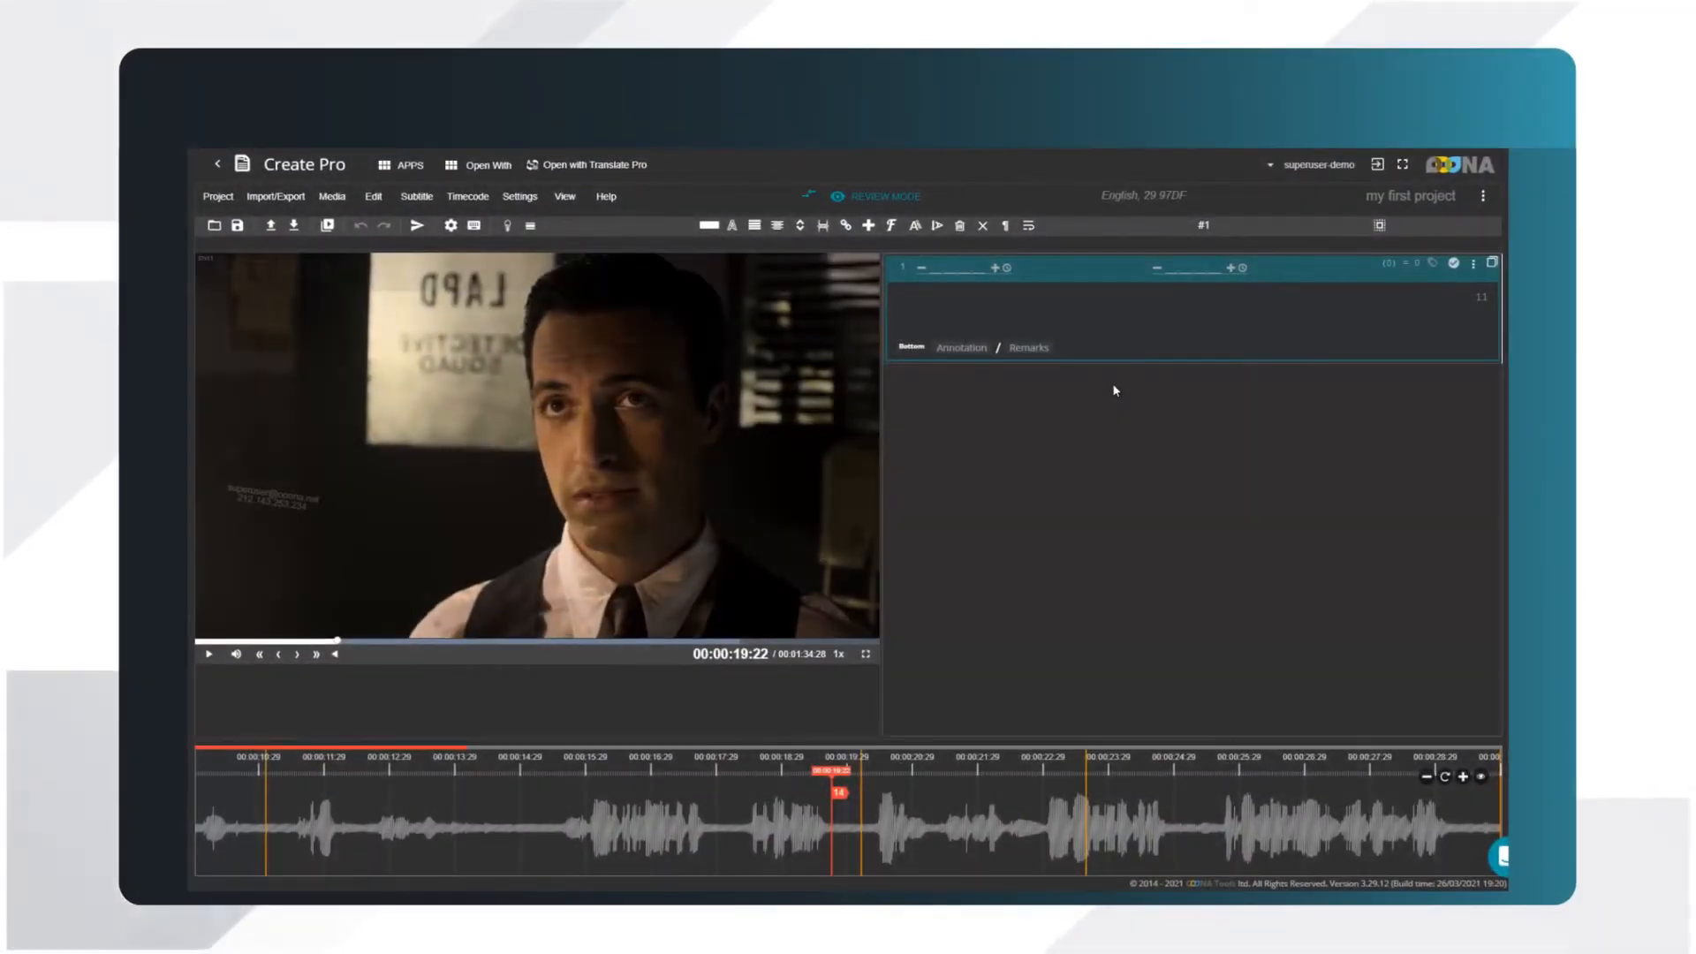
# Time subtitle 1 from 00:00:20:13 to 00:00:22:15 reading 'Mob hits? No, not this time.'
pyautogui.click(1190, 294)
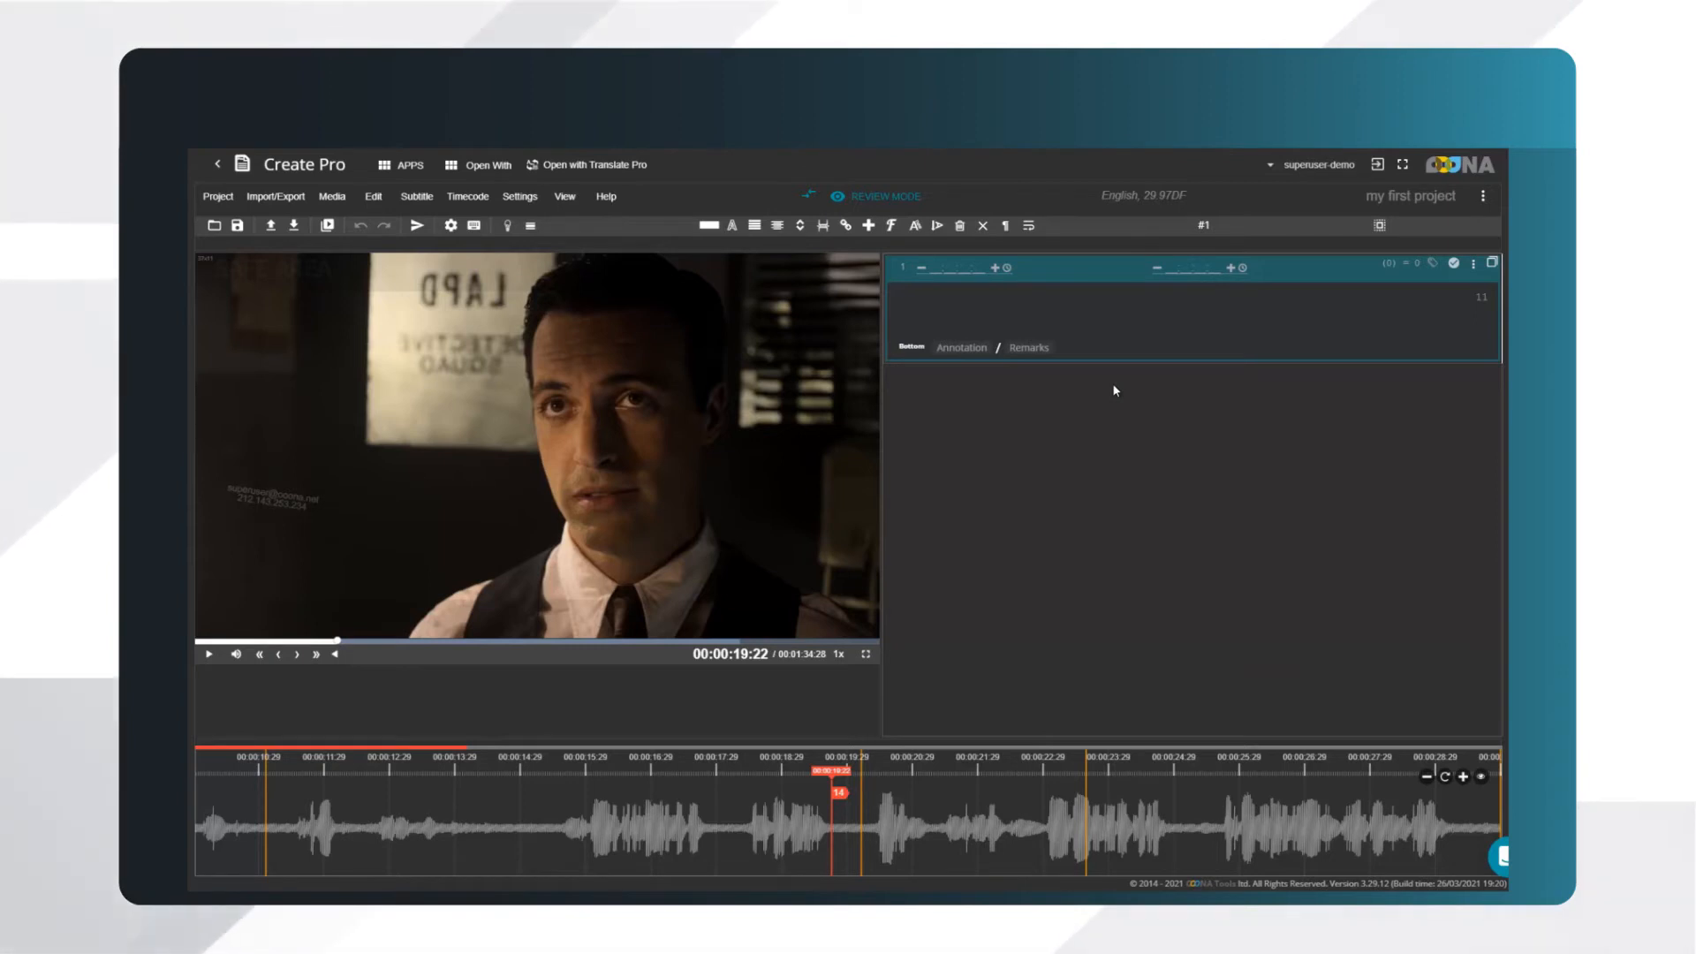
pyautogui.click(1189, 298)
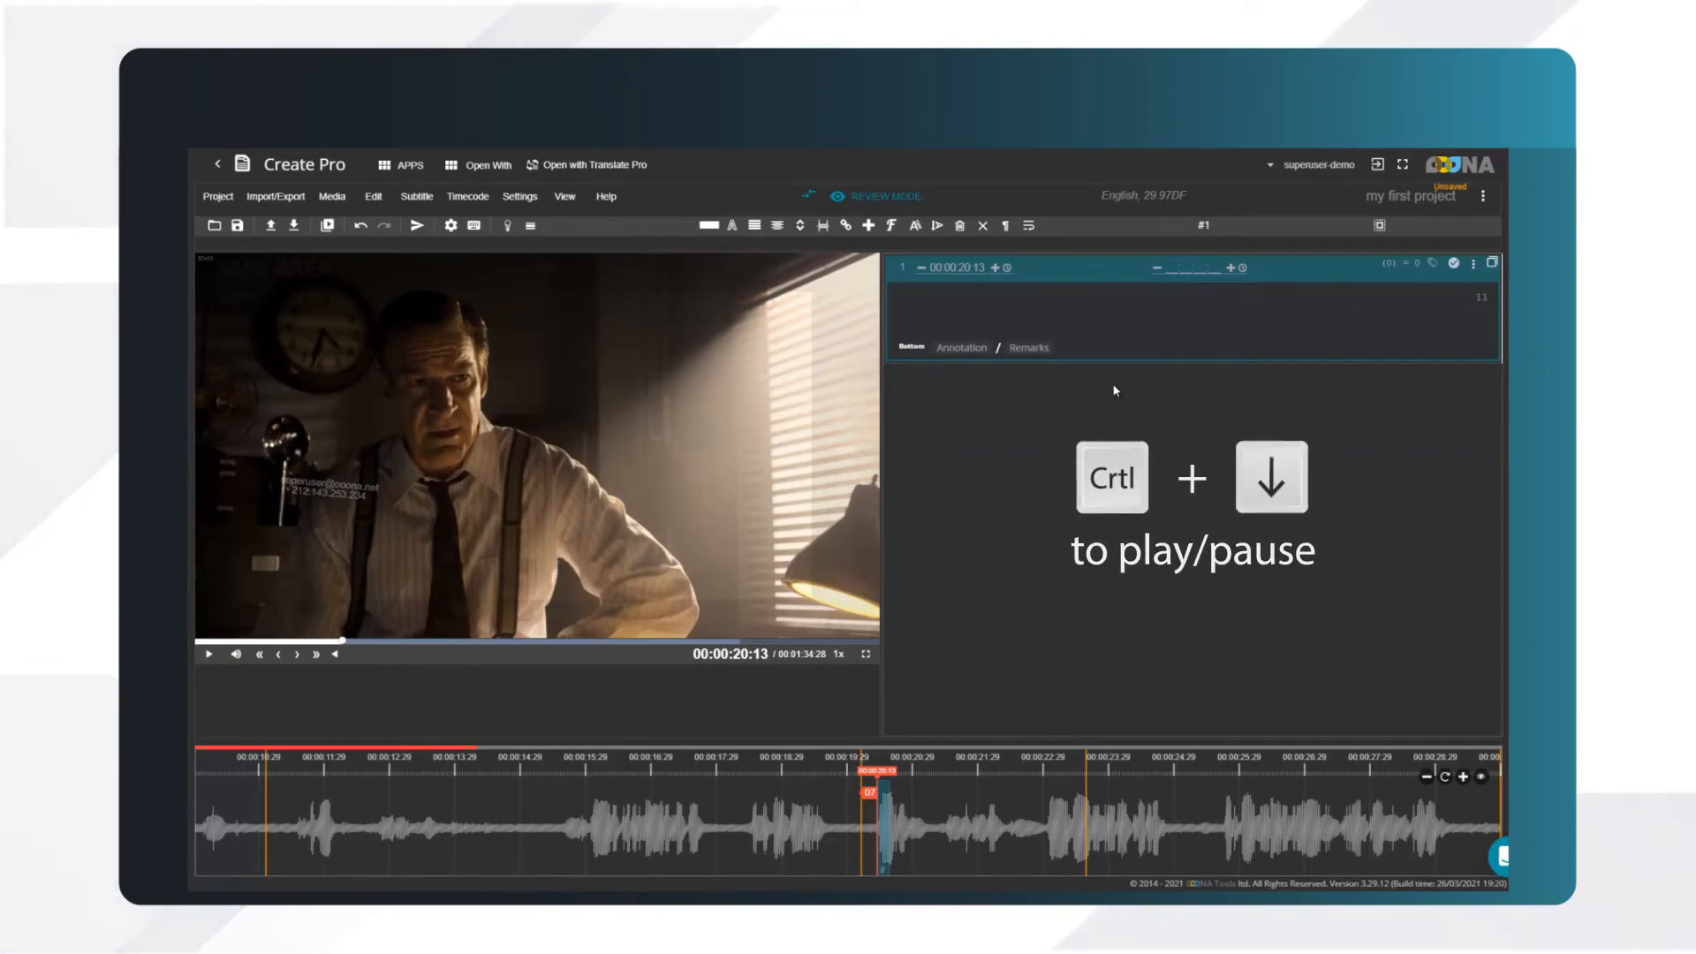
pyautogui.click(207, 655)
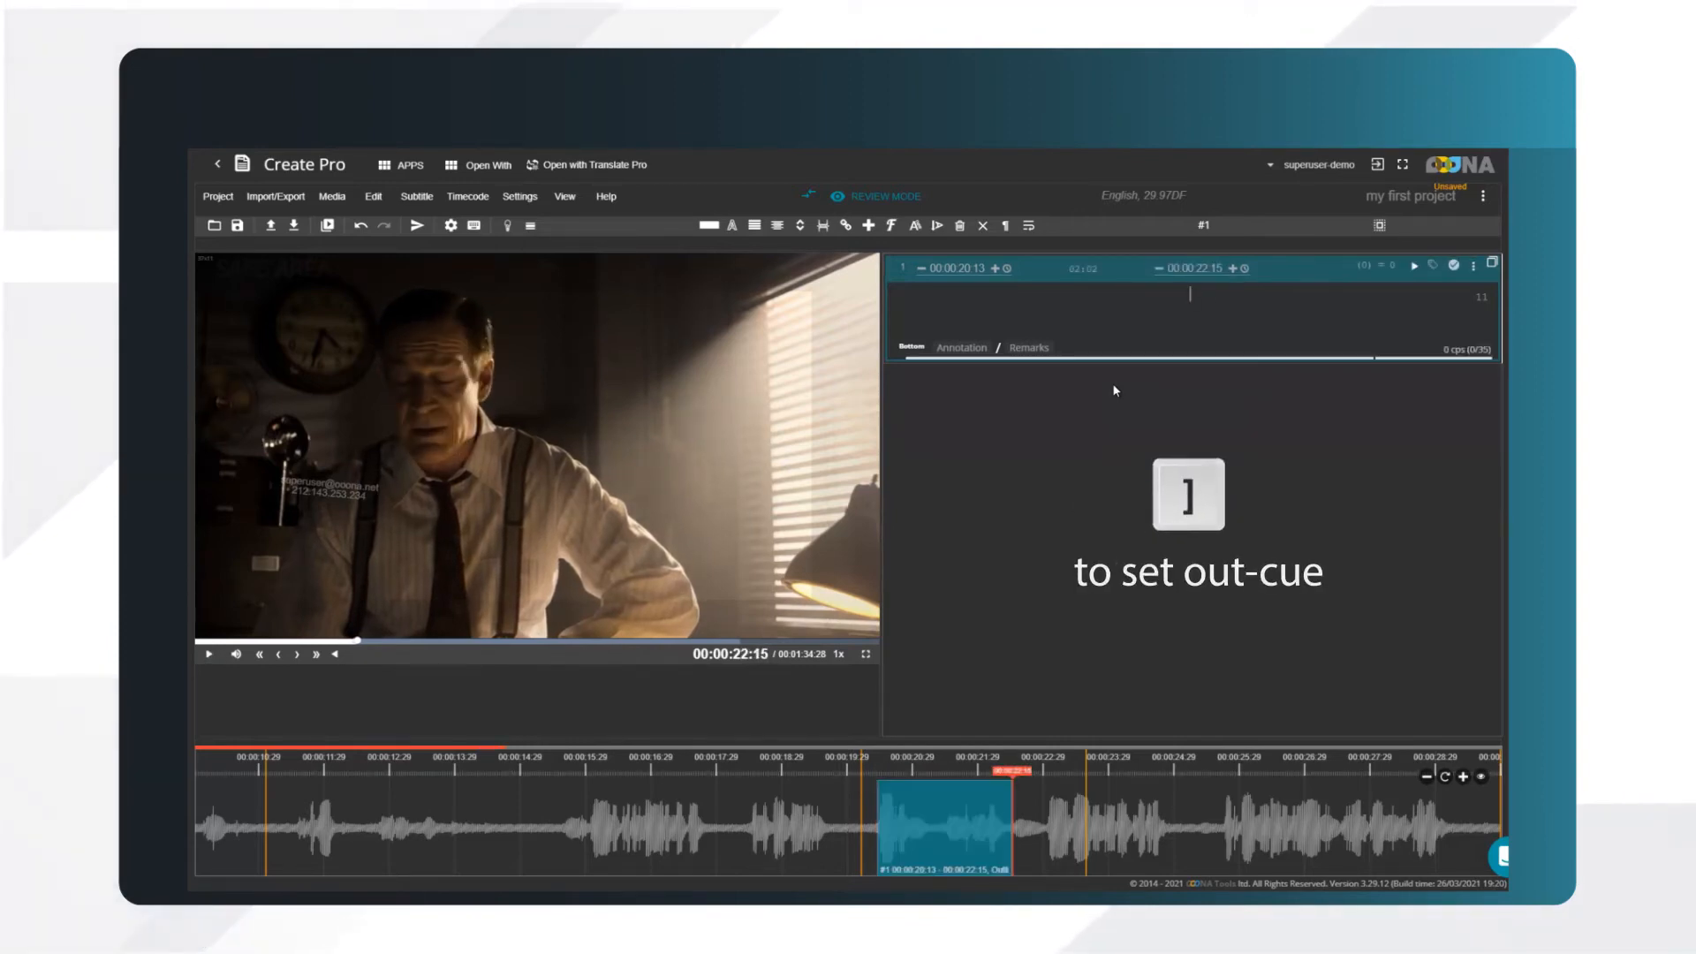
pyautogui.write('Mob hits?')
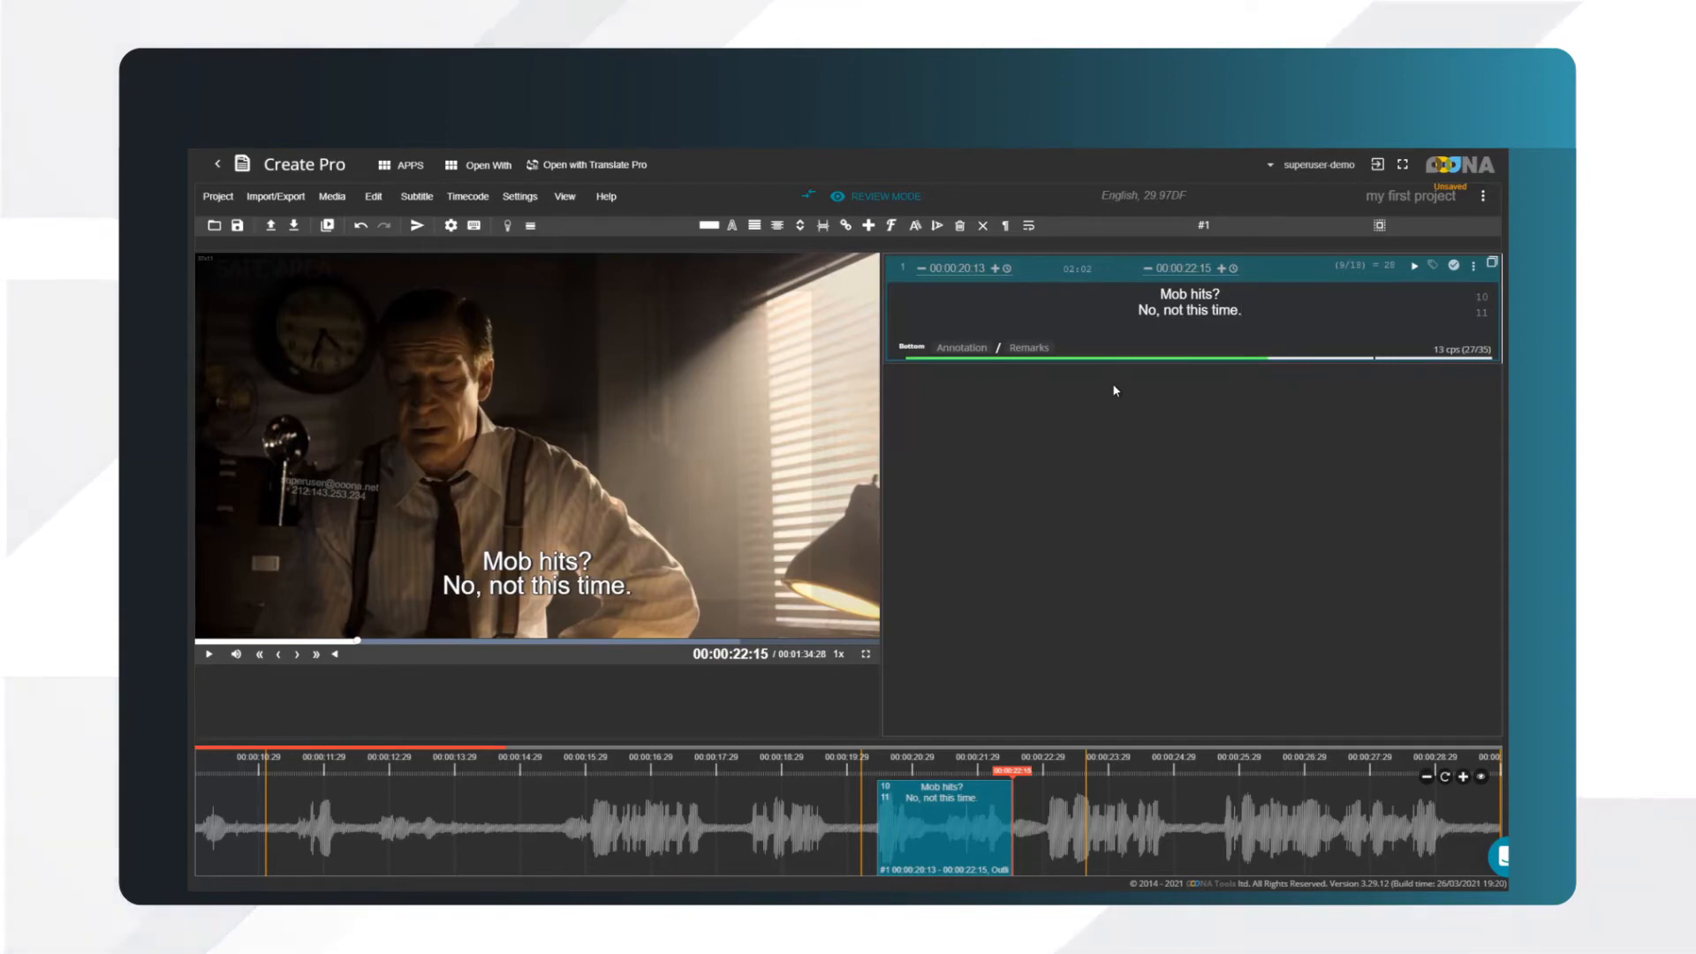
# Add subtitle 2 reading 'One of these guys was a school teacher.', timed 00:00:23:01–00:00:24:28
pyautogui.press('Enter')
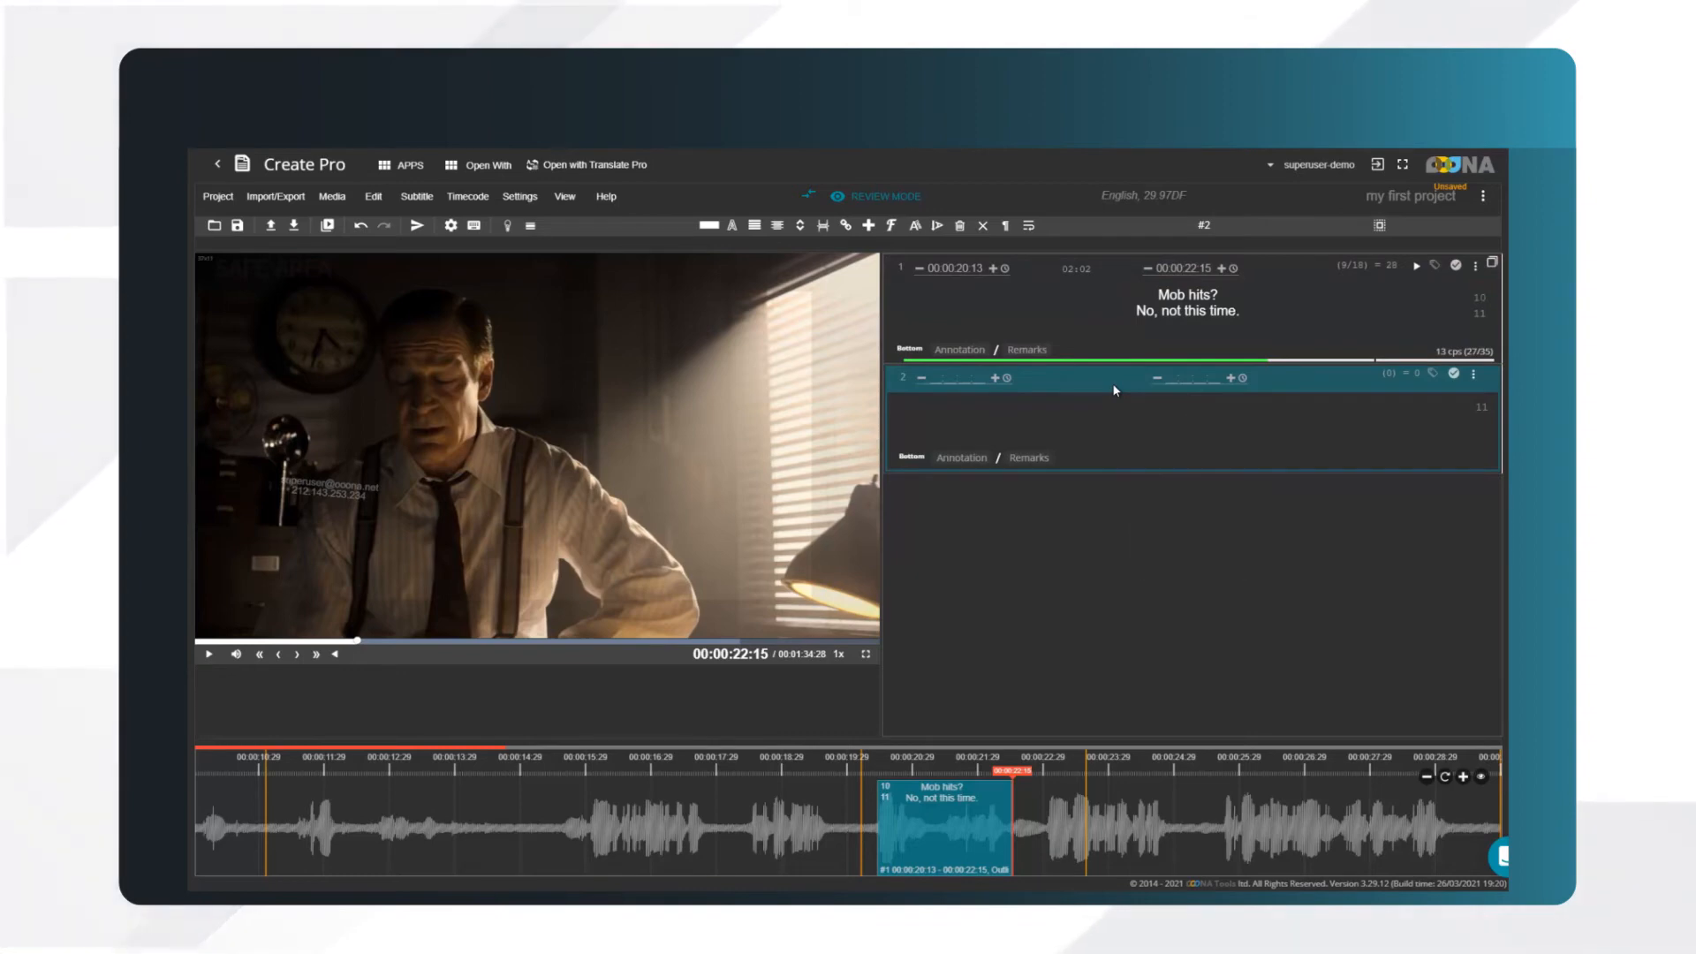
pyautogui.press('ctrl+Down')
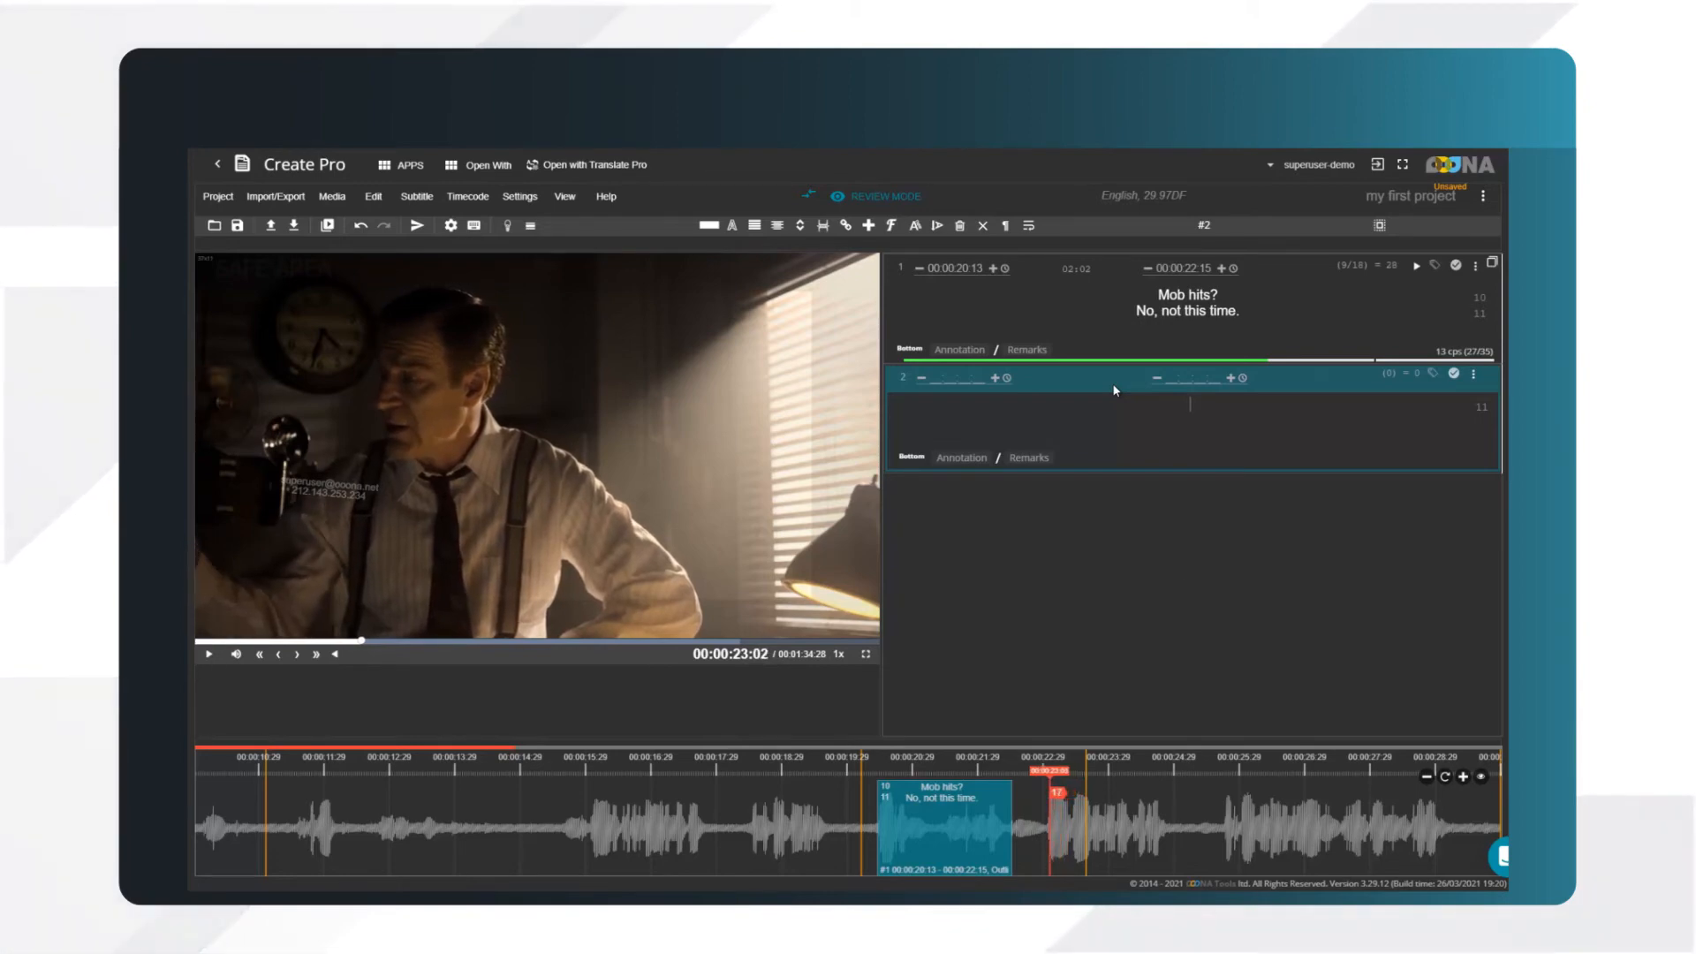
pyautogui.press('[')
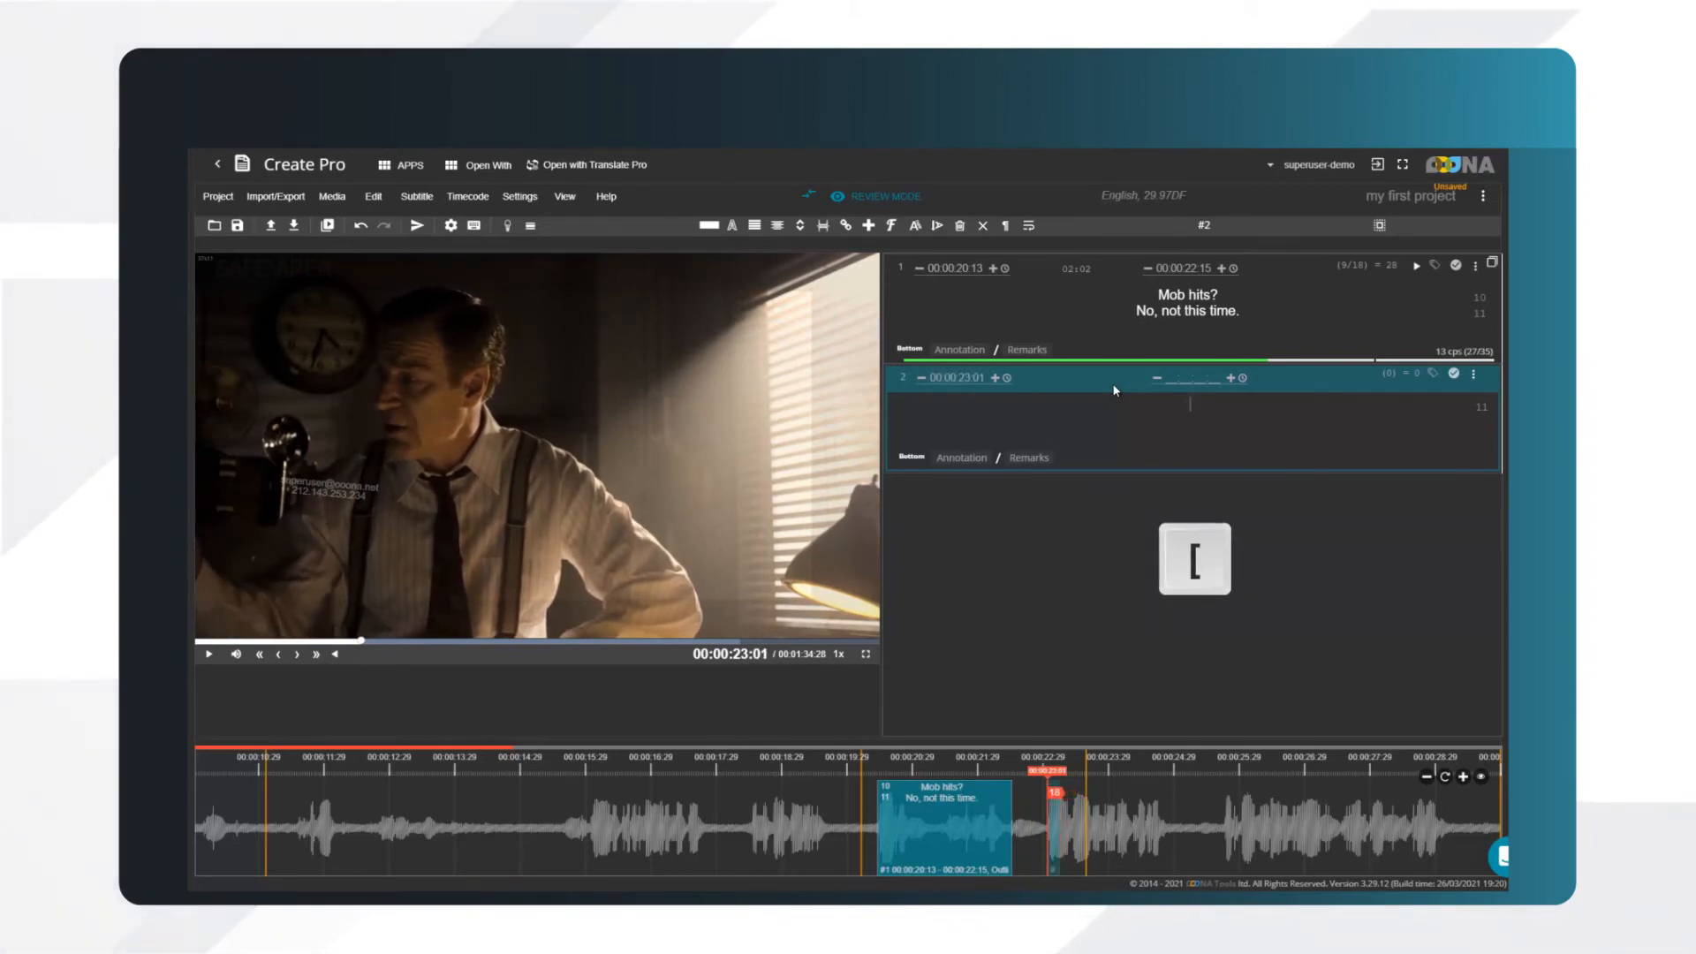
pyautogui.click(207, 654)
pyautogui.write('One of these guys was a school teacher.')
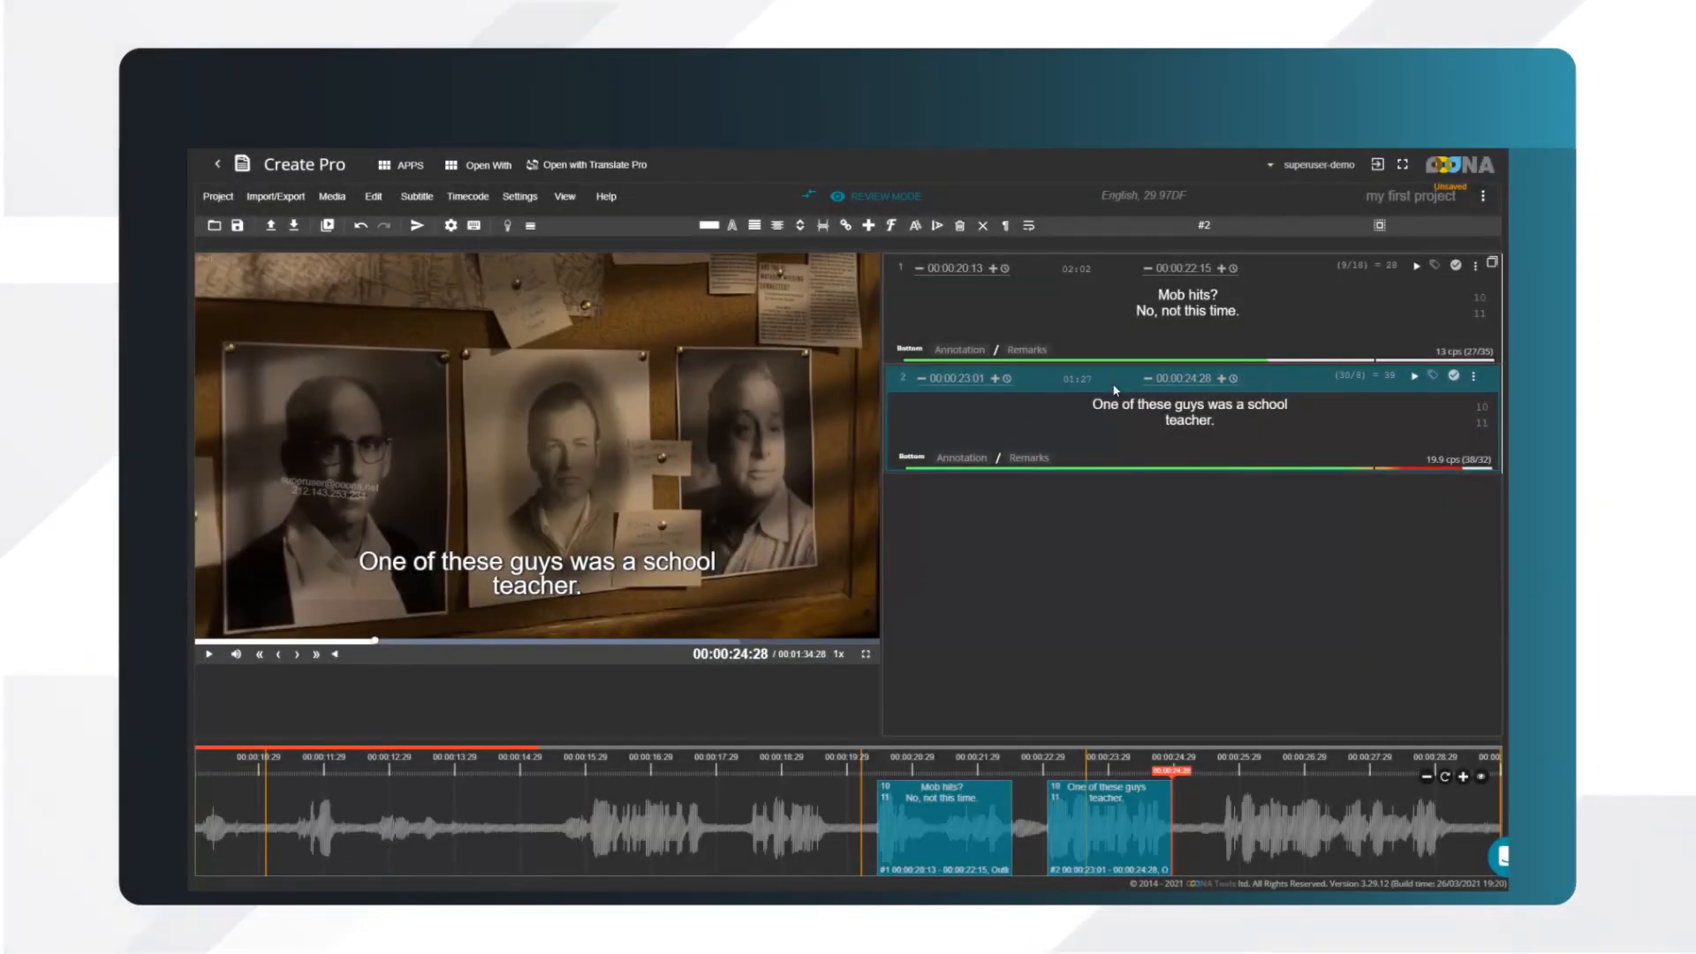
pyautogui.click(1210, 420)
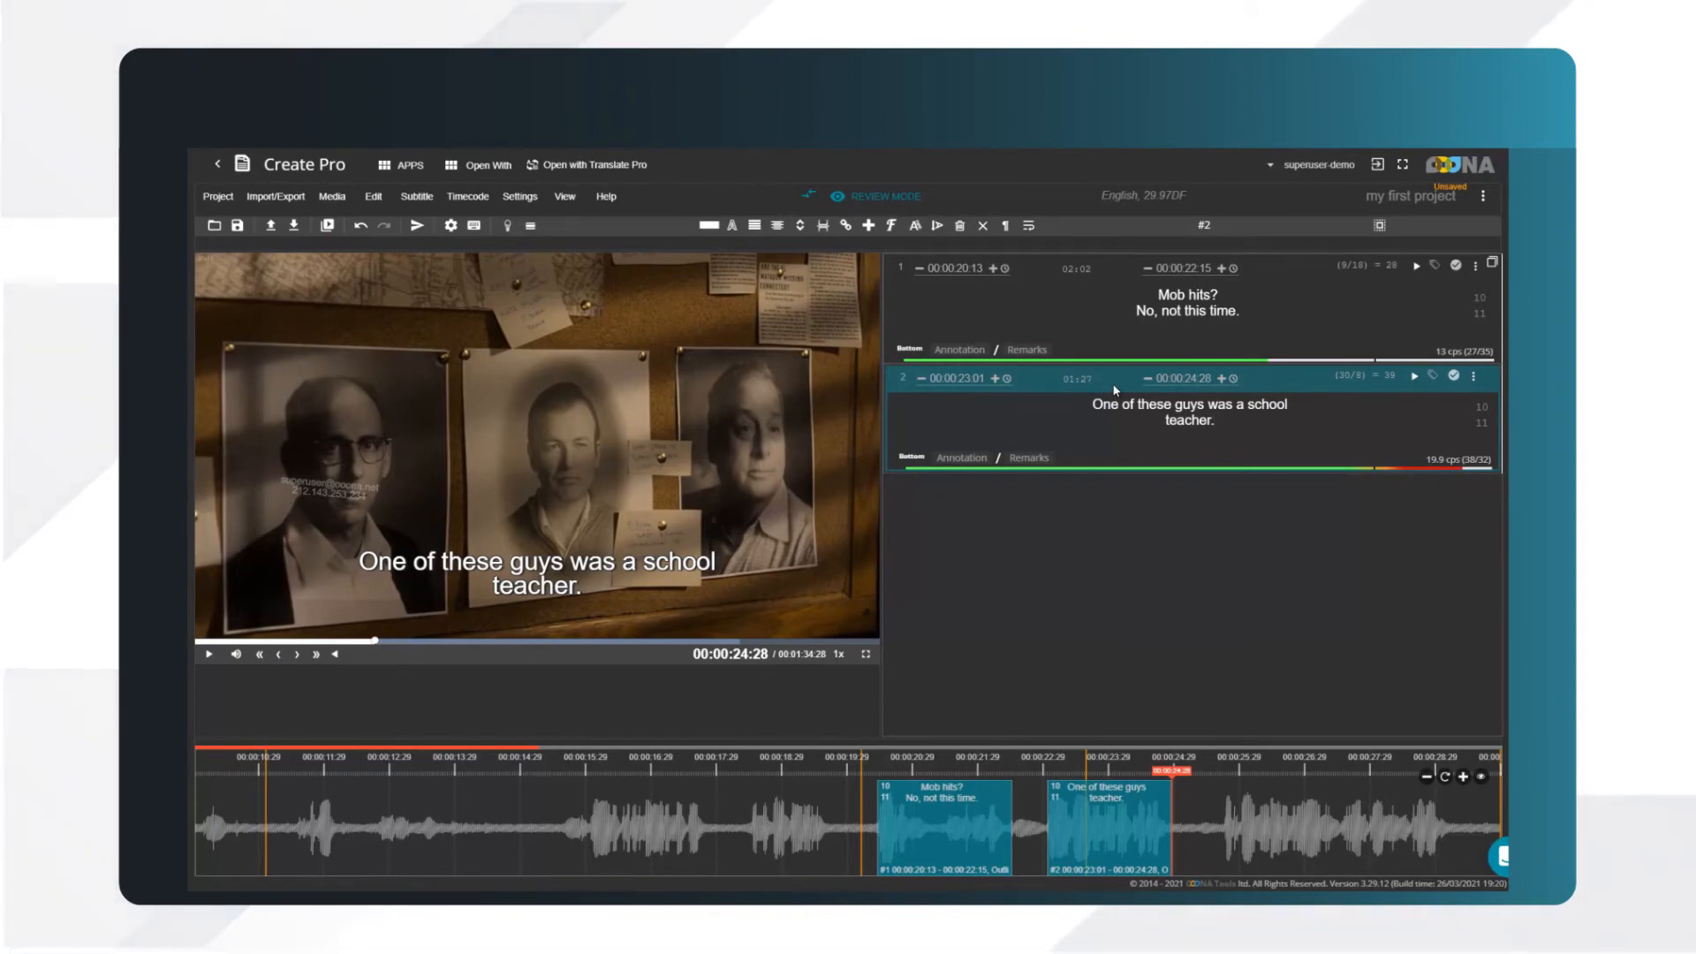
pyautogui.click(1215, 420)
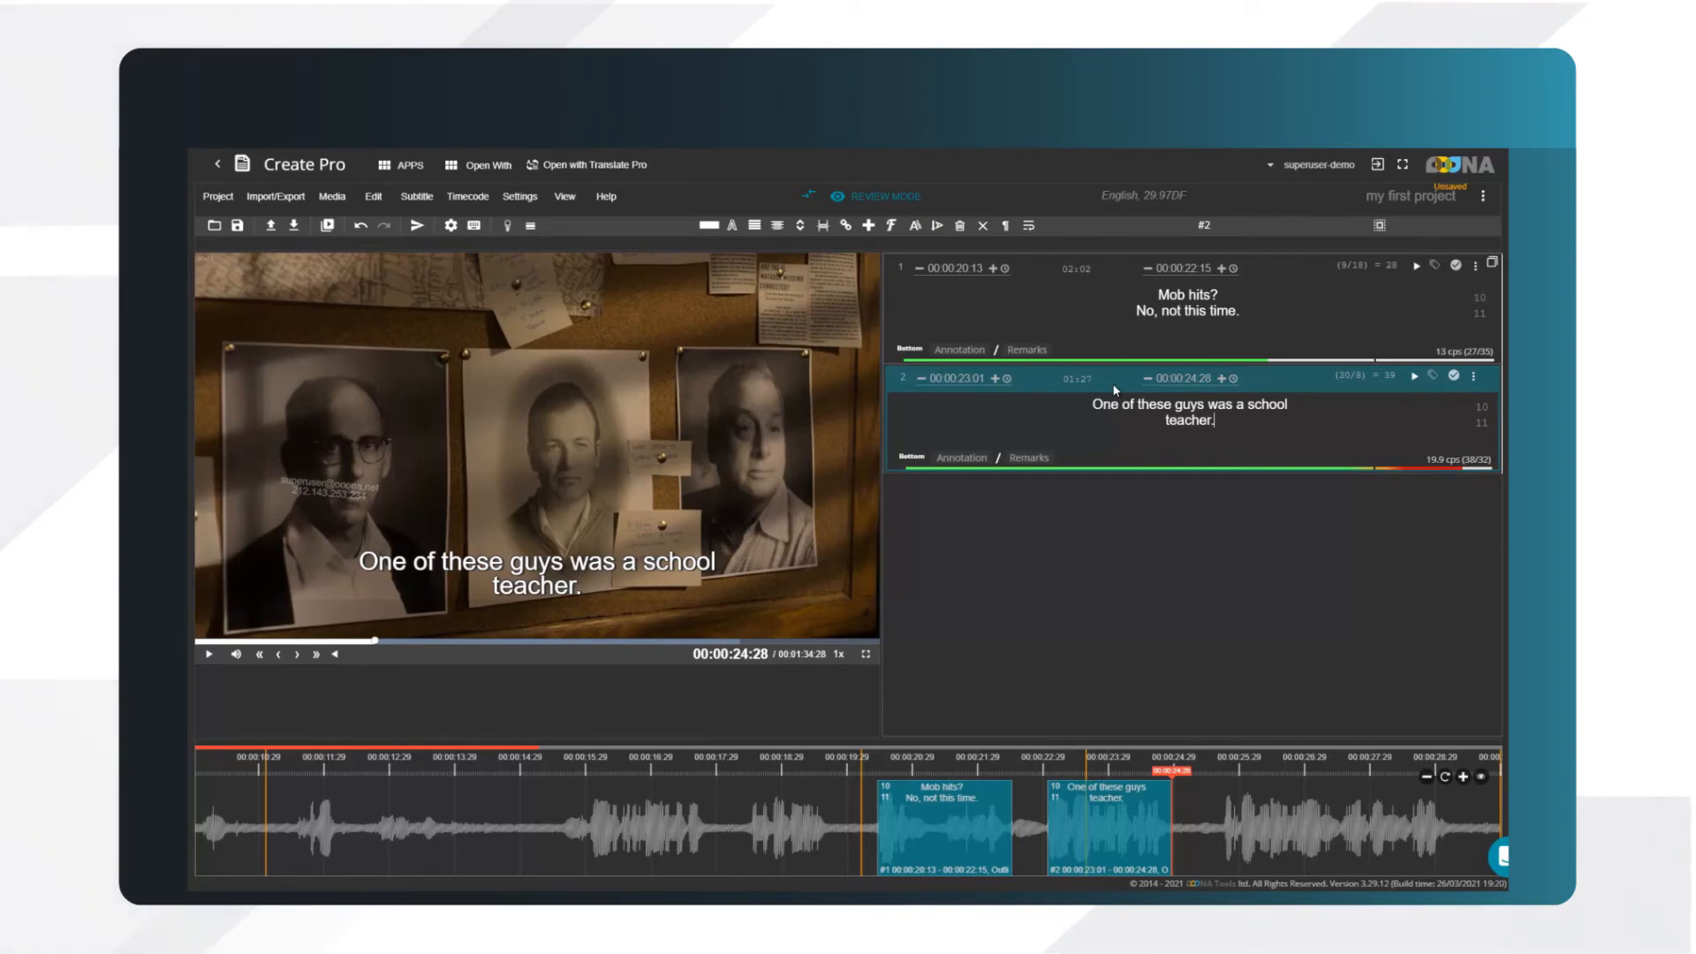
# Set the timing hotkey behaviour in User Configuration's Timing preferences, clearing subtitle timings
pyautogui.click(520, 197)
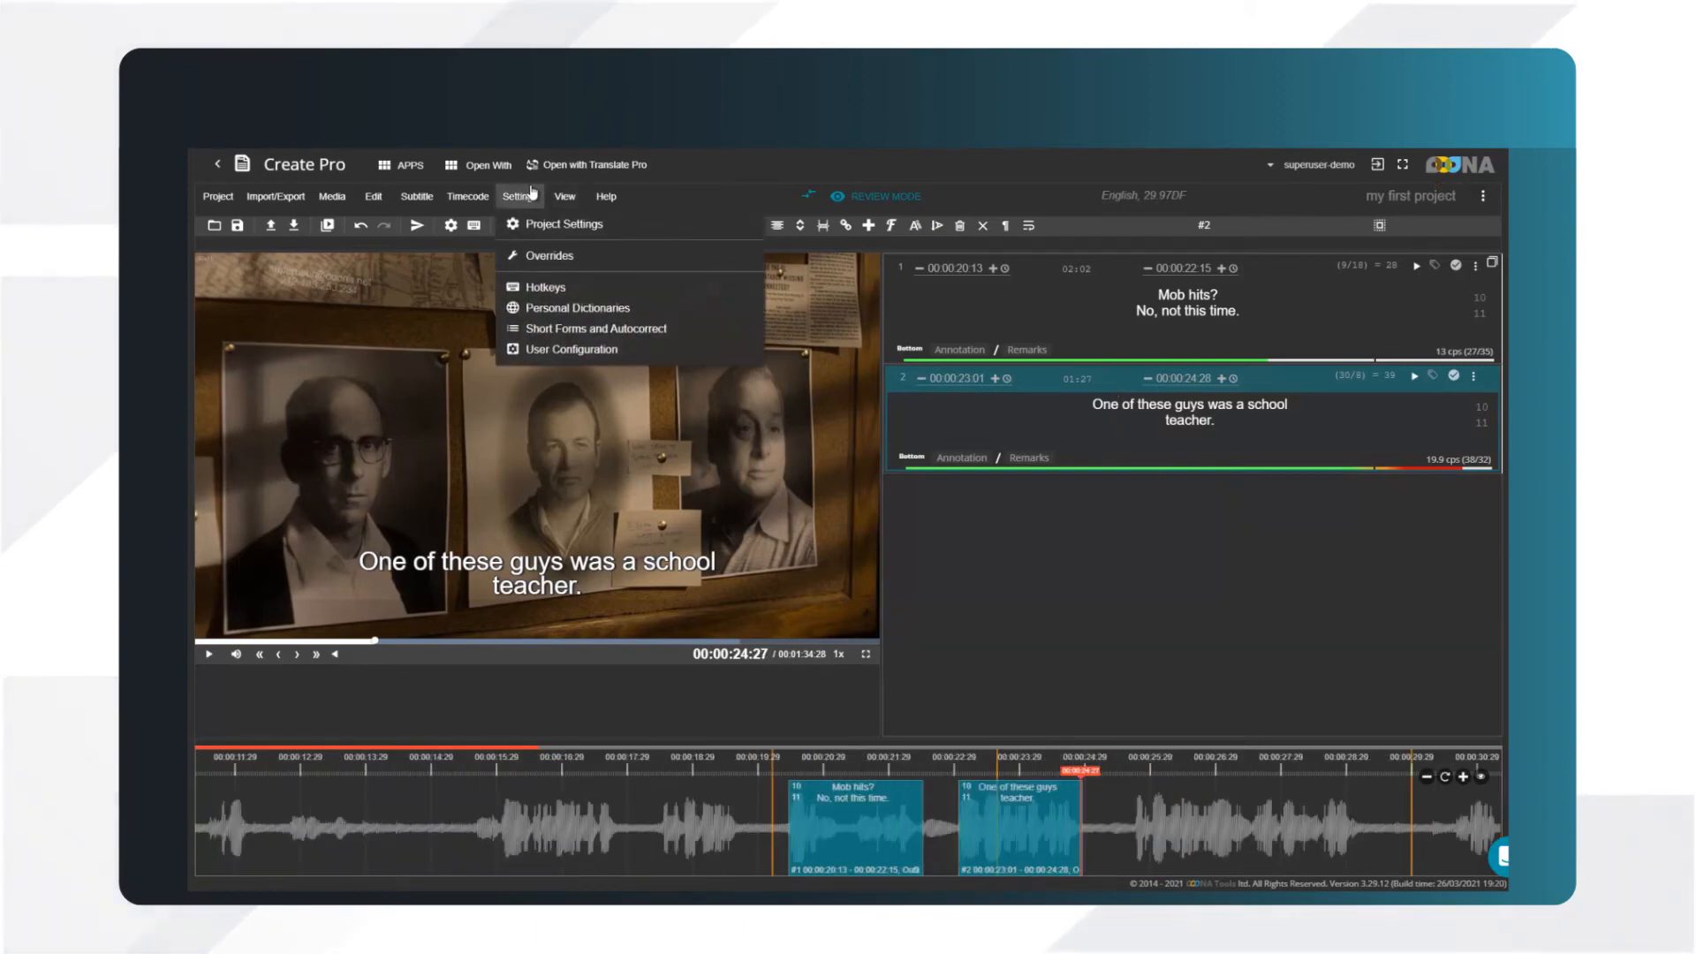
pyautogui.click(570, 348)
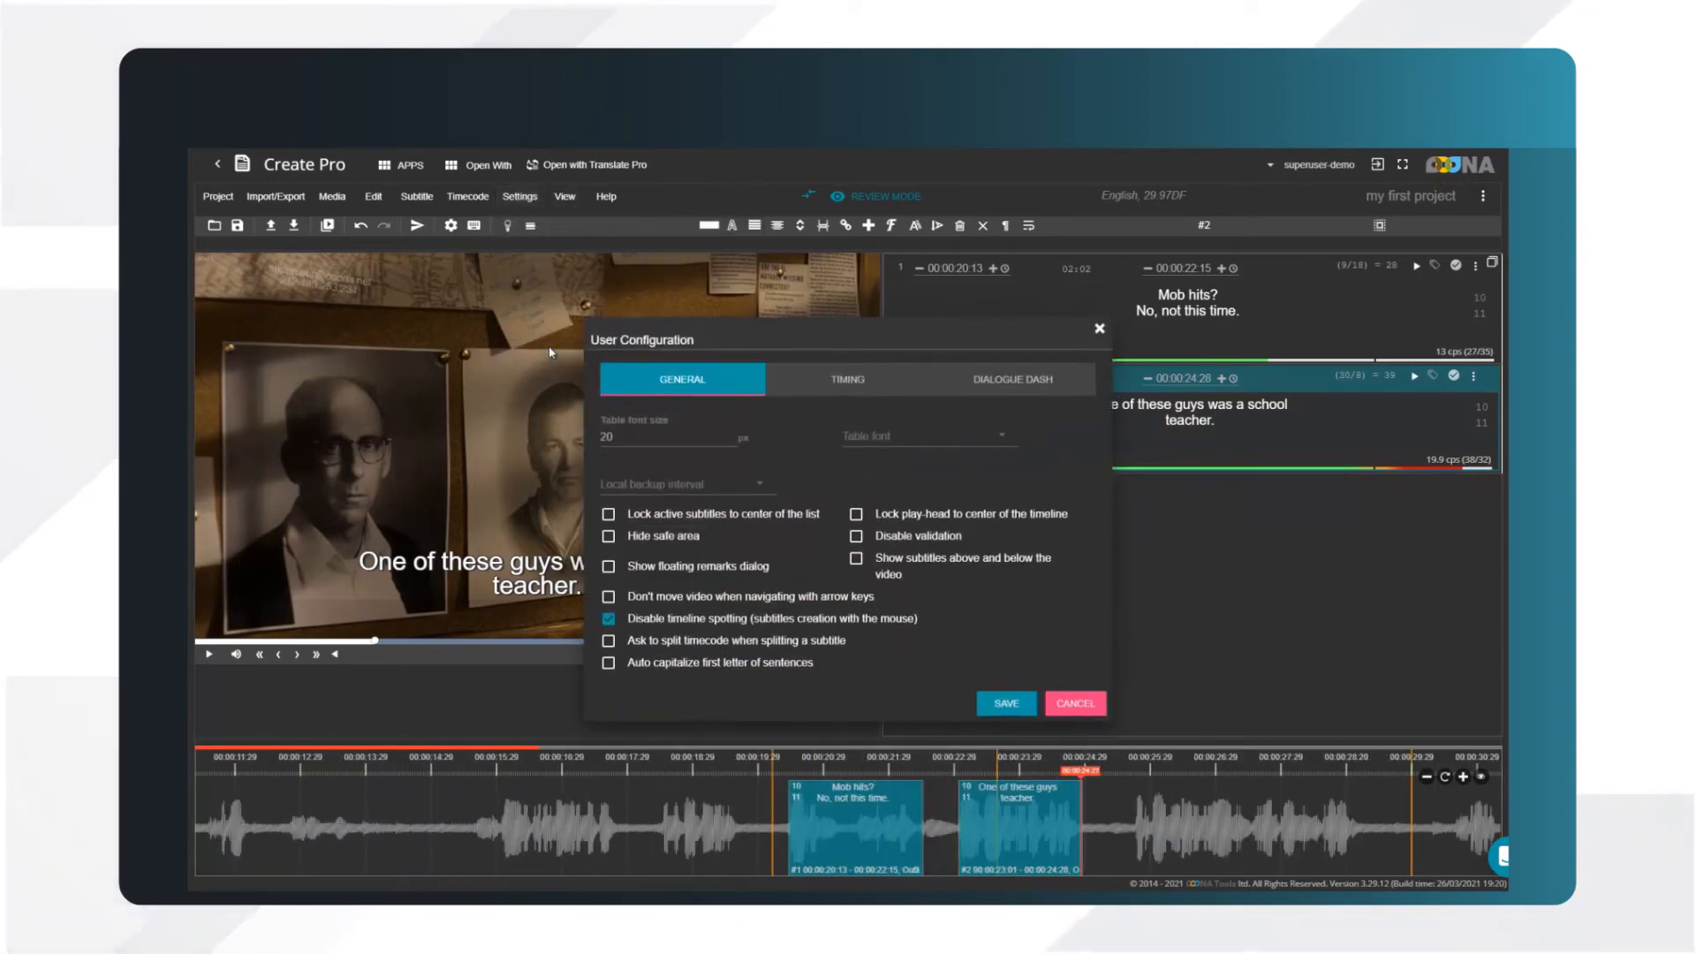
pyautogui.click(846, 378)
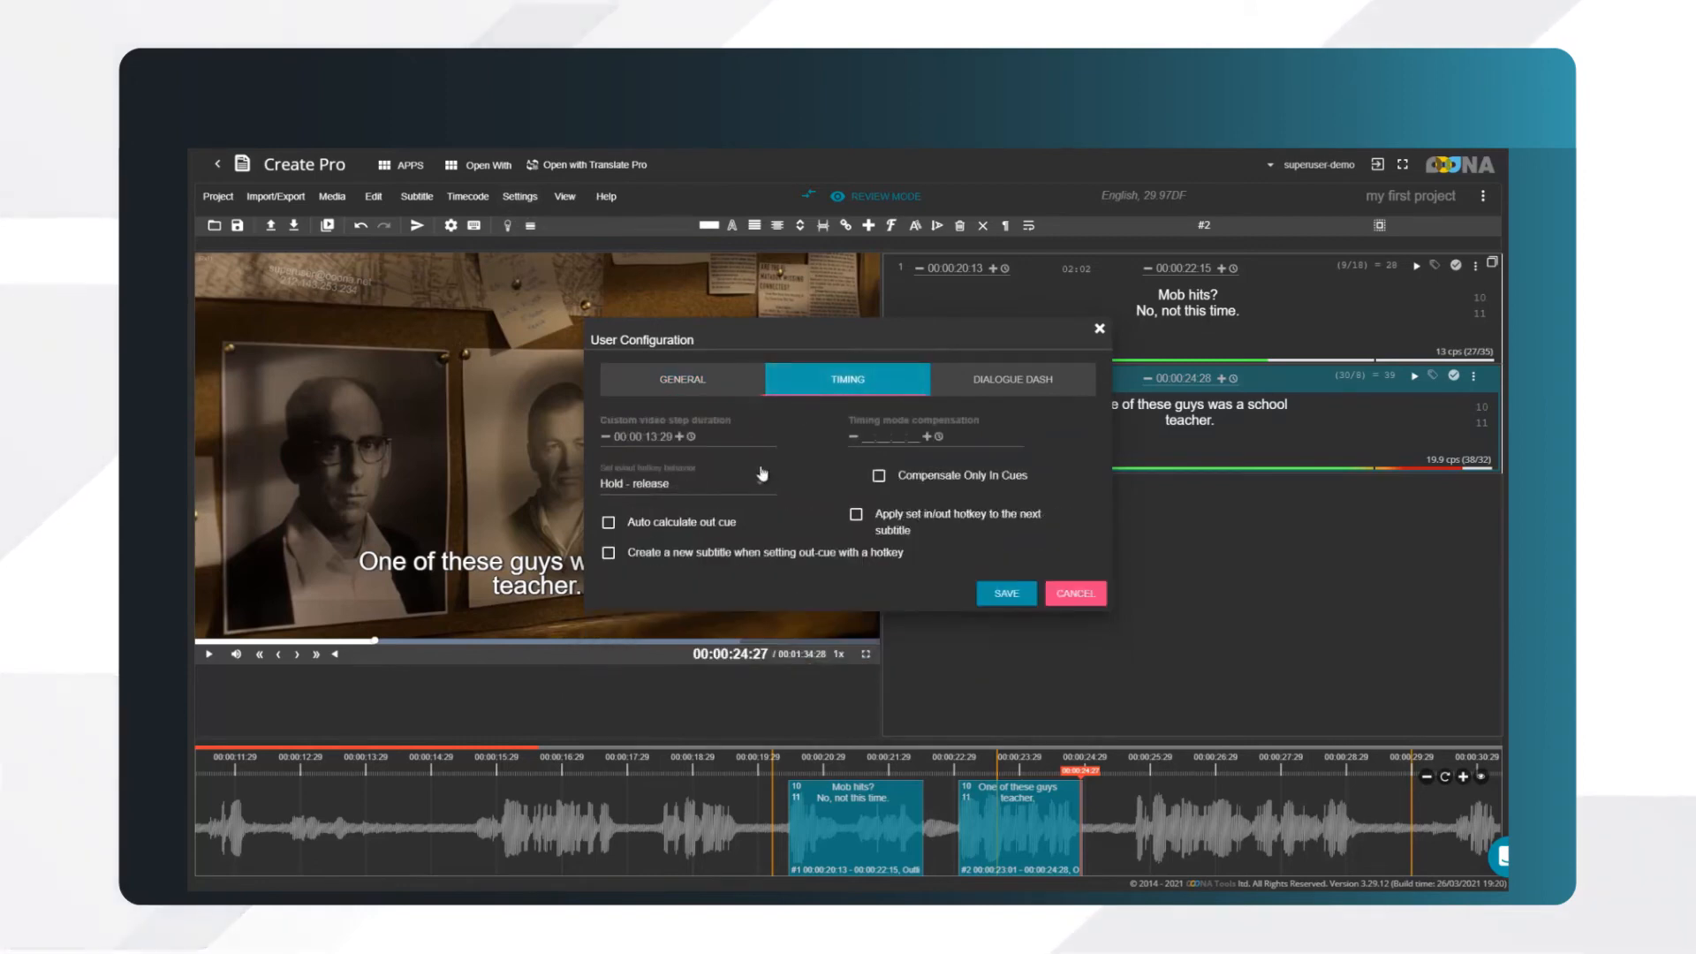
pyautogui.click(687, 482)
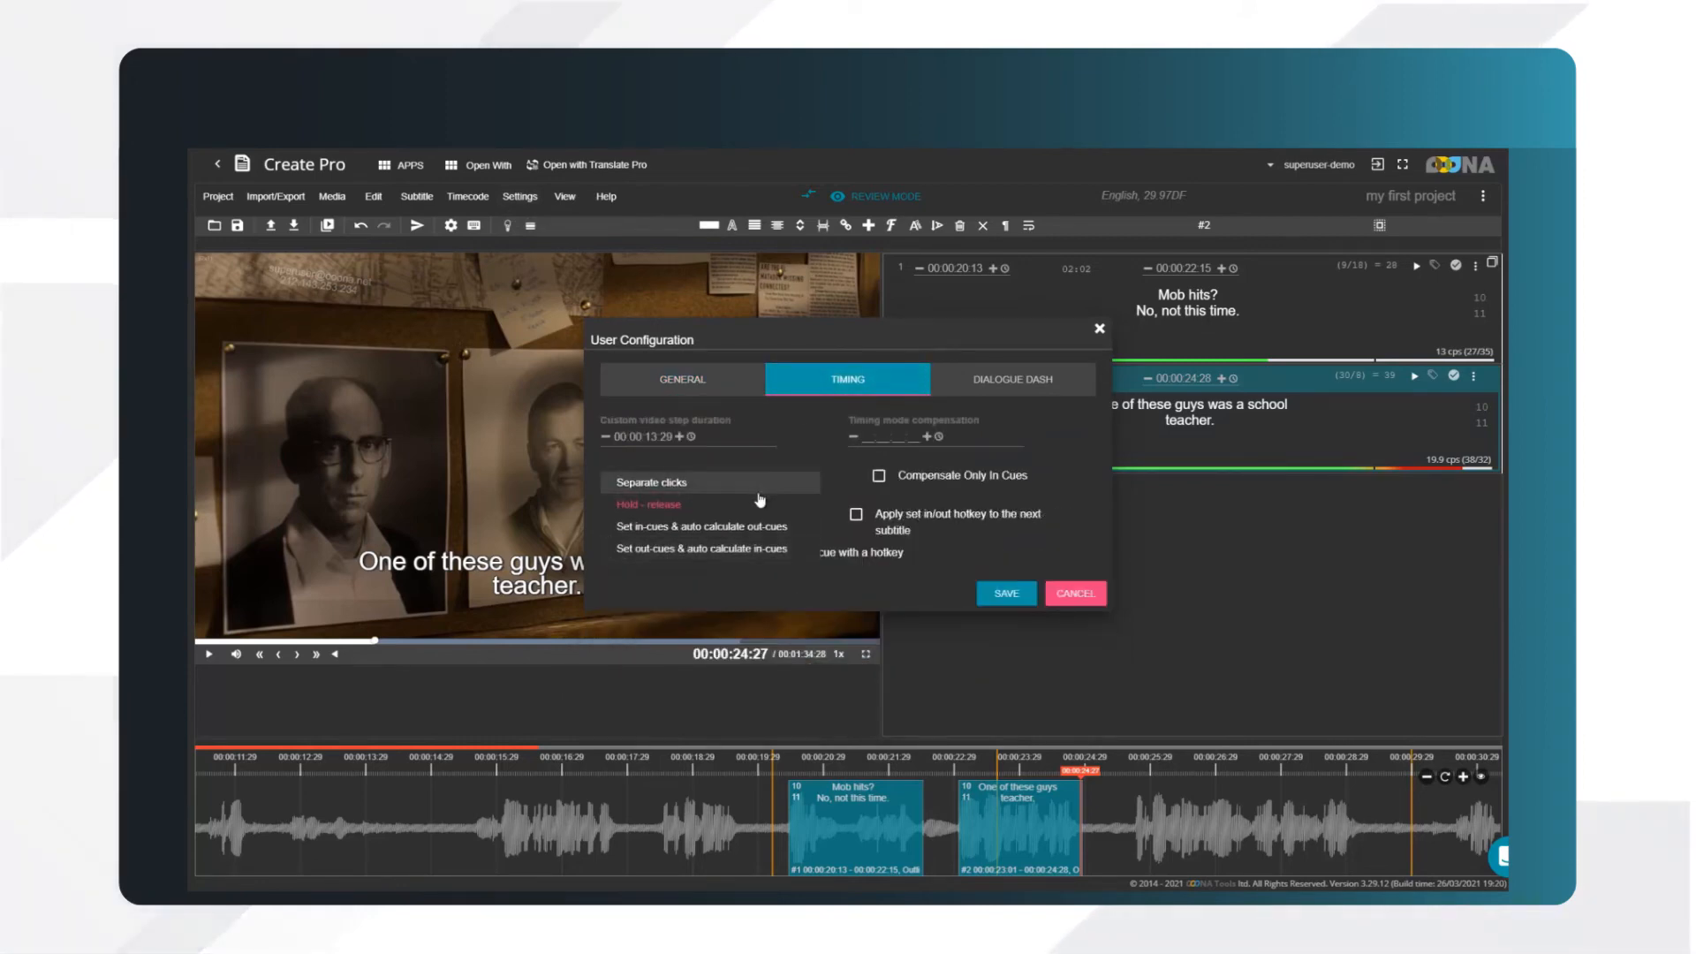
pyautogui.click(1003, 593)
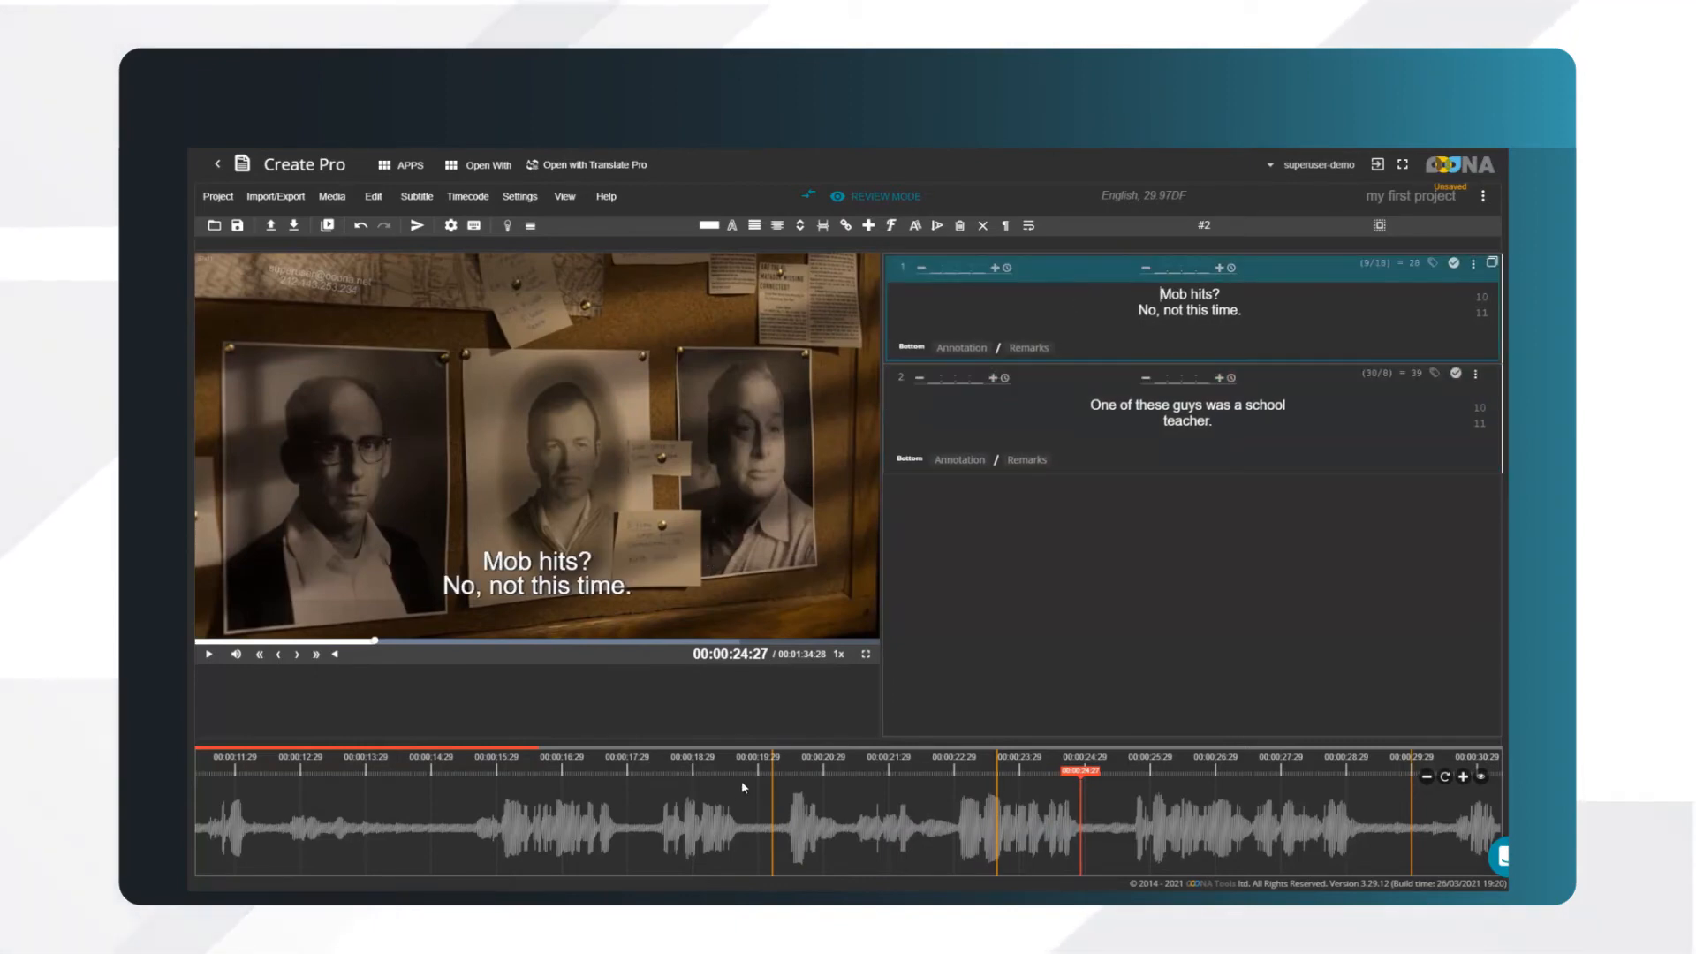
# Retime subtitles with \ during playback: 00:00:20:13–00:00:22:11 and 00:00:22:27–00:00:25:03
pyautogui.press('\\')
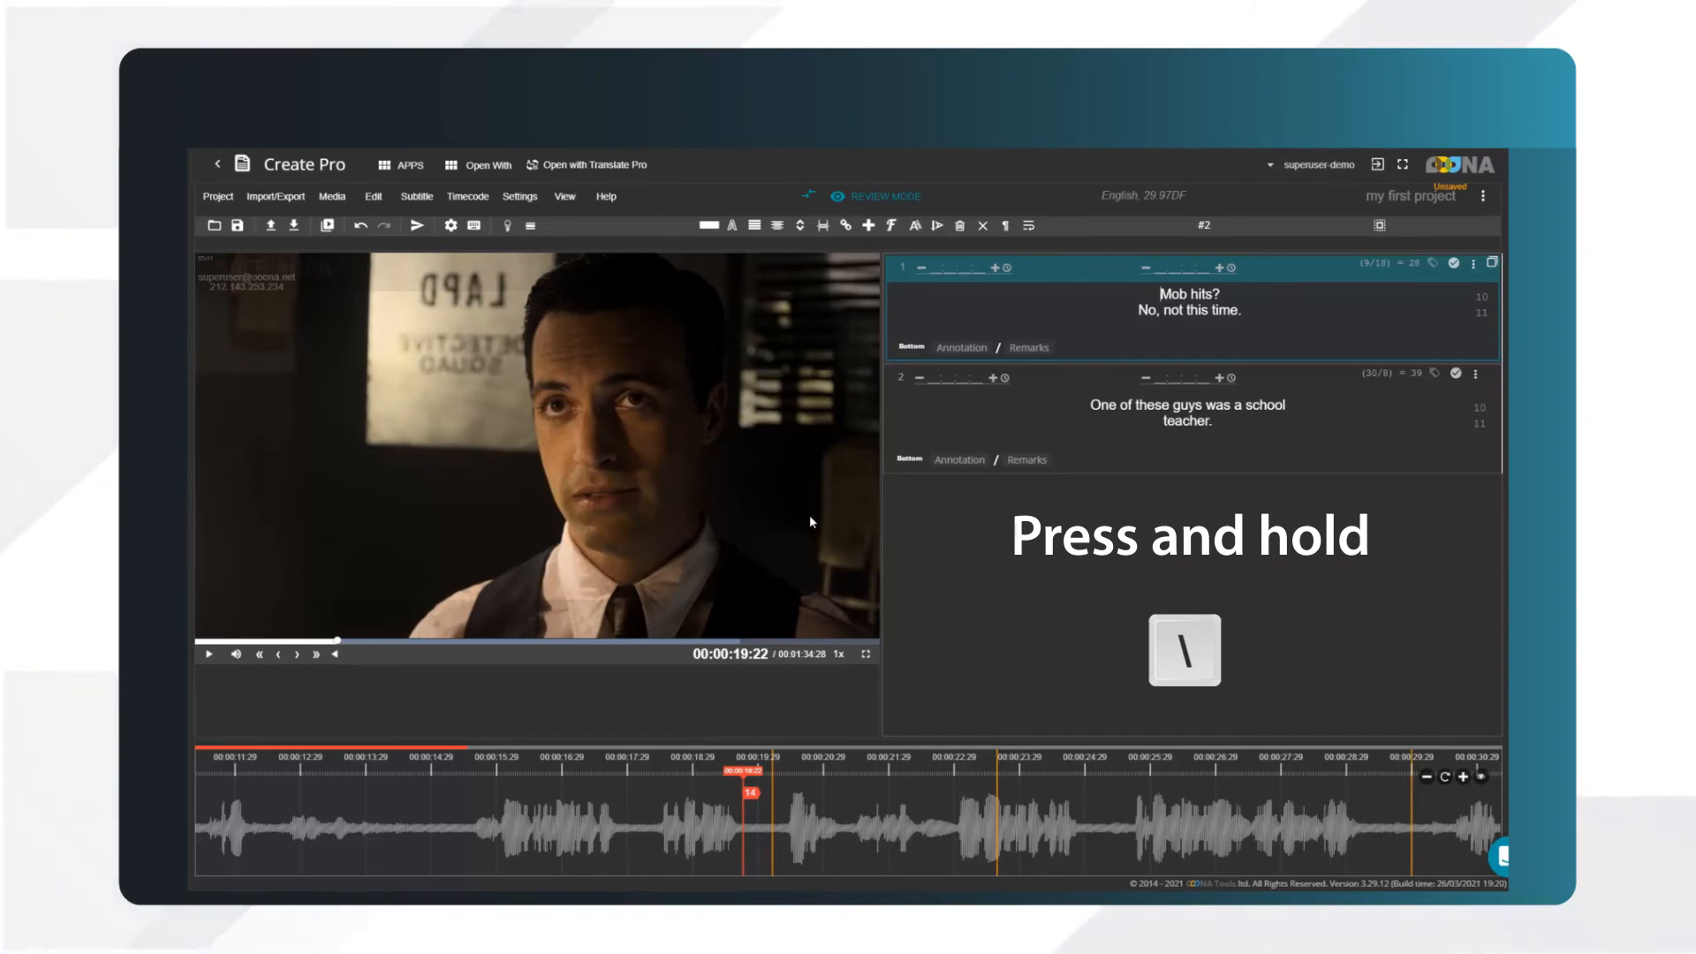
pyautogui.press('\\')
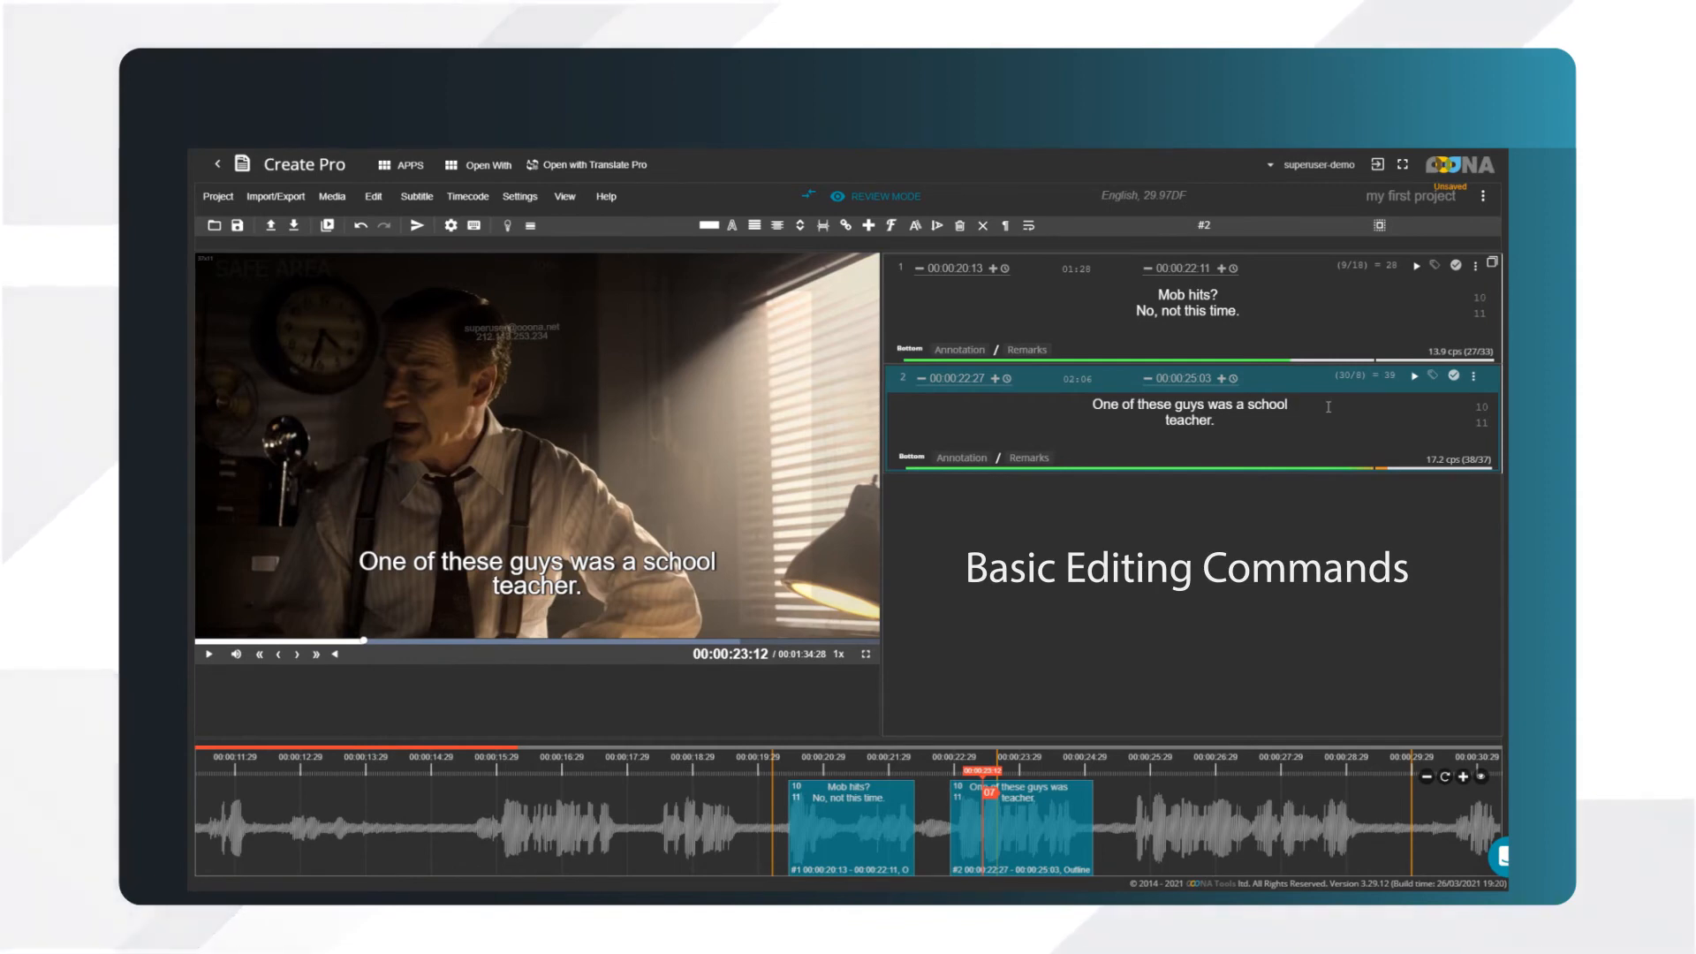
pyautogui.press('shift+enter')
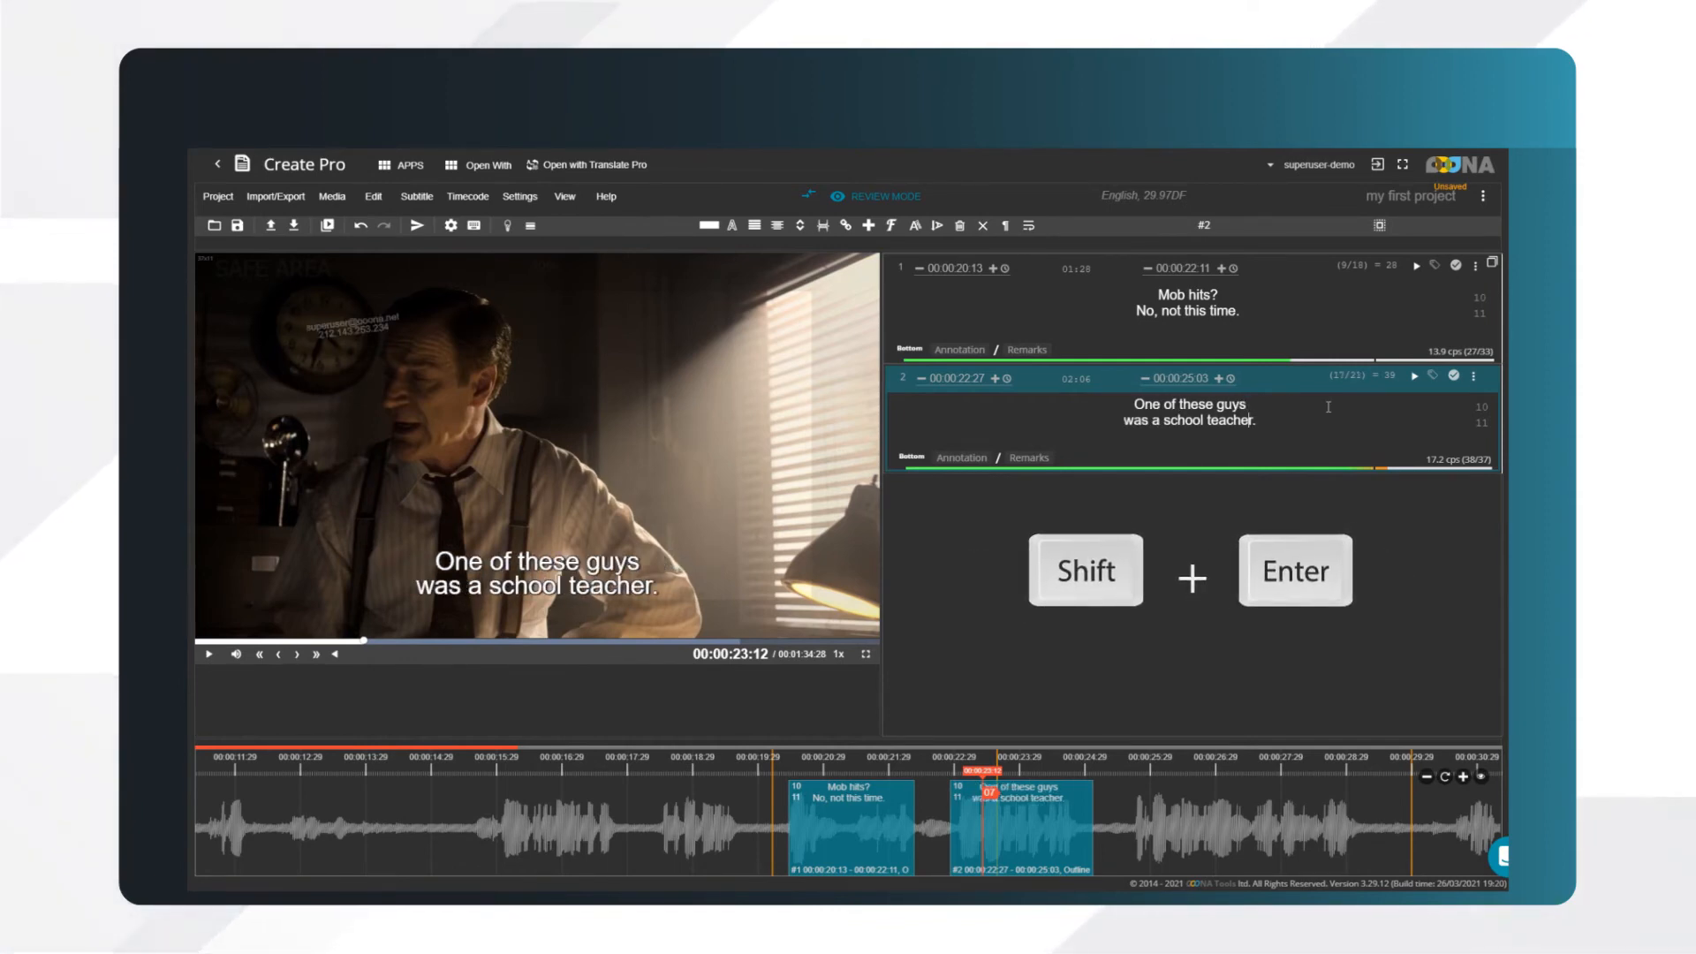
pyautogui.press('shift+backspace')
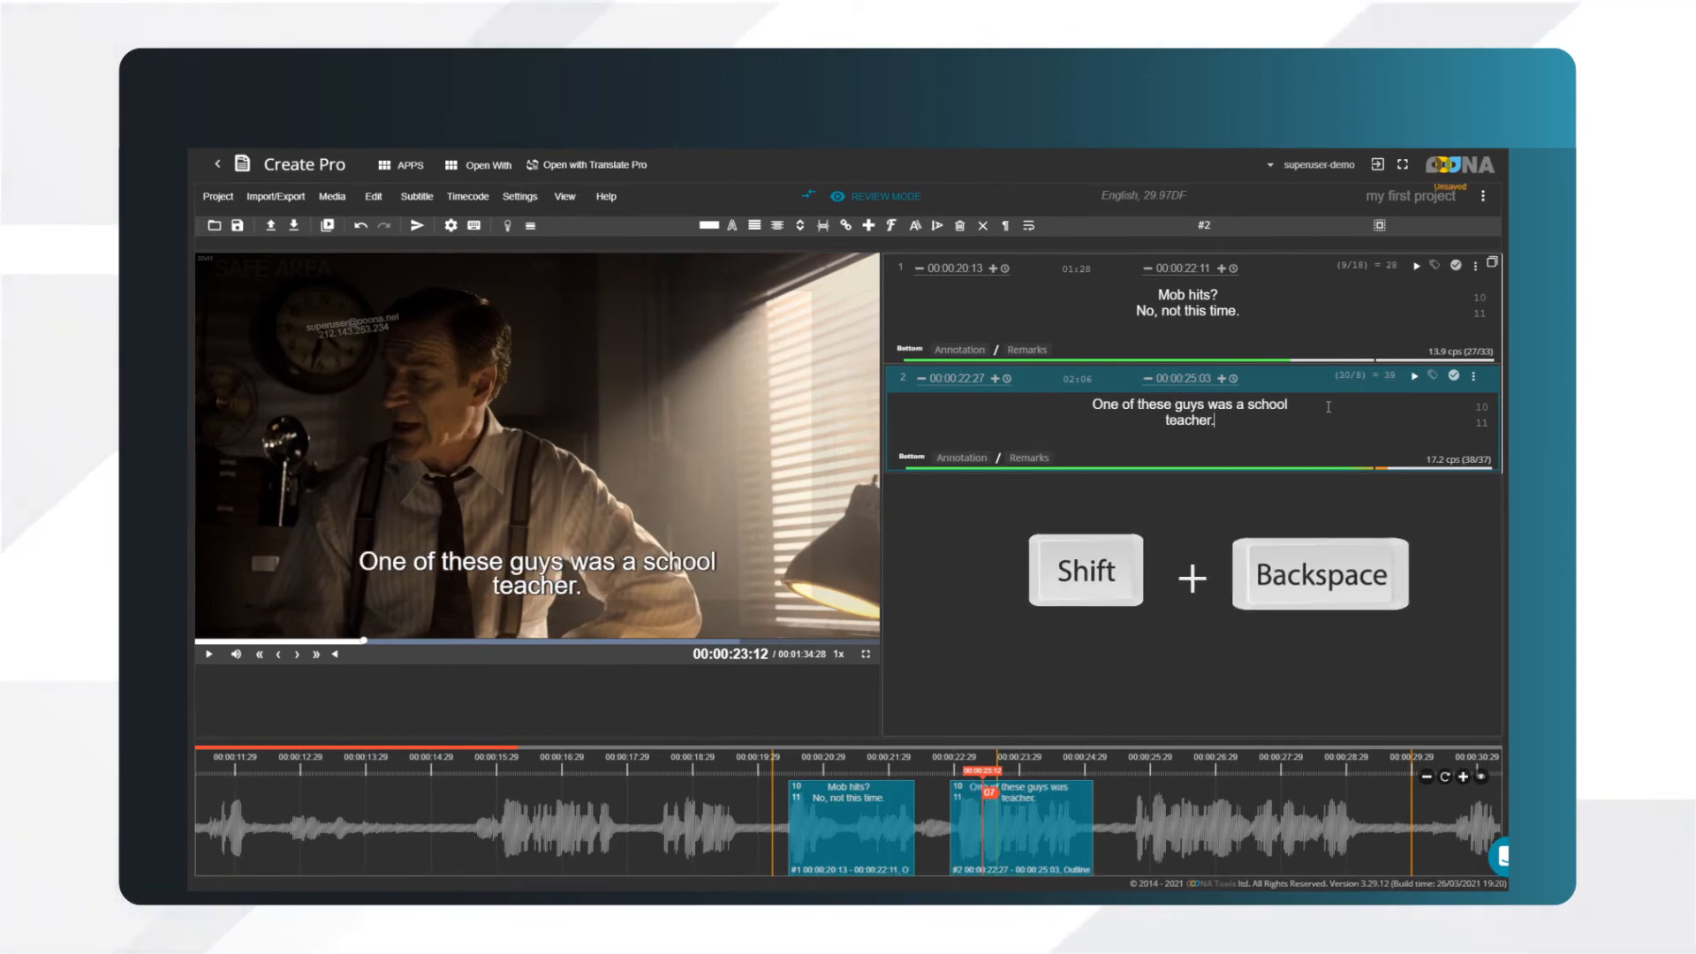
pyautogui.press('shift+backspace')
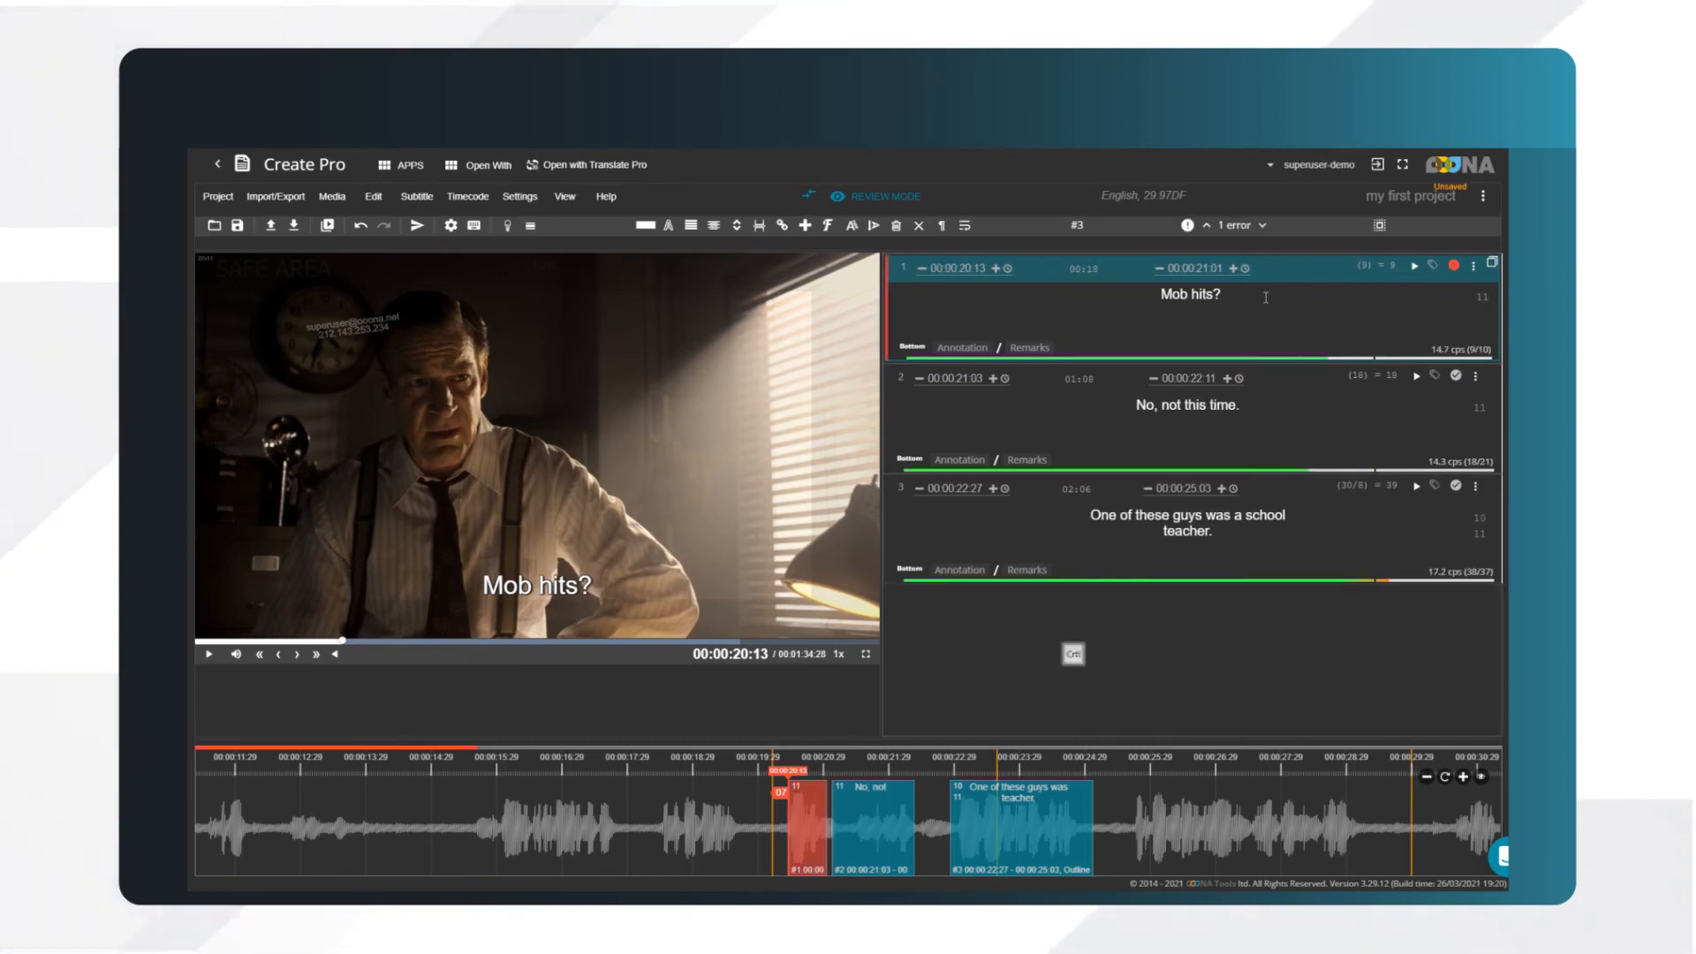
pyautogui.press('ctrl+backspace')
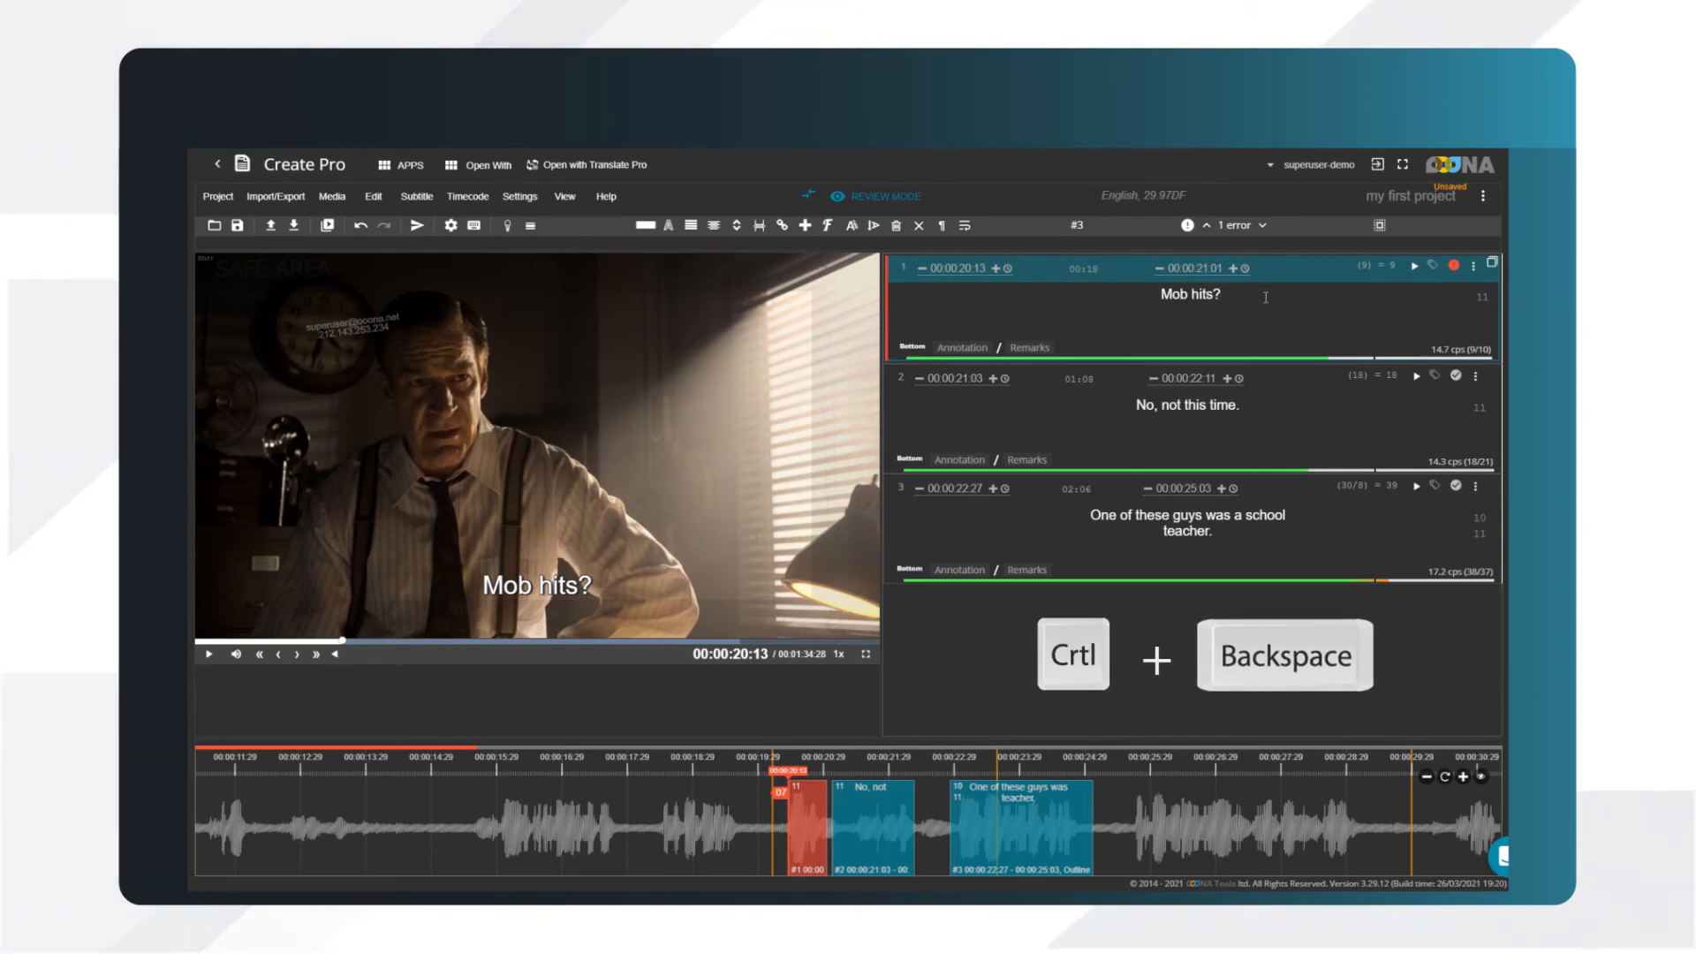
pyautogui.press('ctrl+backspace')
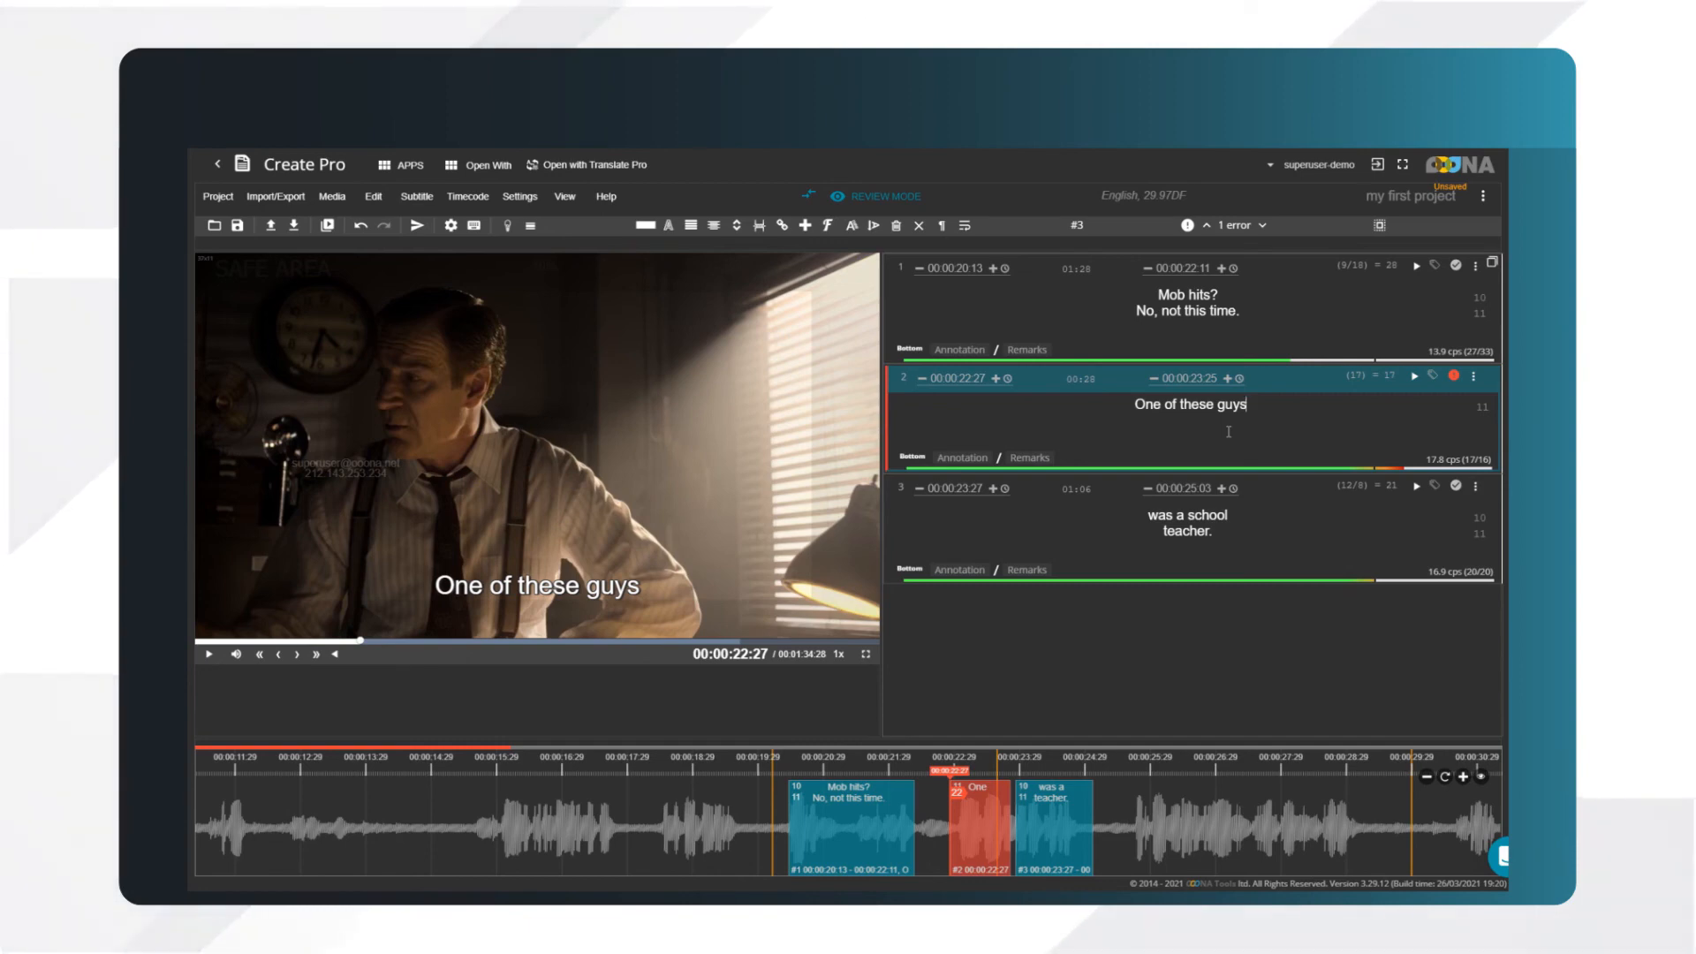
pyautogui.moveTo(1454, 377)
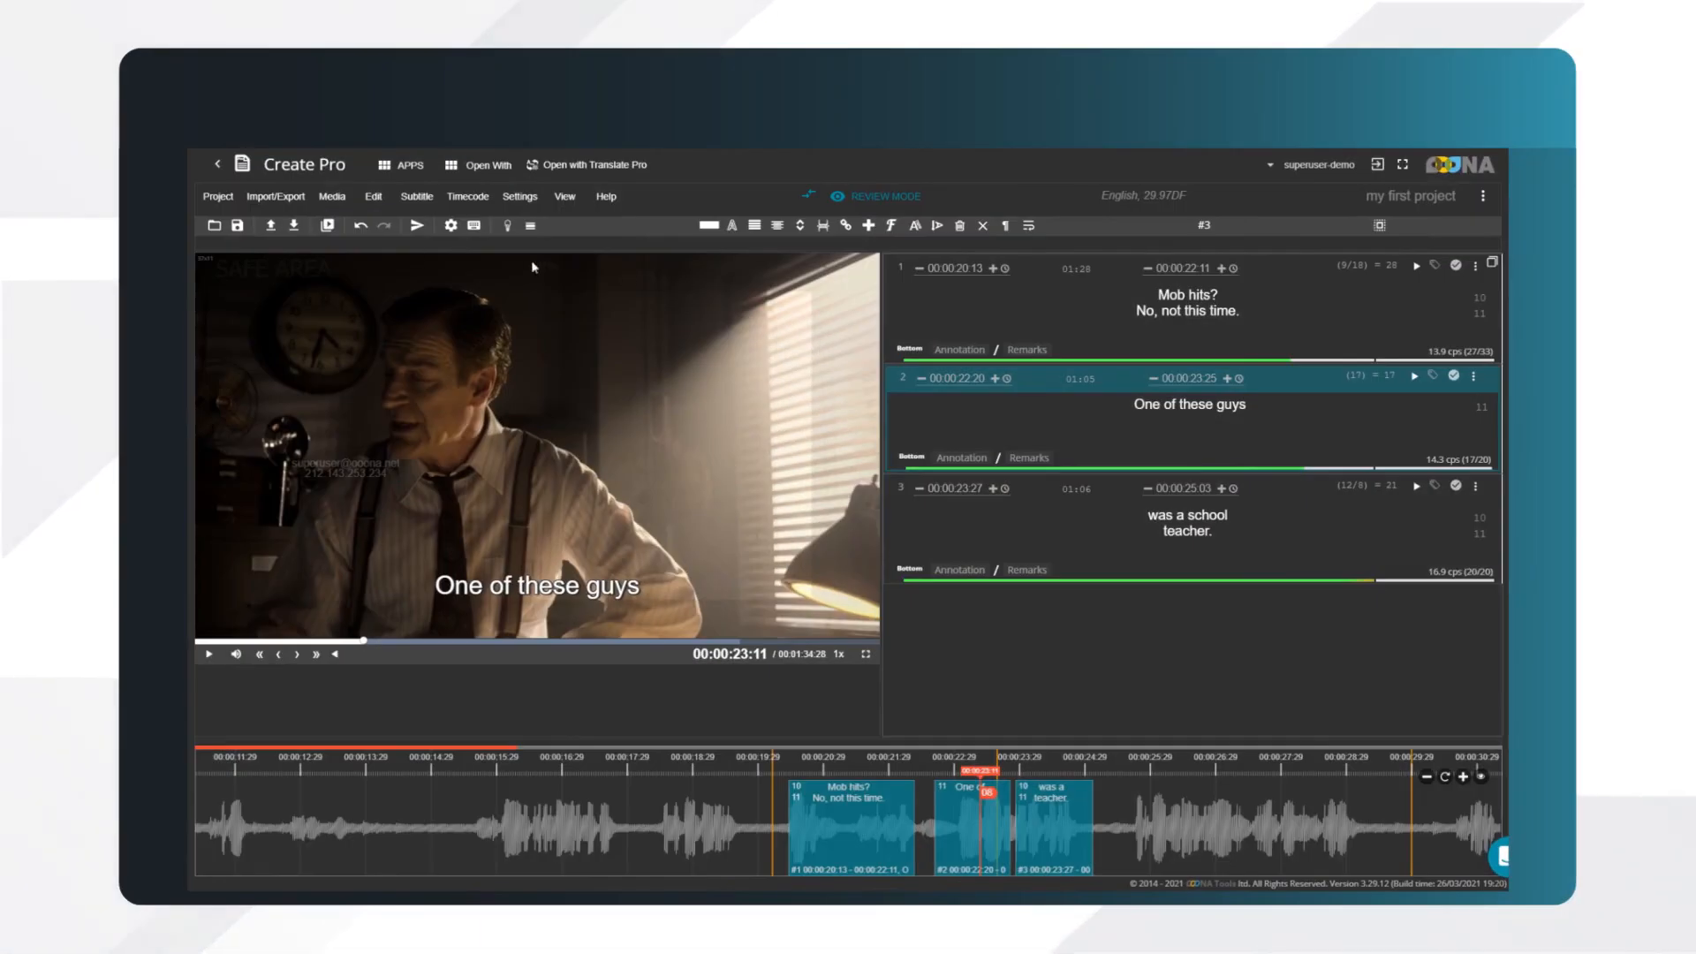
# Export the subtitles from Import/Export as an Srt (.srt) file
pyautogui.click(275, 197)
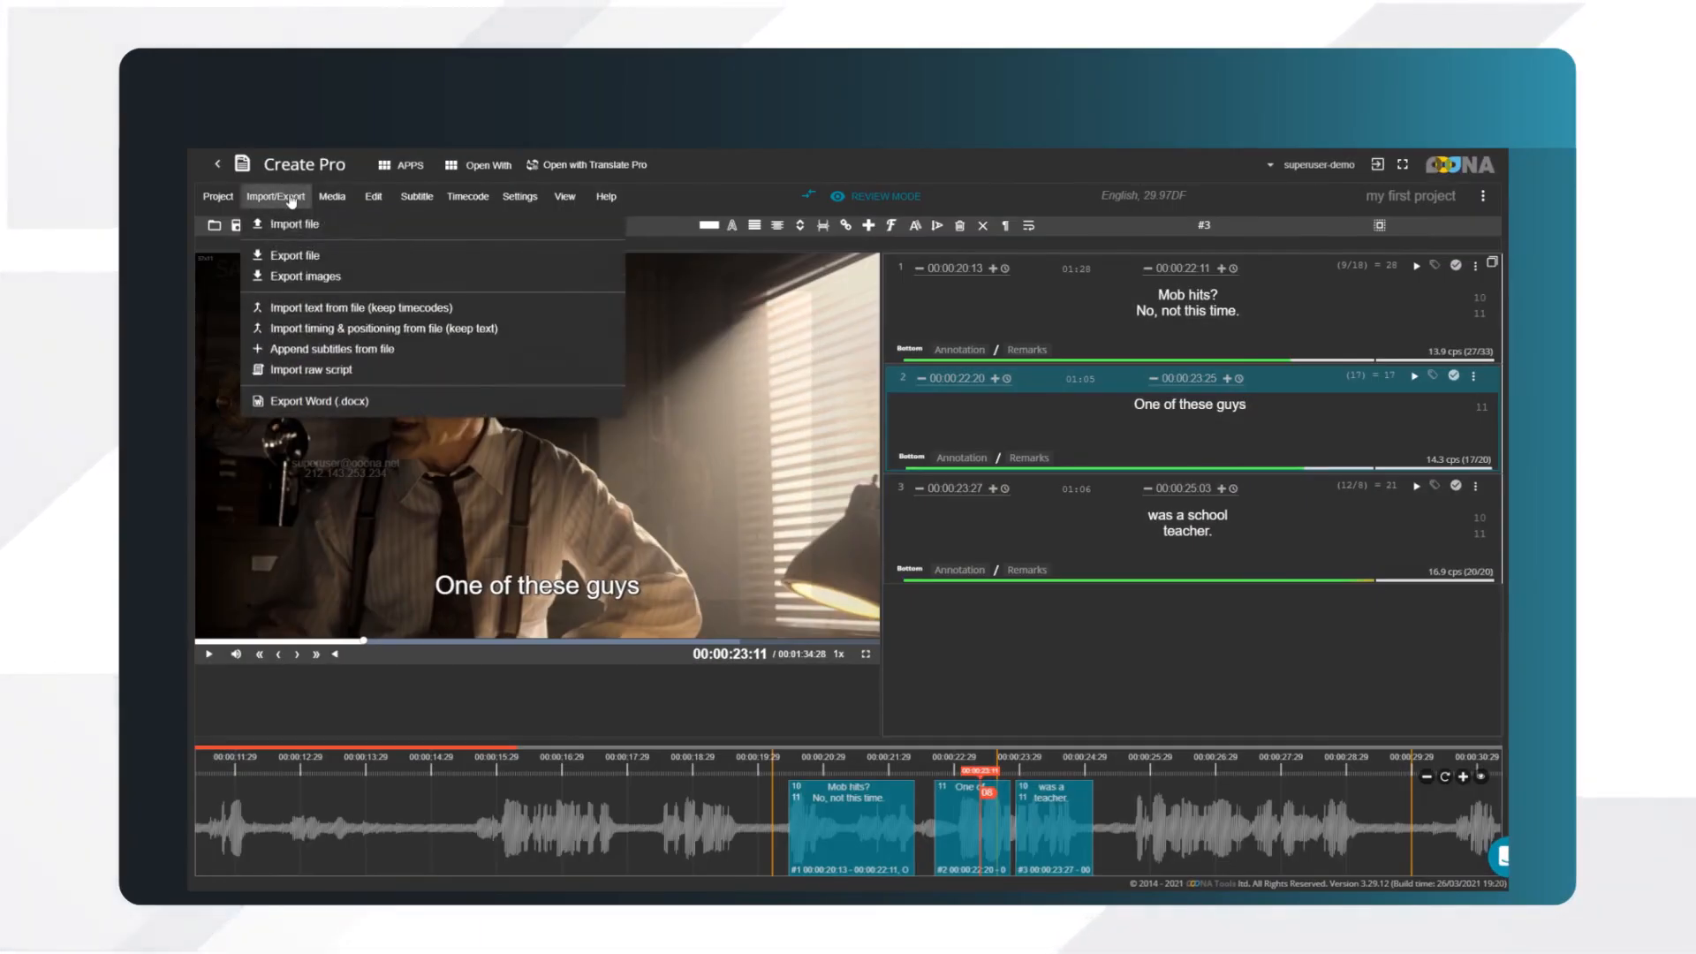
pyautogui.moveTo(293, 255)
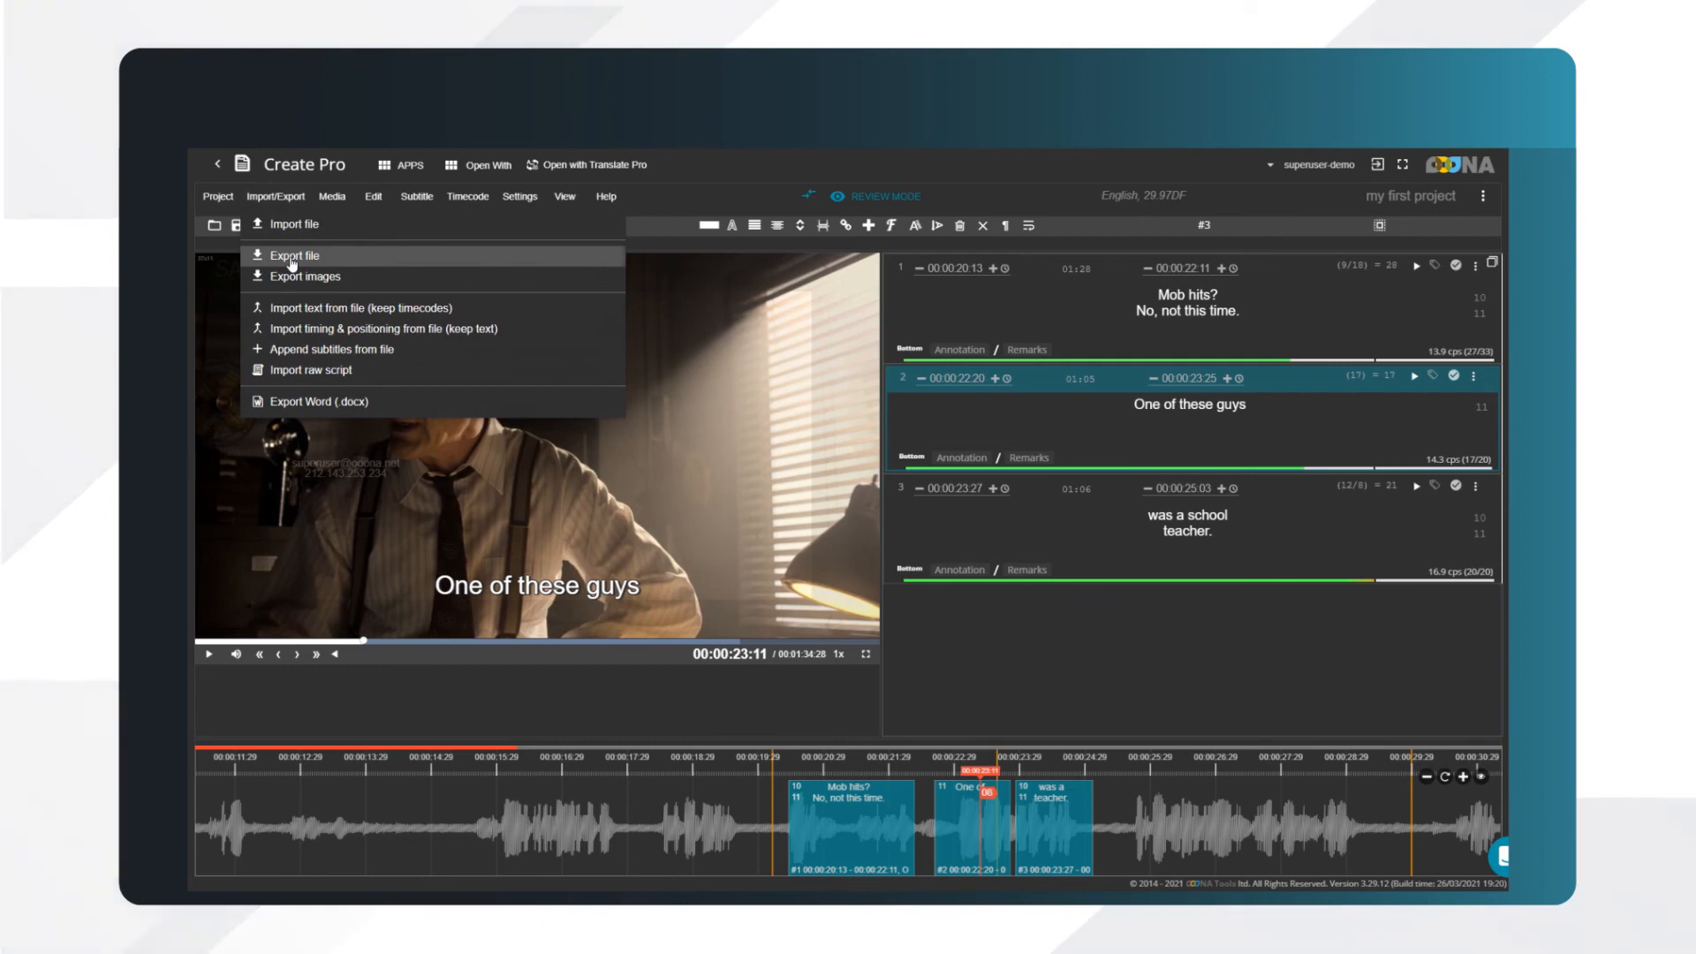
pyautogui.click(288, 255)
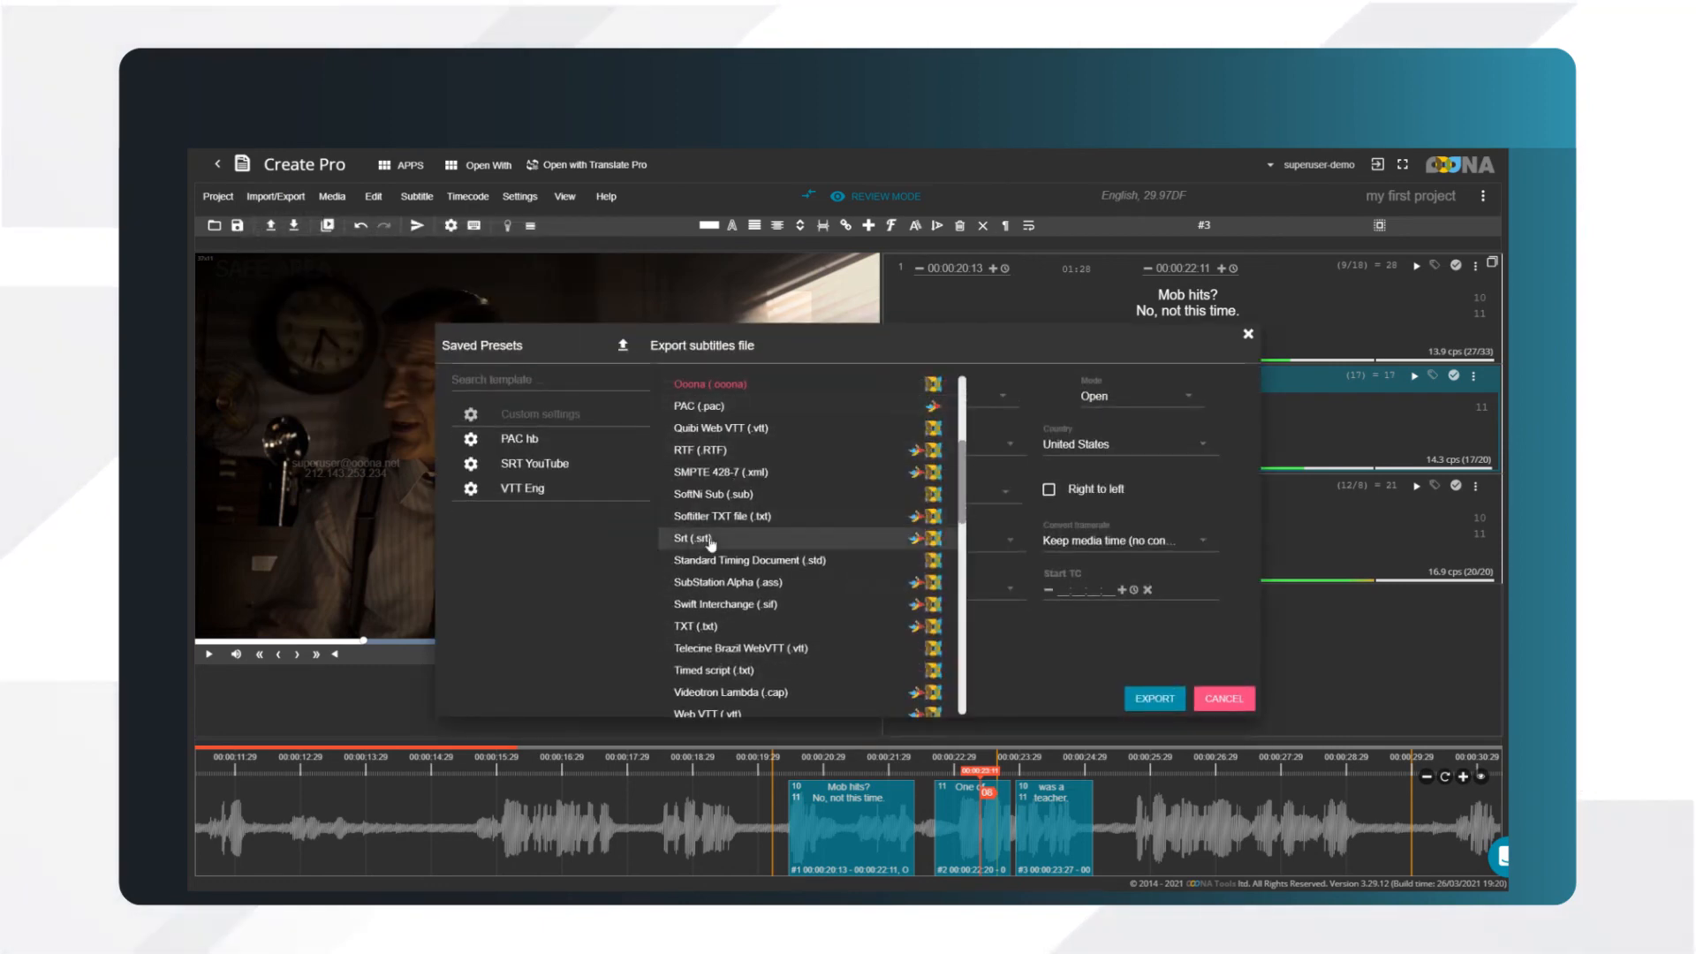
pyautogui.click(682, 538)
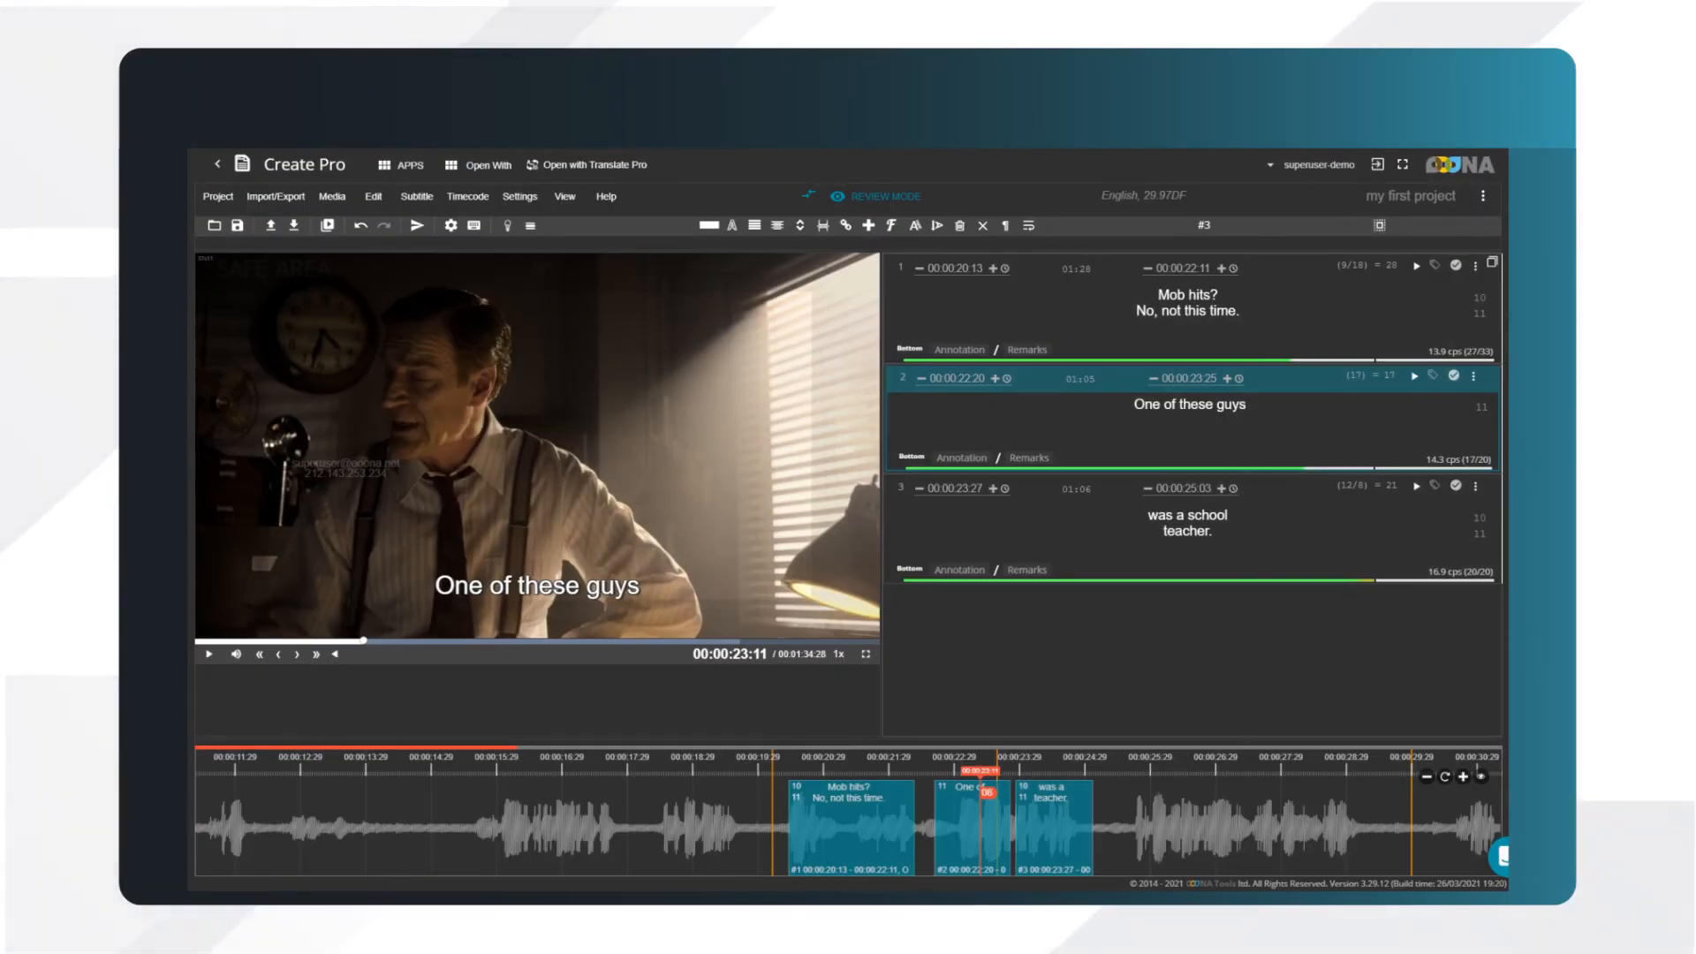
pyautogui.moveTo(236, 226)
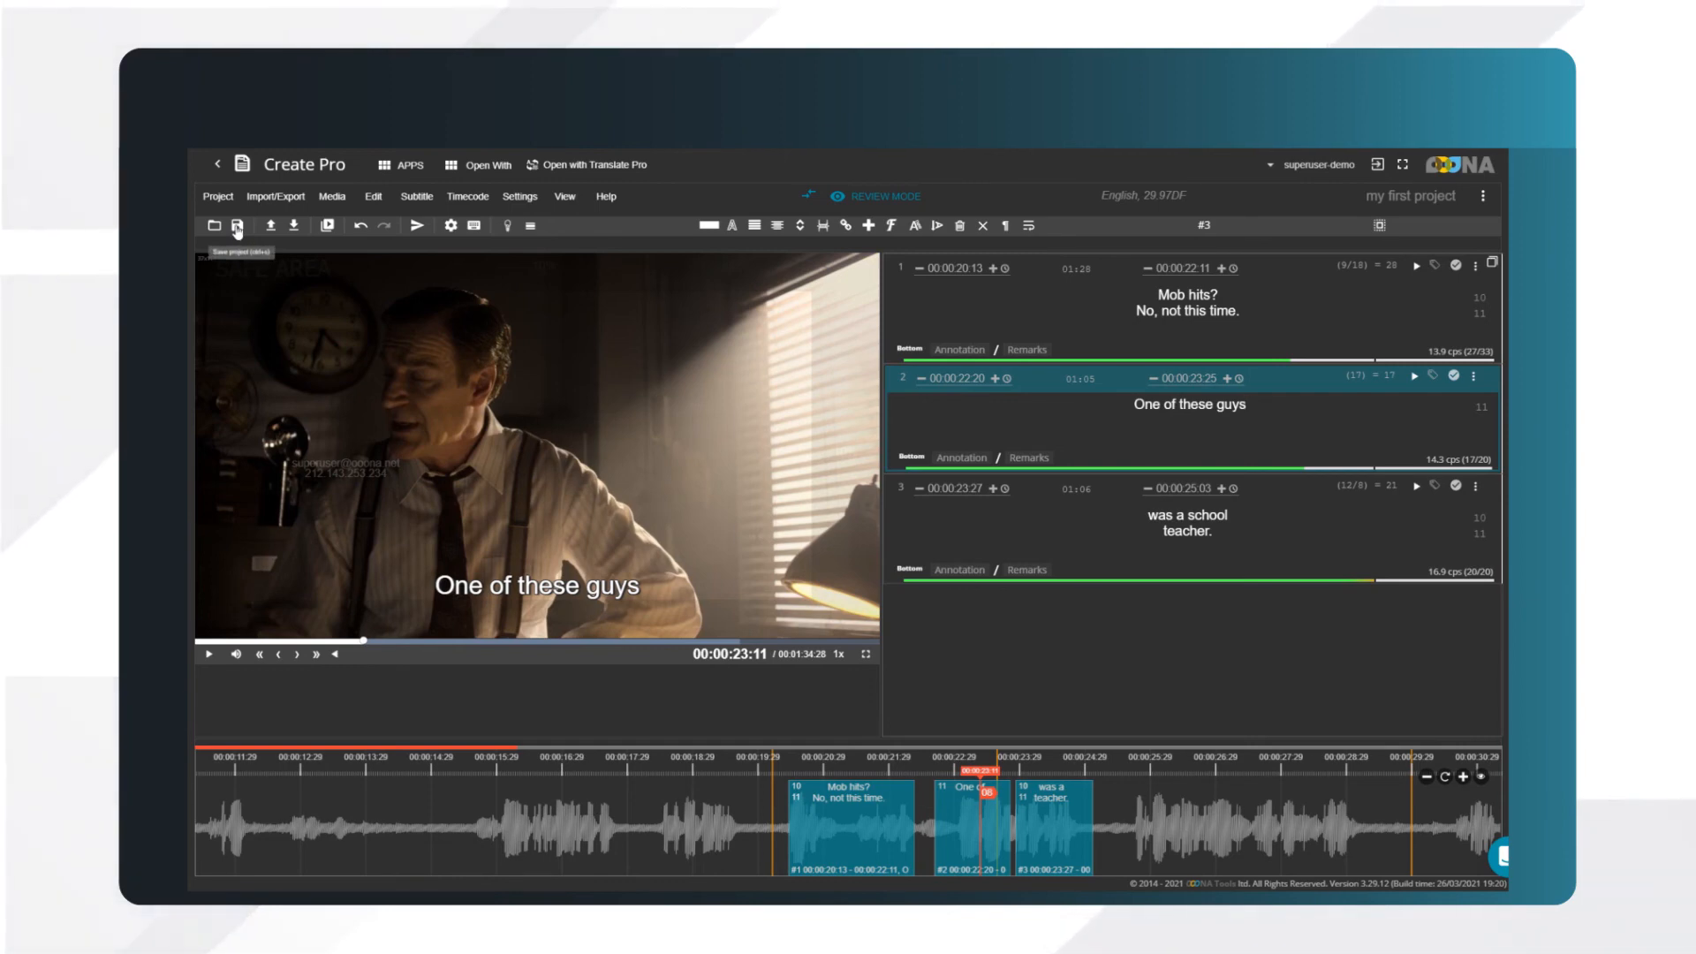
# Save the project and fetch its backups with Project > Restore backup
pyautogui.click(238, 226)
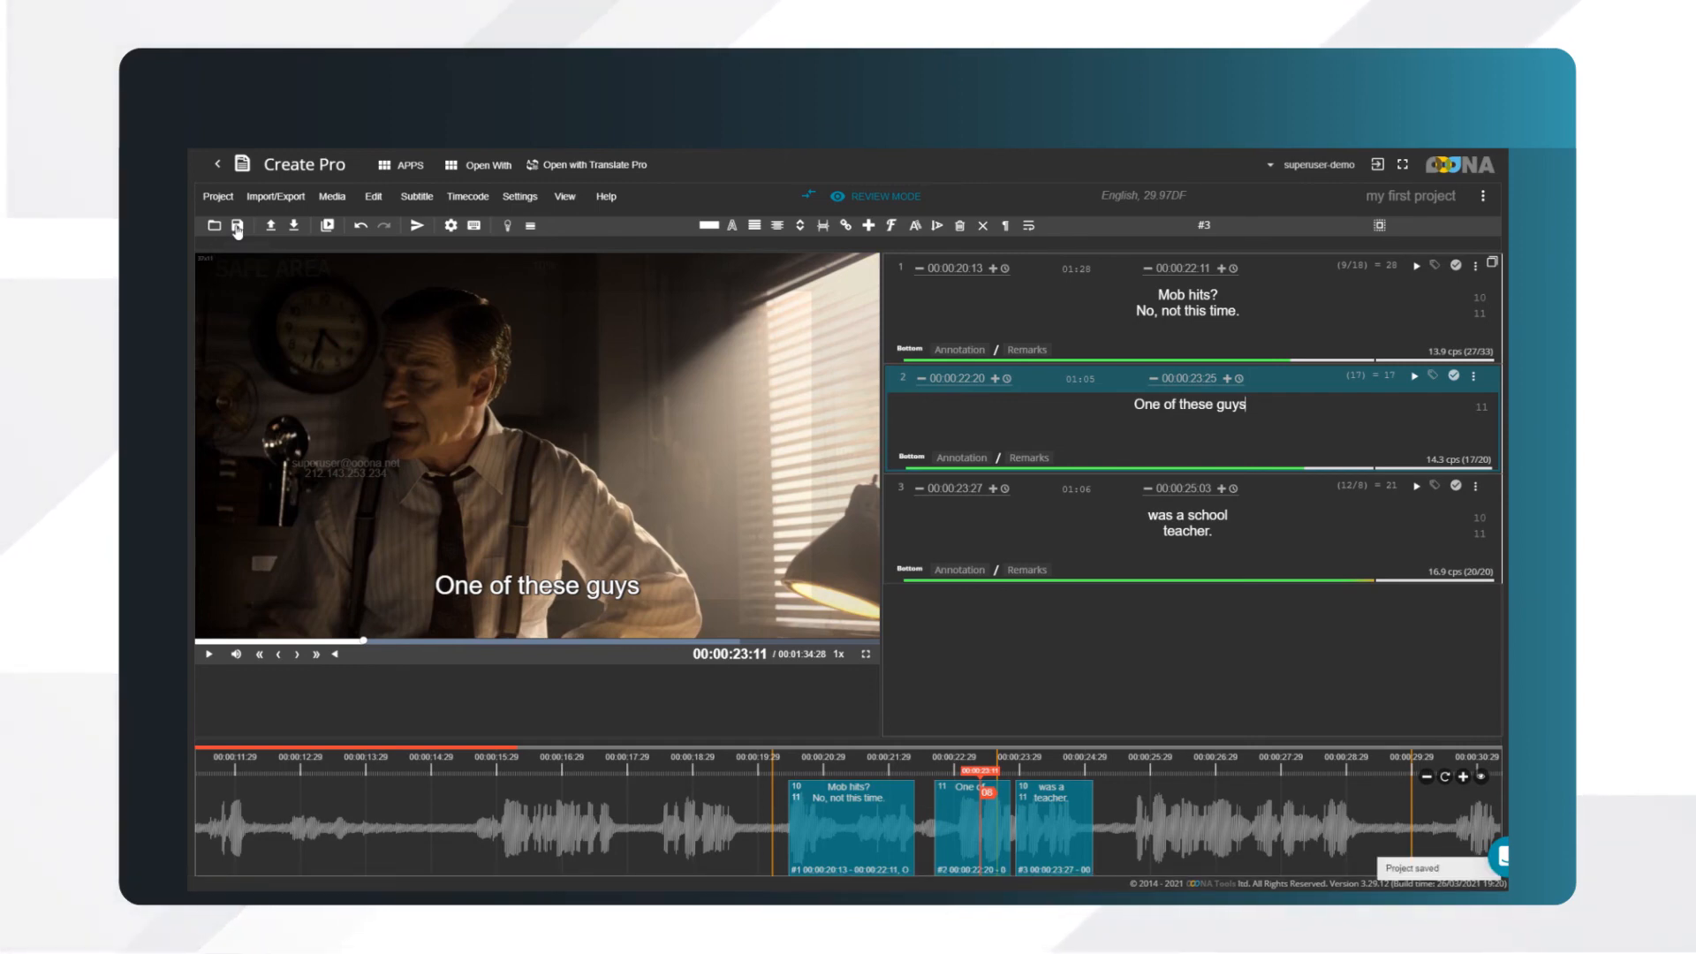
pyautogui.click(216, 196)
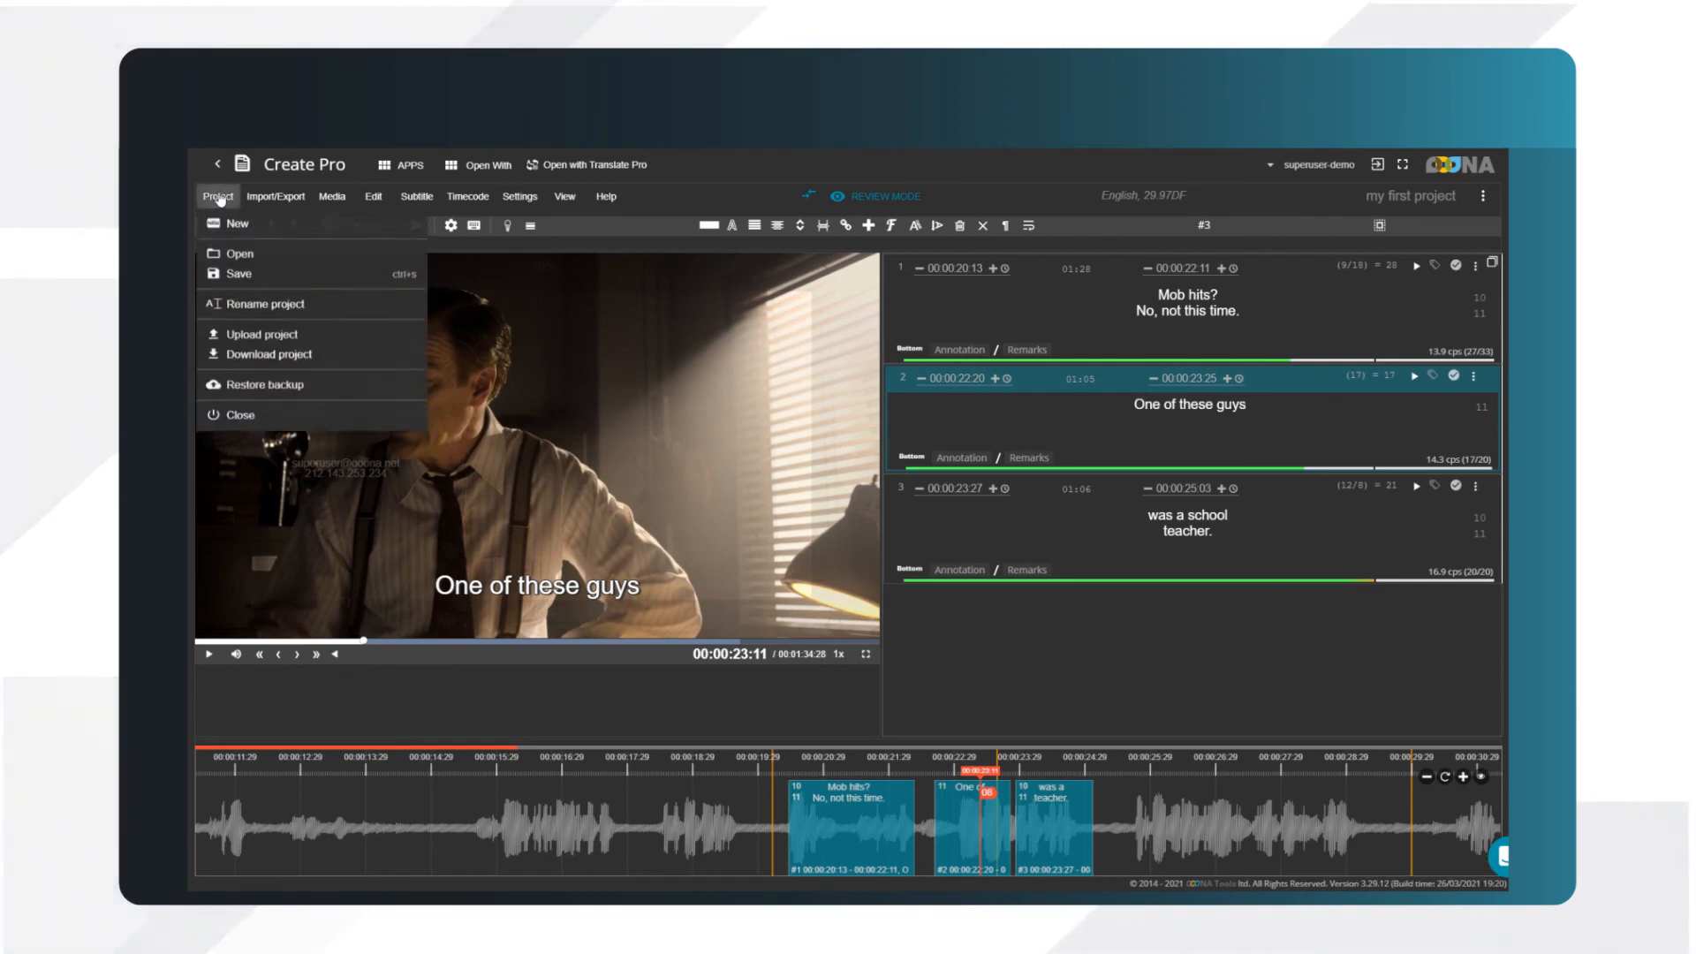
pyautogui.click(264, 384)
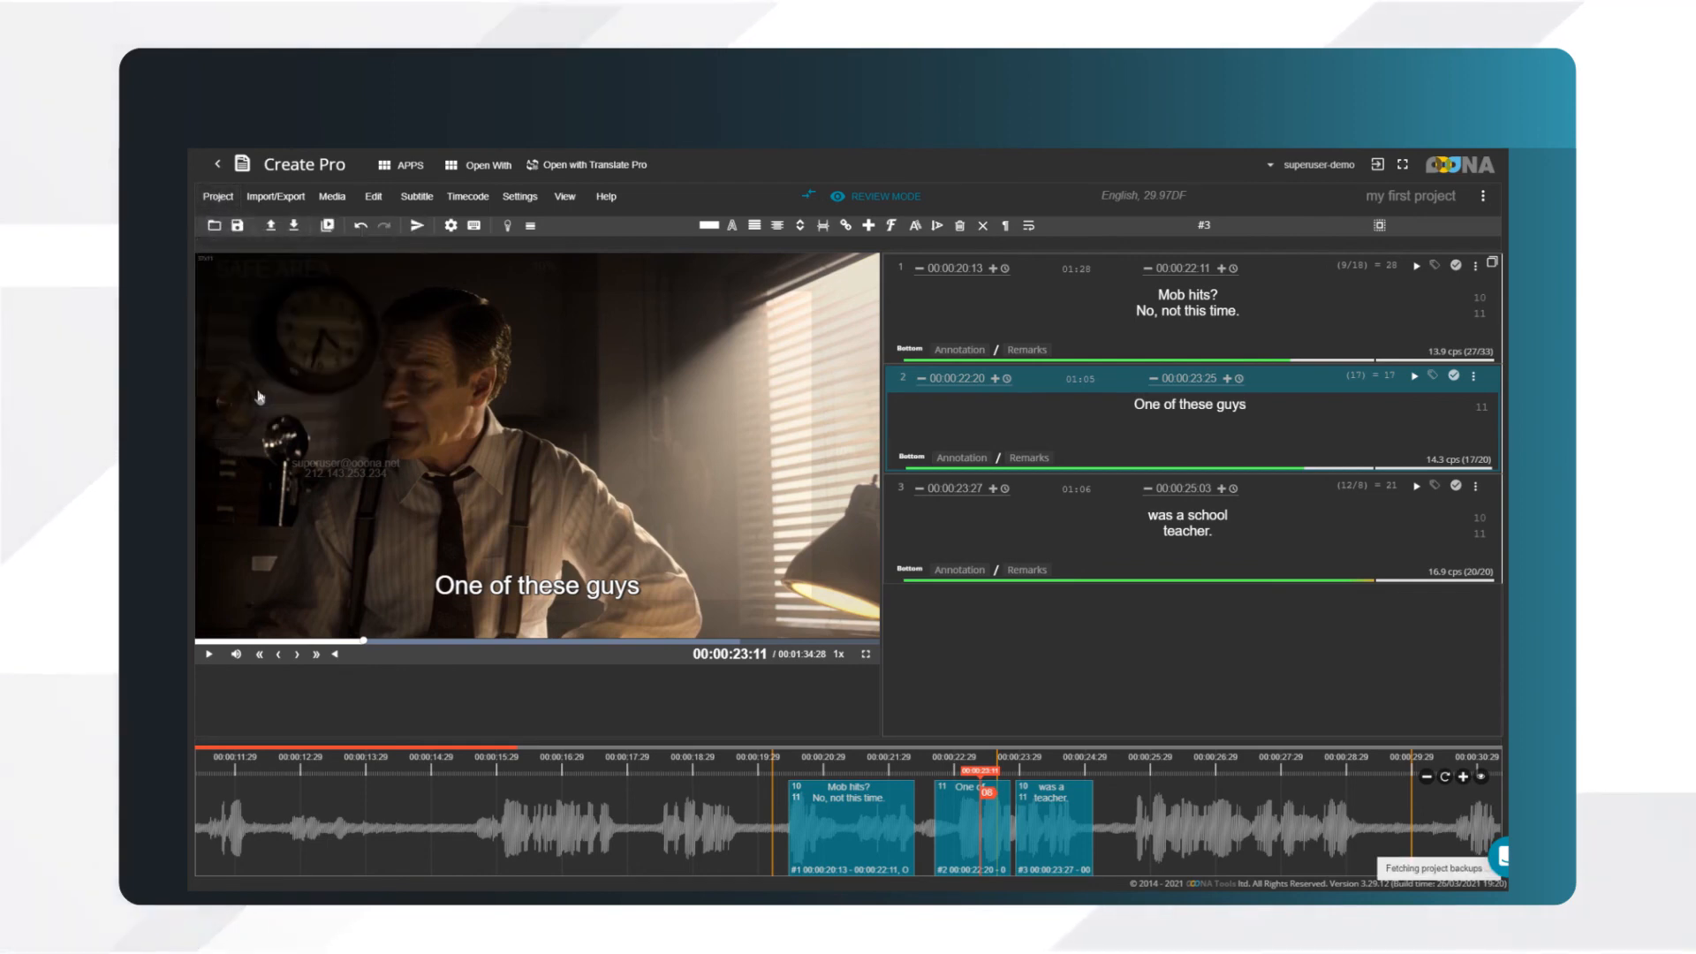